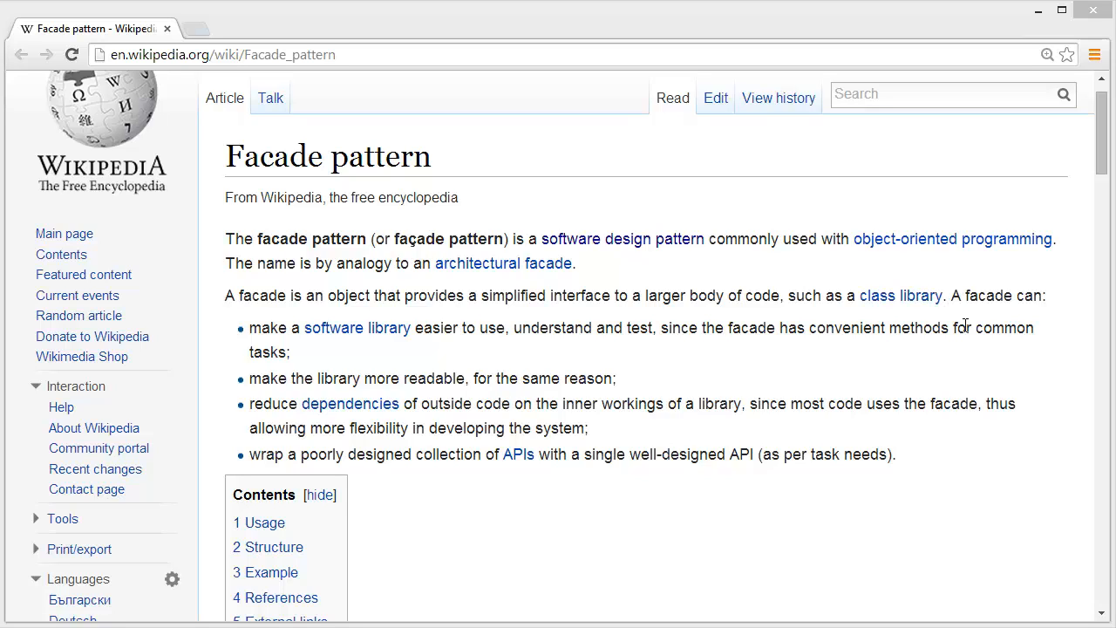
mouse_move(883, 289)
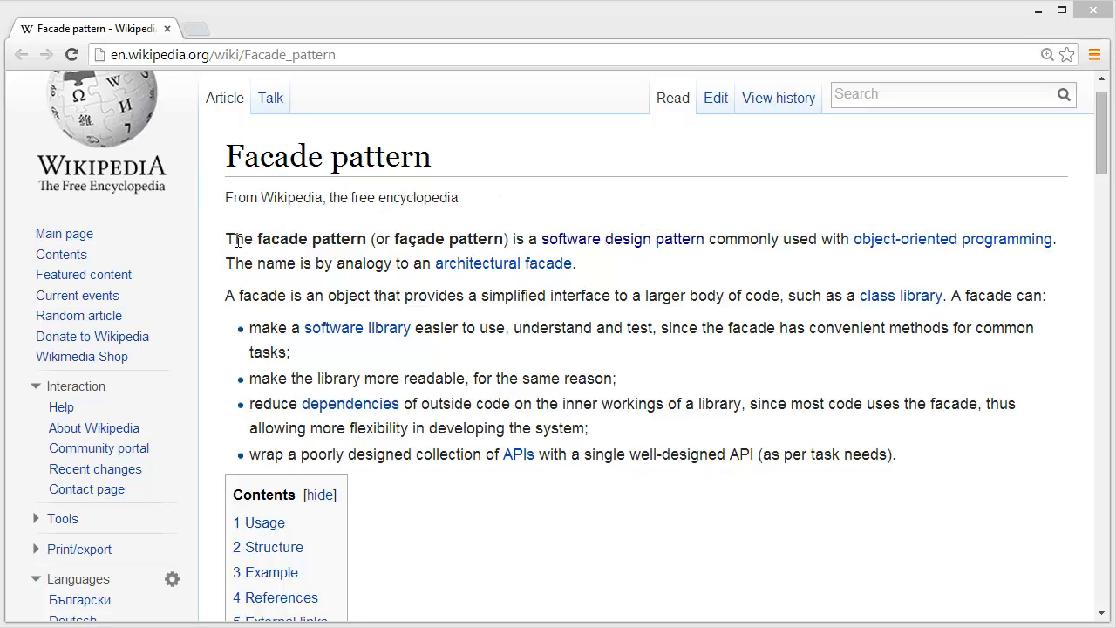
mouse_move(562, 247)
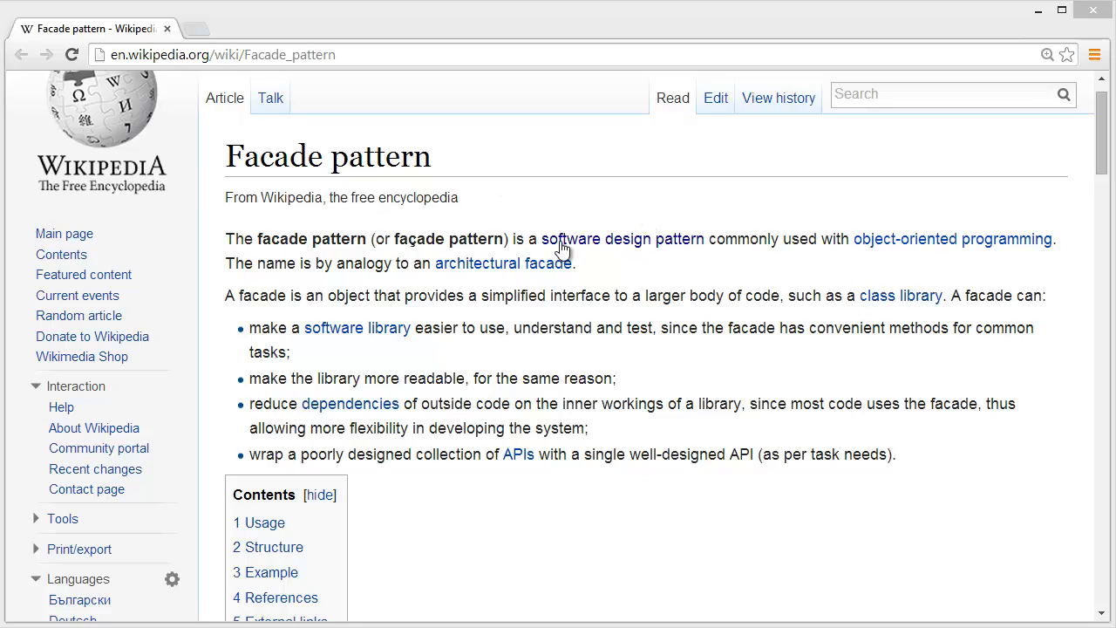
mouse_move(828, 265)
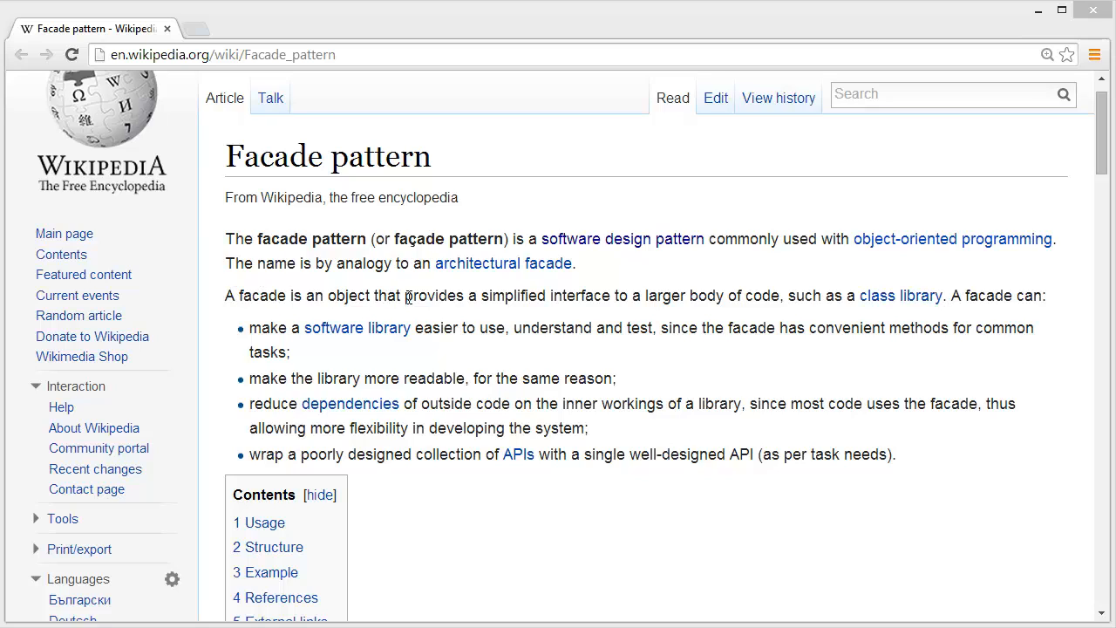
mouse_move(597, 304)
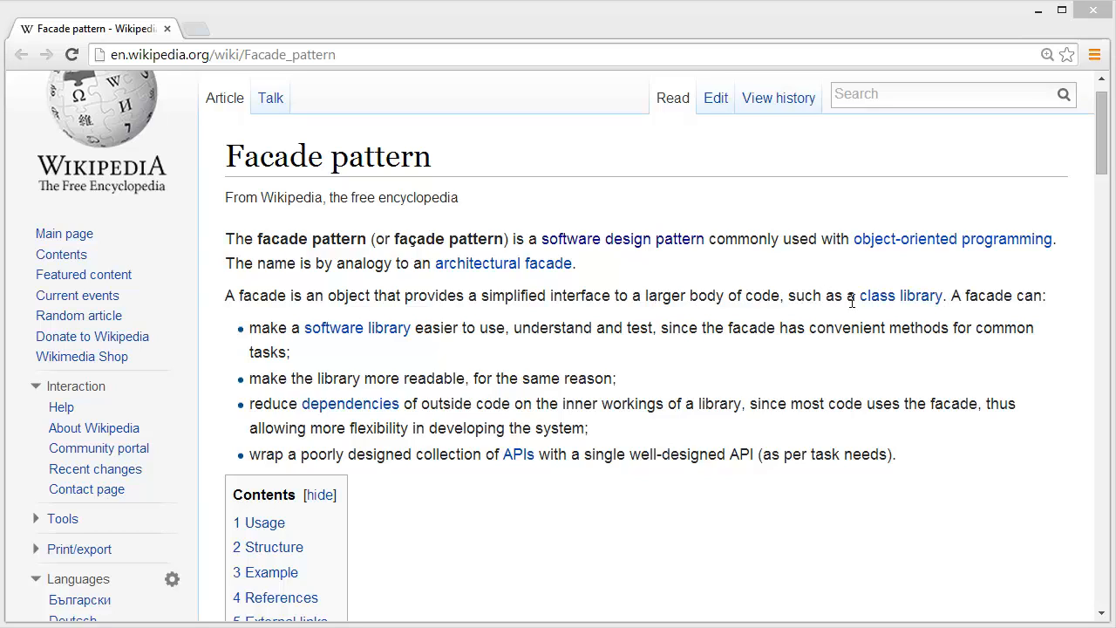
mouse_move(498, 359)
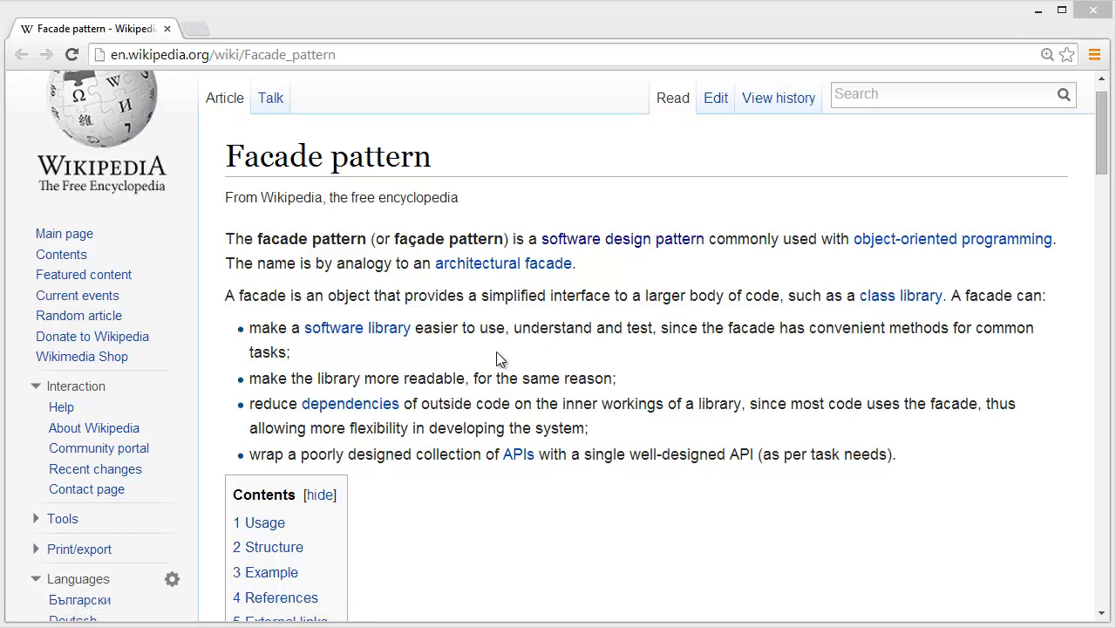
mouse_move(300, 317)
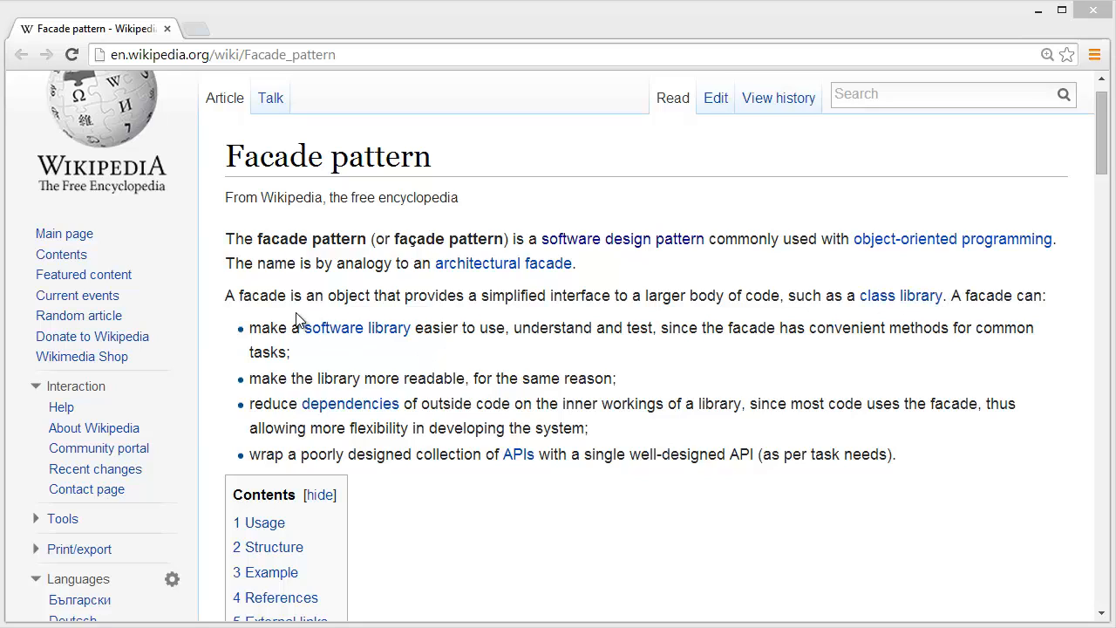
mouse_move(453, 349)
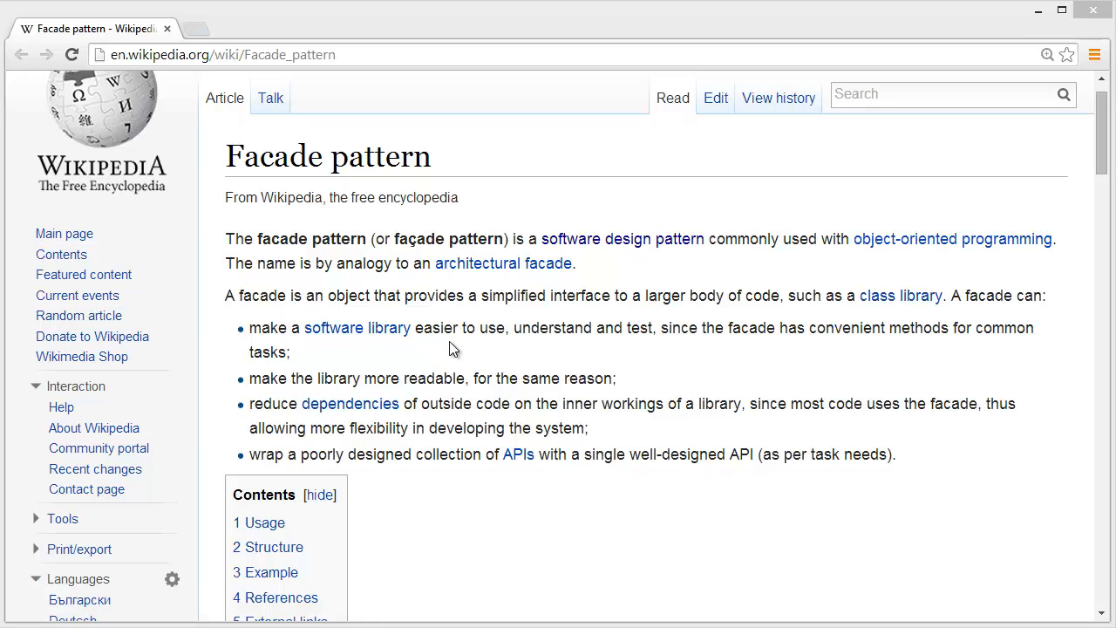
mouse_move(666, 345)
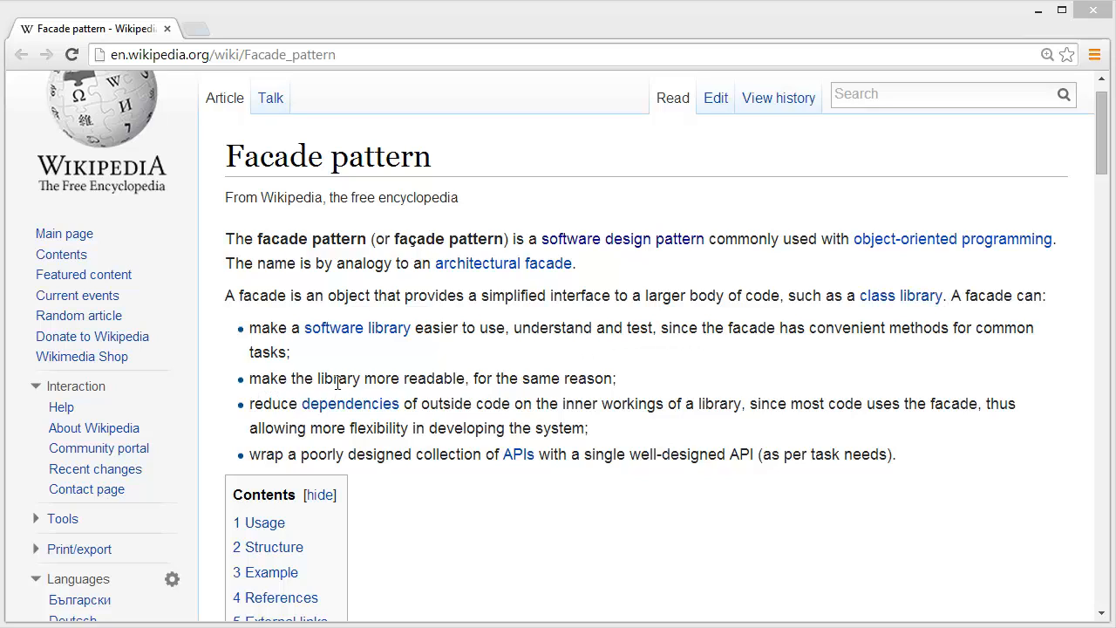
mouse_move(474, 380)
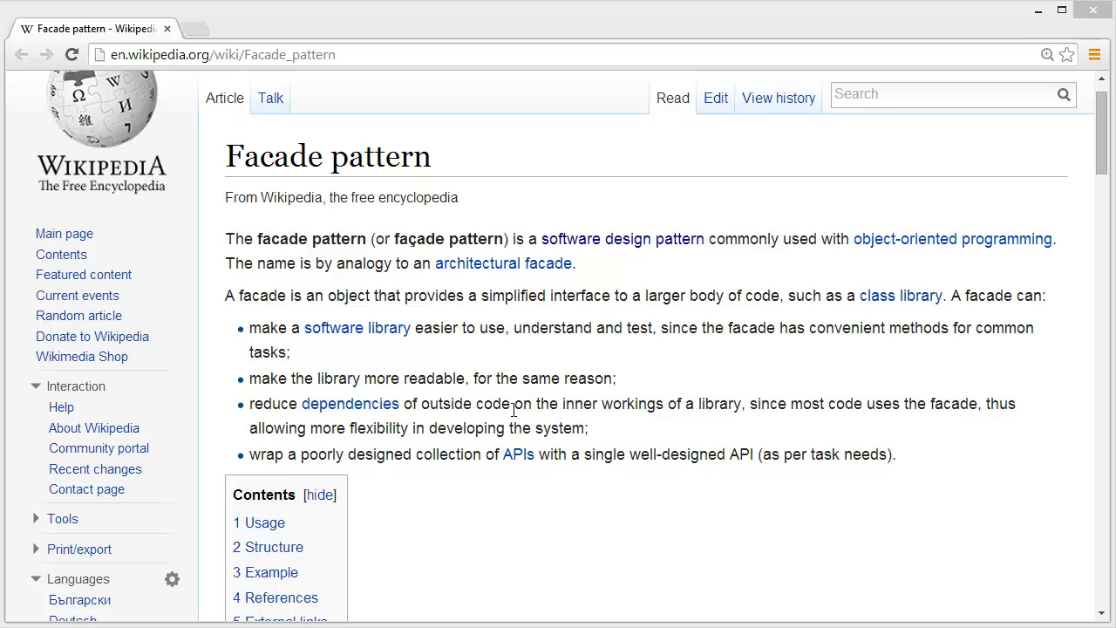
mouse_move(659, 420)
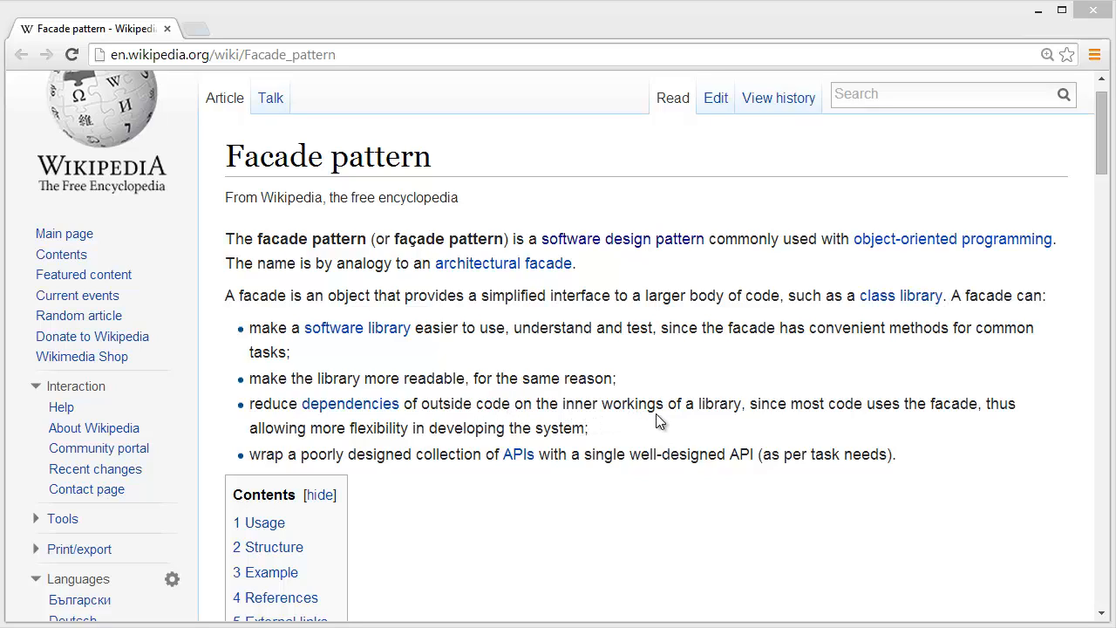
mouse_move(705, 400)
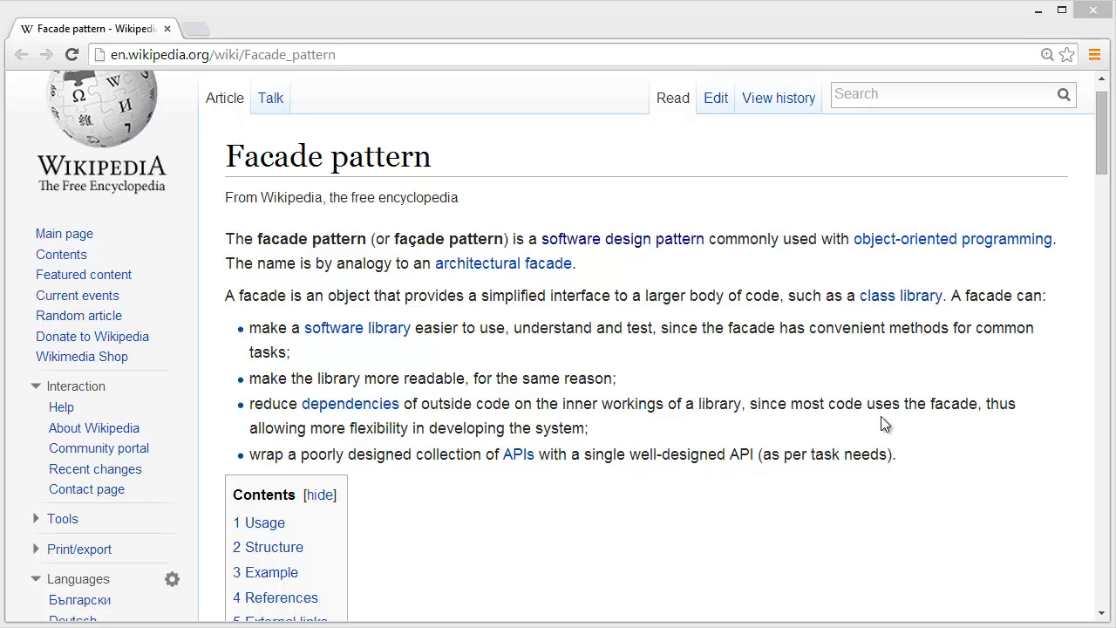
mouse_move(1010, 415)
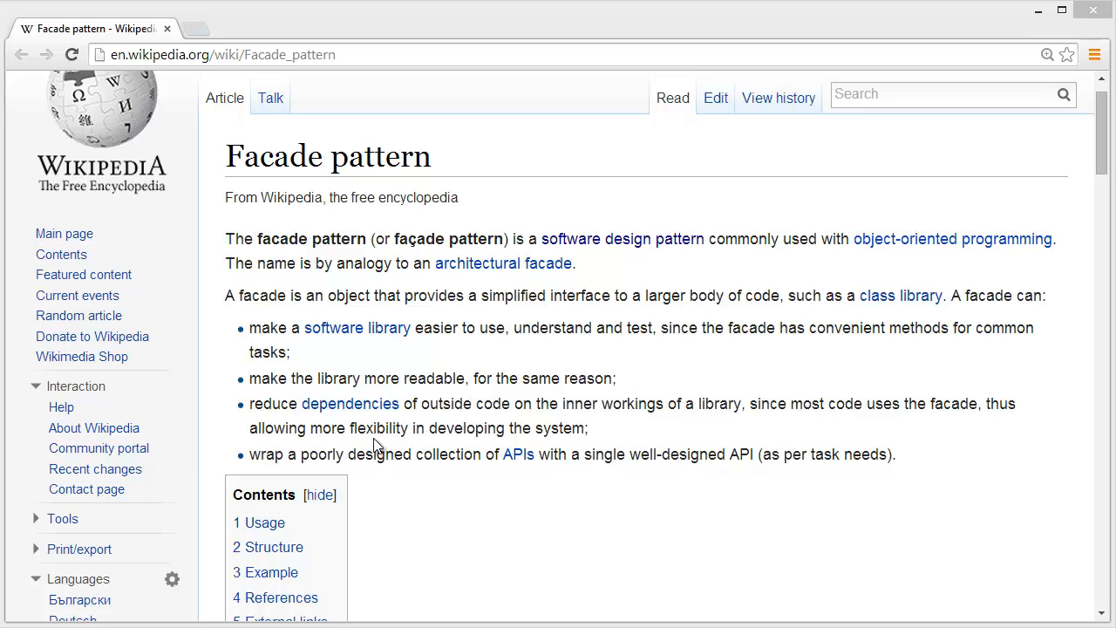
mouse_move(530, 429)
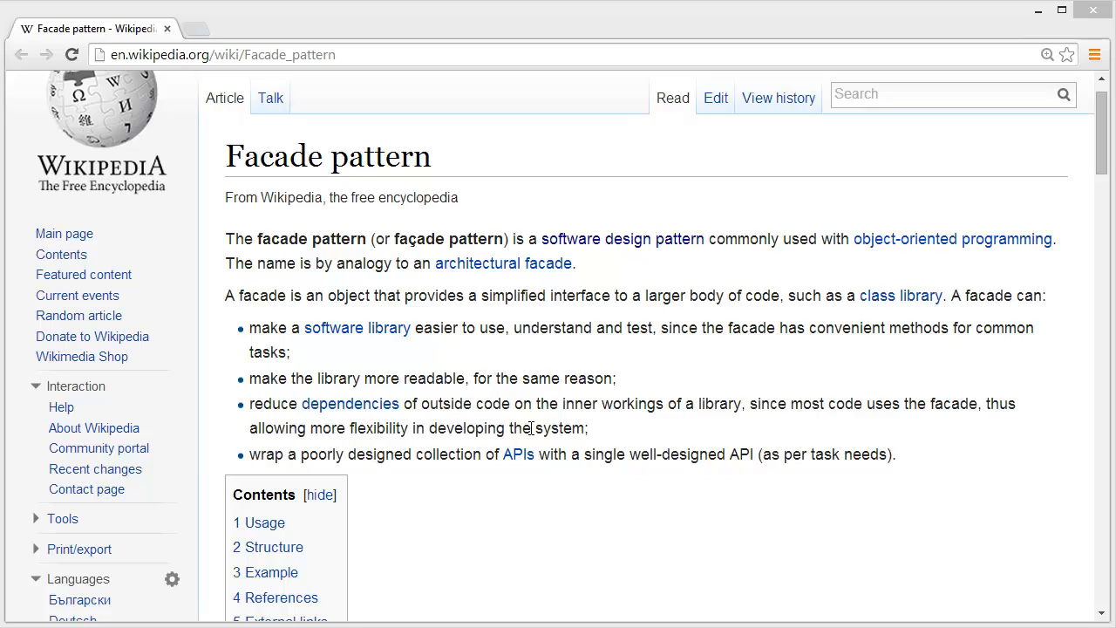
mouse_move(730, 352)
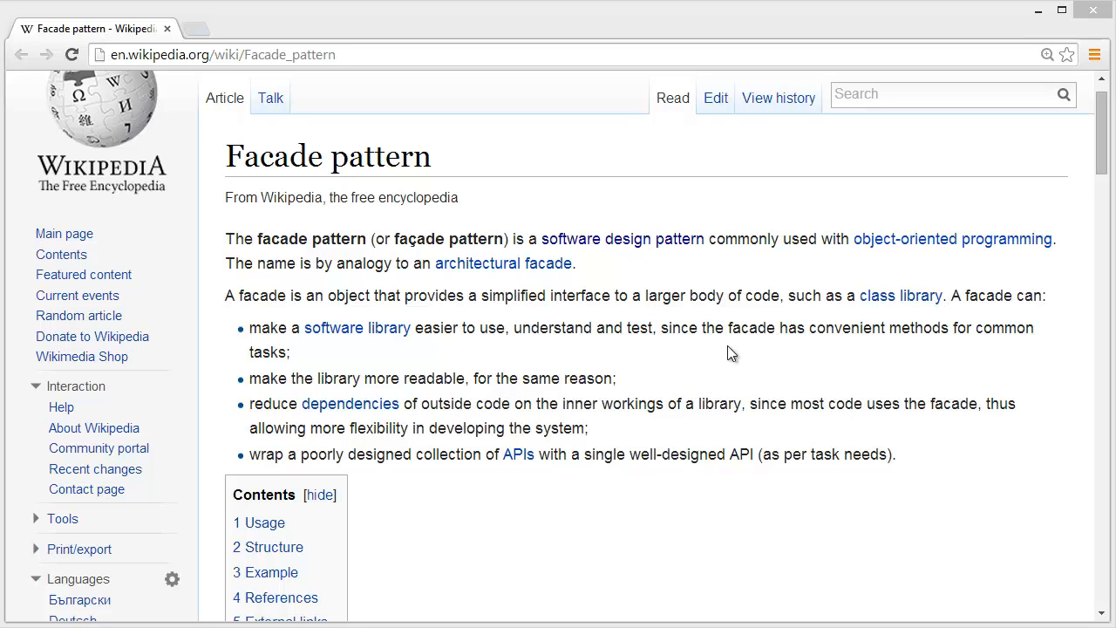
mouse_move(718, 314)
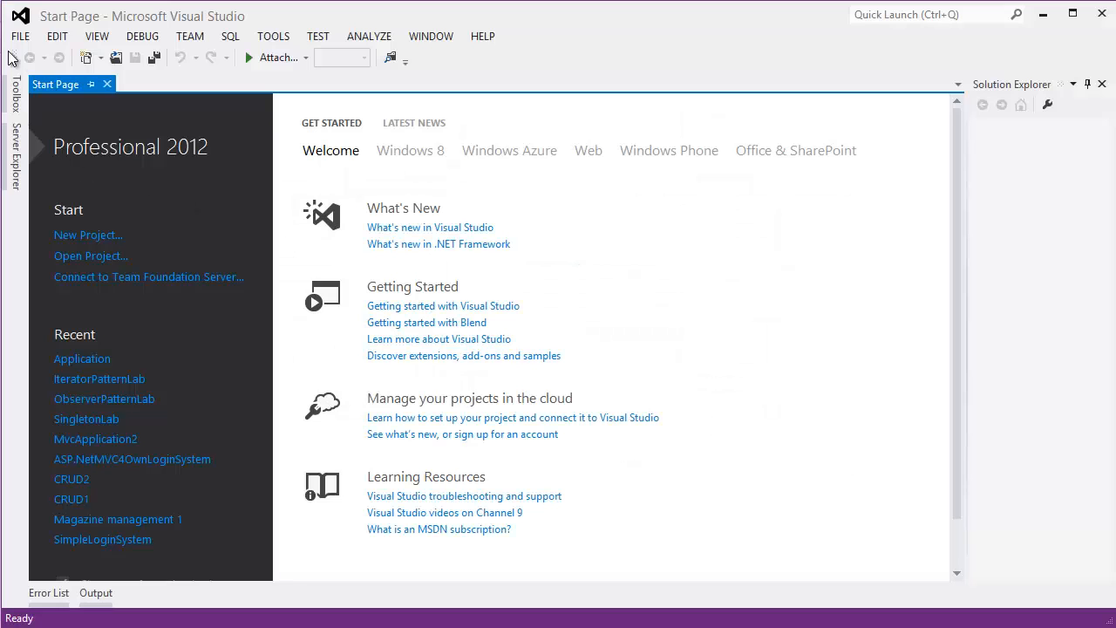
Step: Create a new Visual C# Console Application named FacadePatternLab
left_click(21, 34)
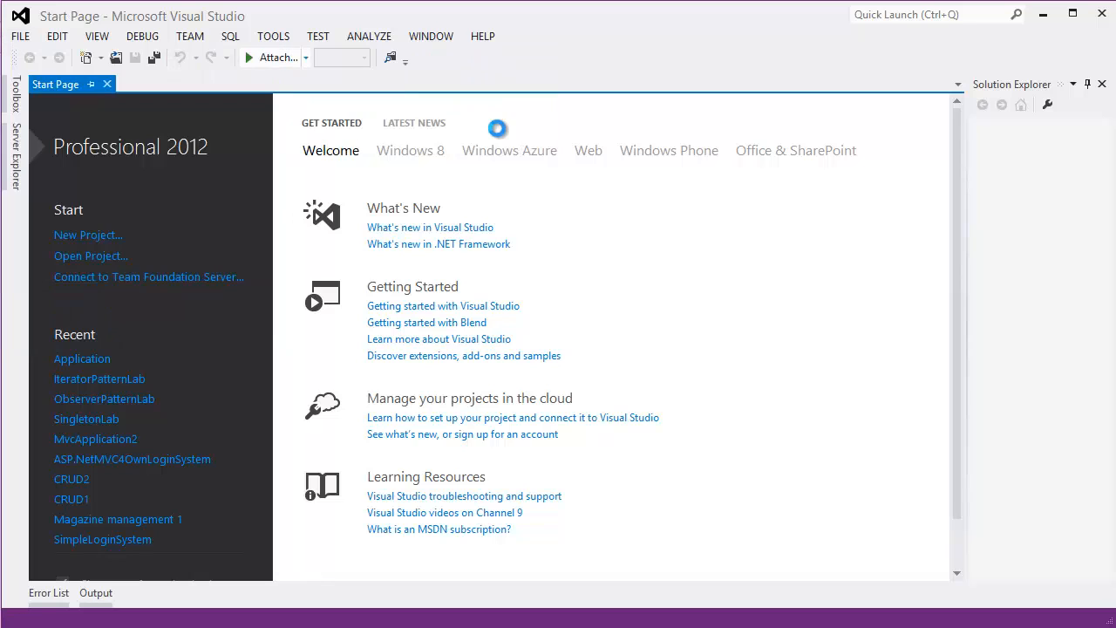
left_click(88, 234)
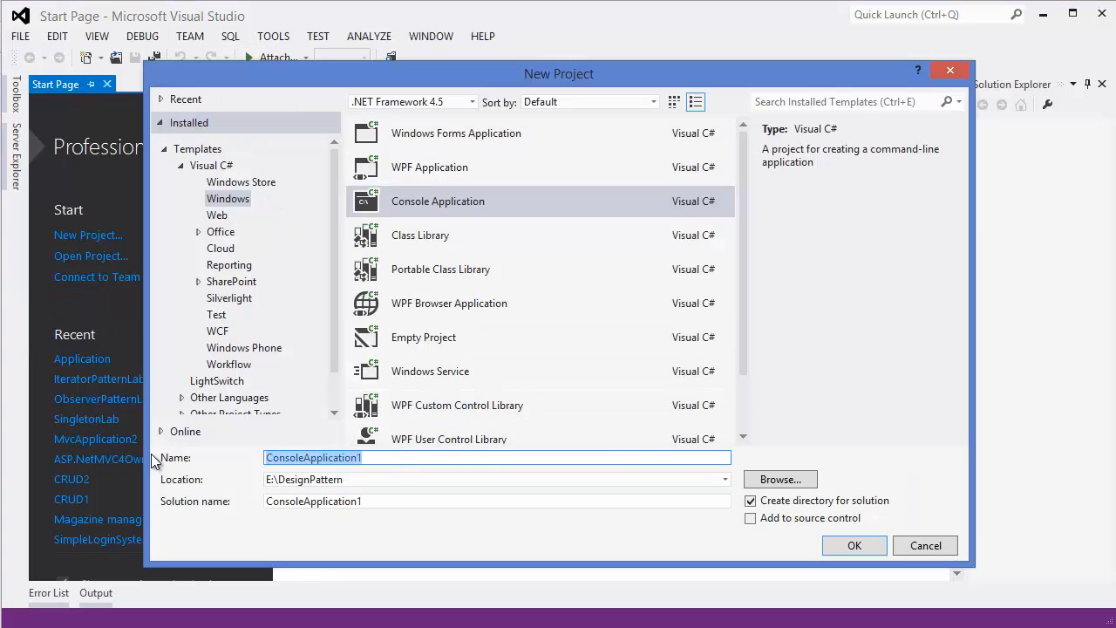
type("FacadePatternLab")
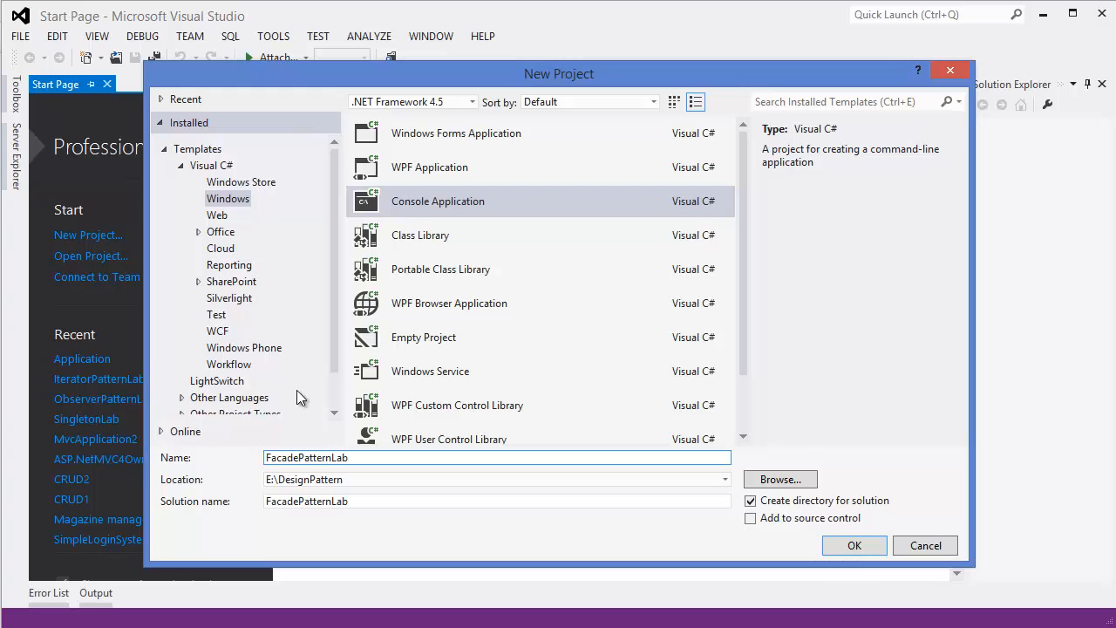
left_click(438, 201)
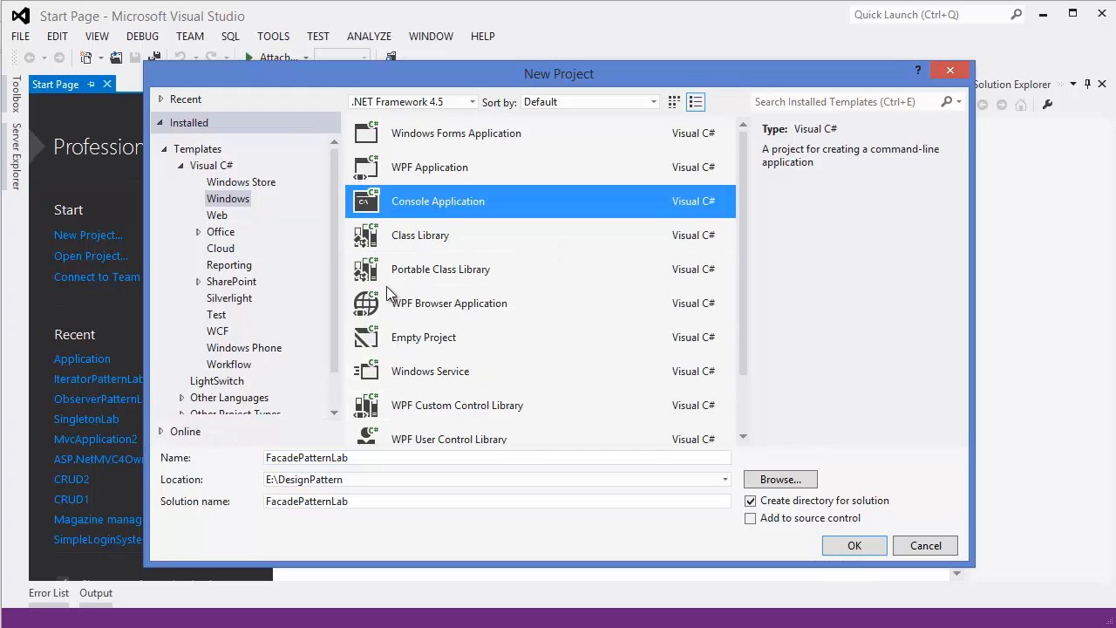
left_click(855, 544)
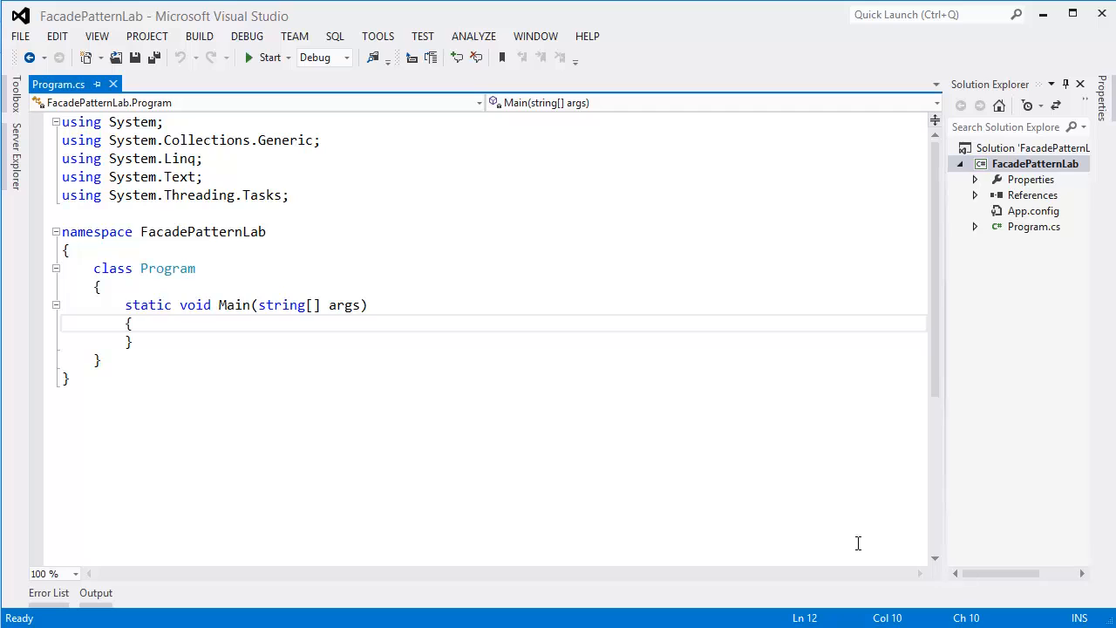
Step: Add a new Interface item named IShape to the project
key("enter")
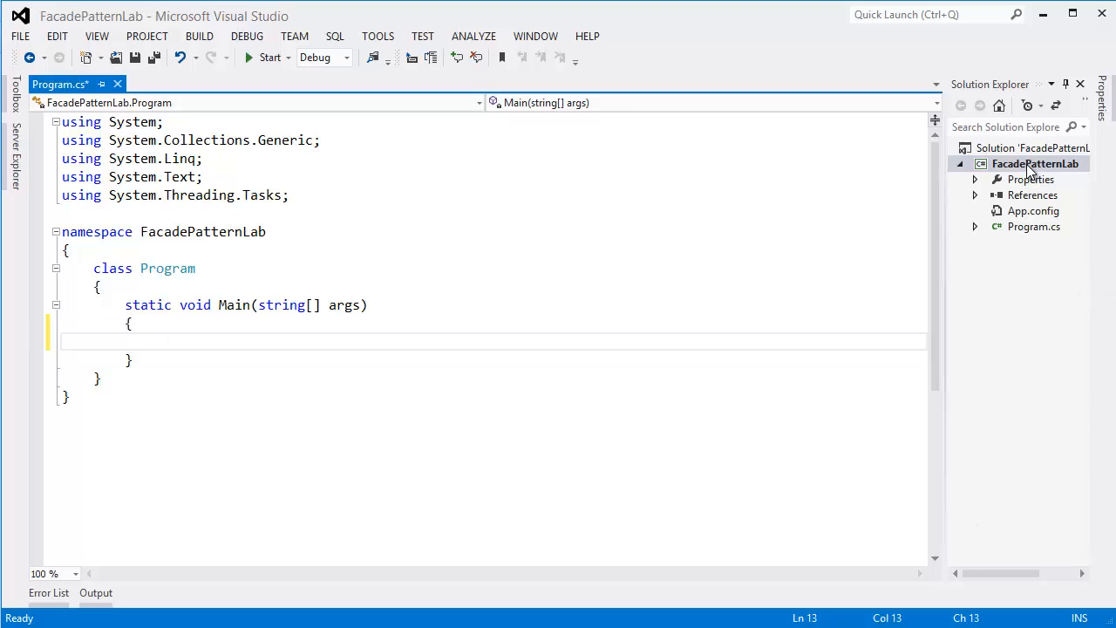
right_click(1036, 164)
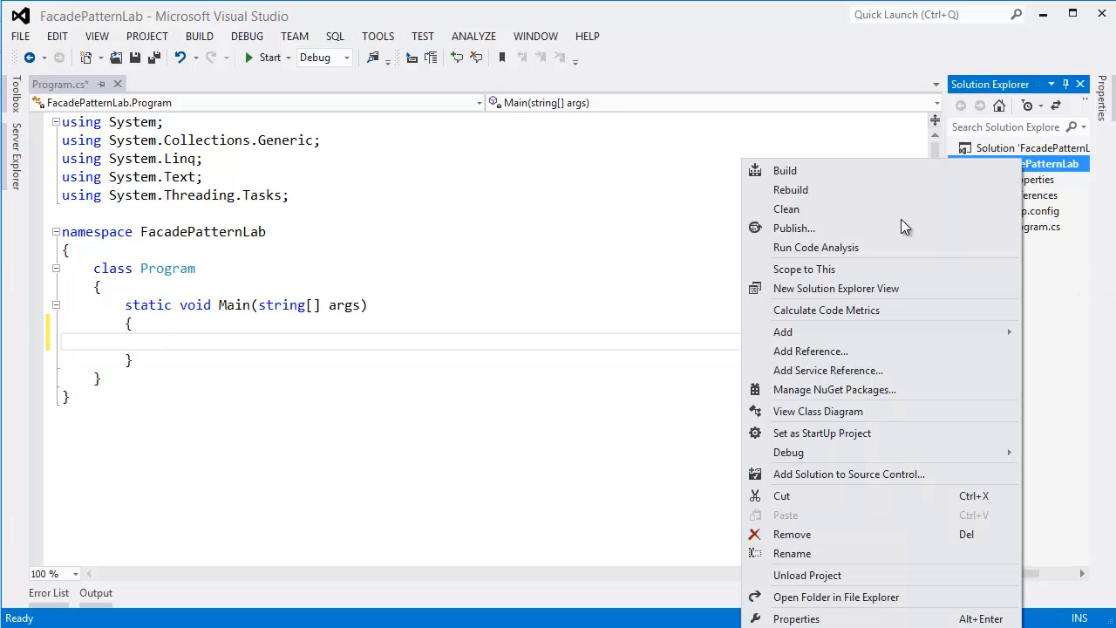
left_click(781, 331)
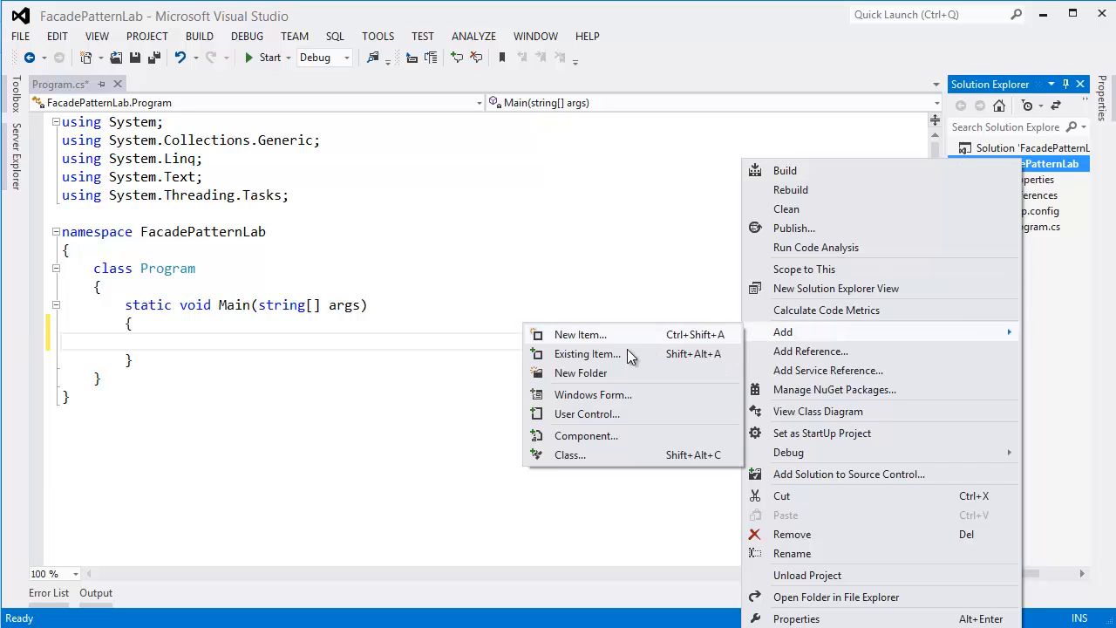
left_click(655, 284)
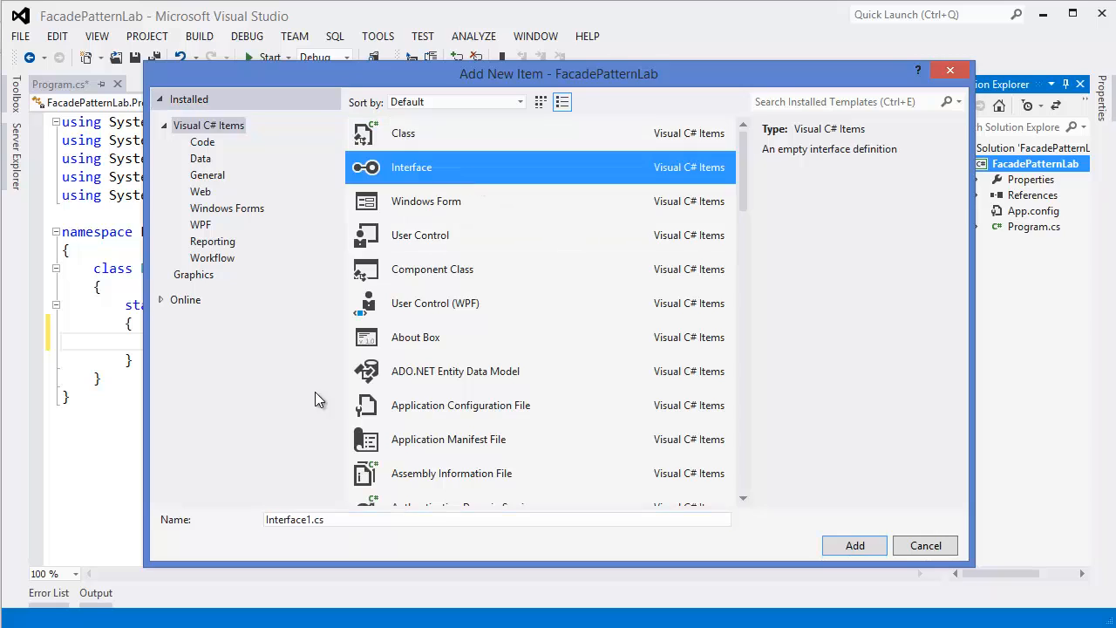
type("IShape")
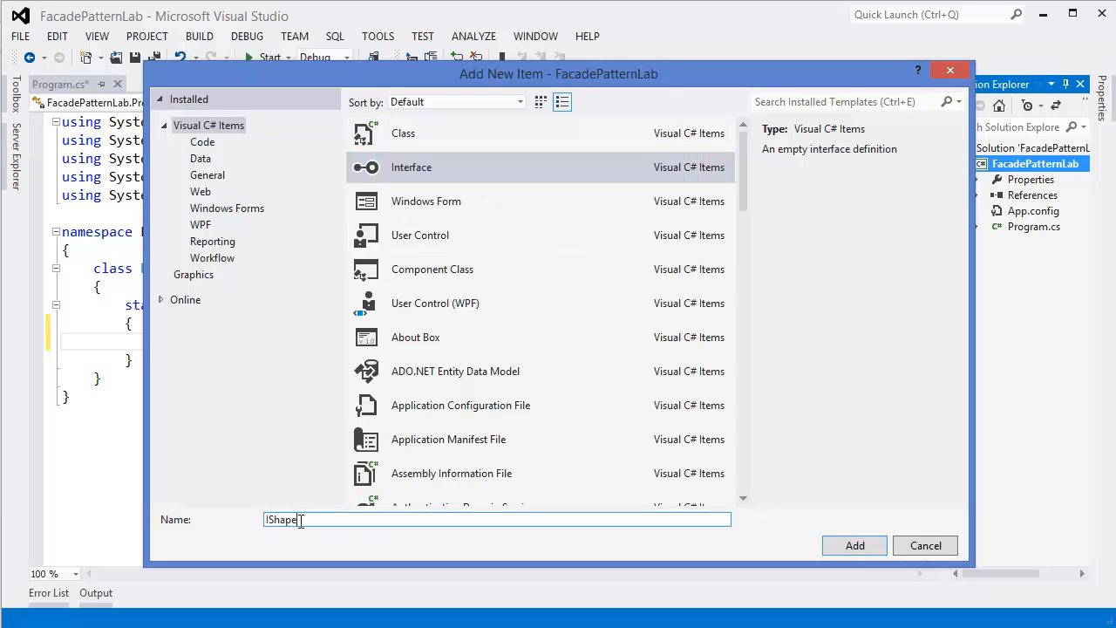
left_click(855, 544)
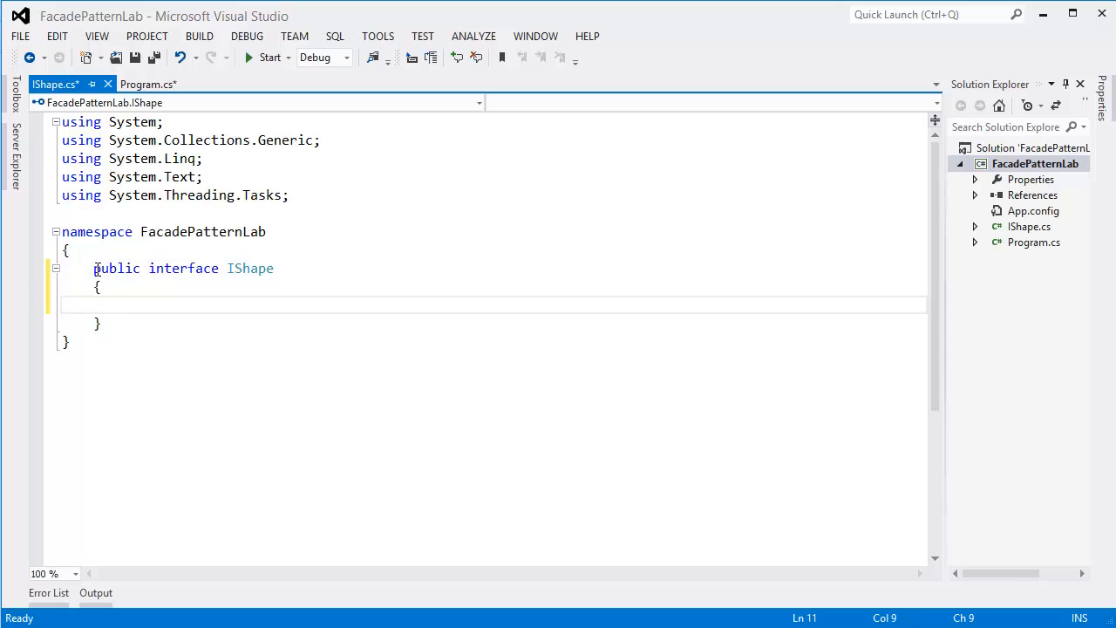
Step: Declare void draw(); in IShape and save the file
type("void d")
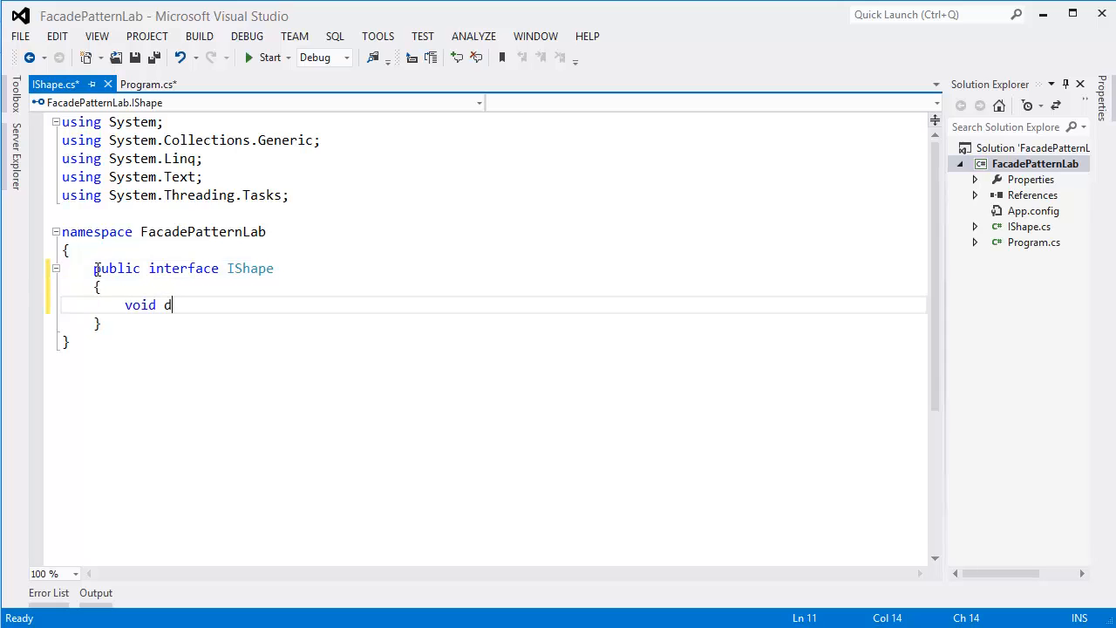
type("raw(")
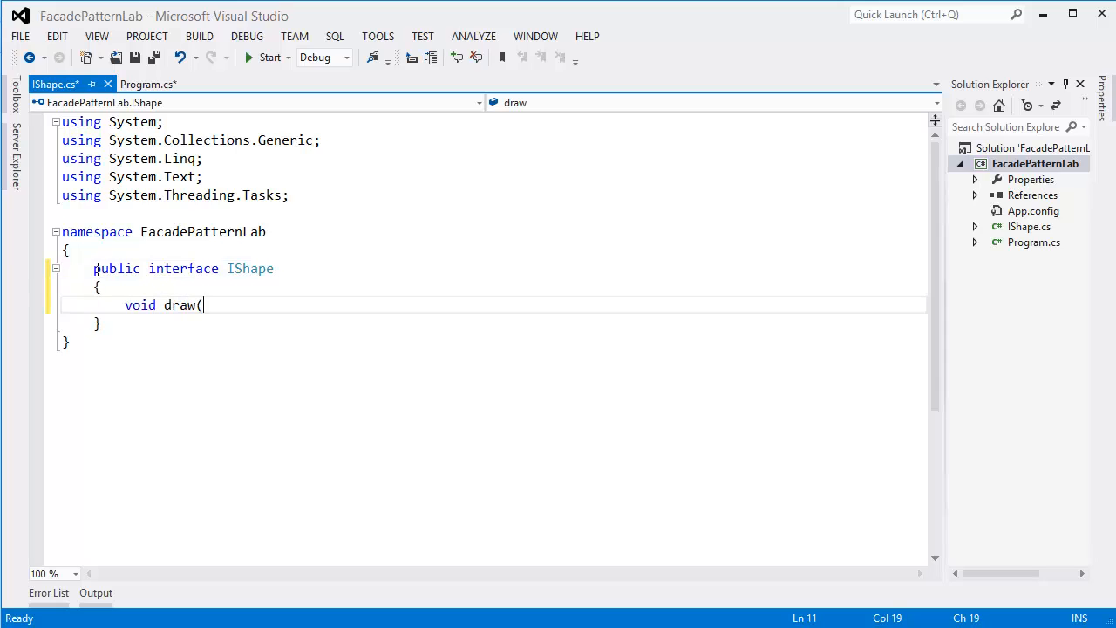
type(");")
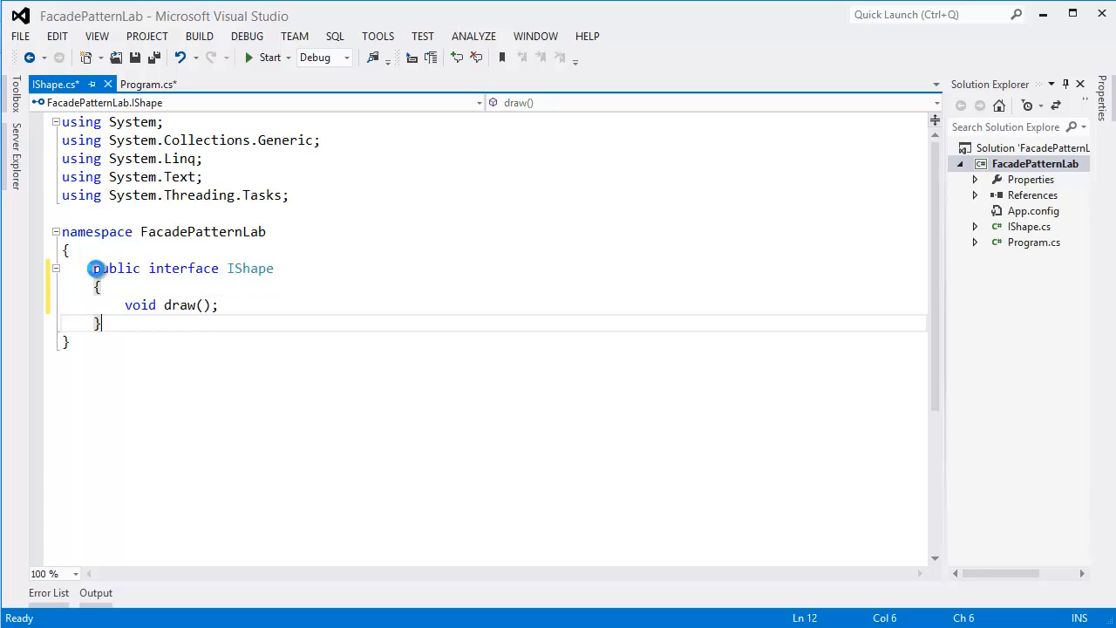
key("ctrl+s")
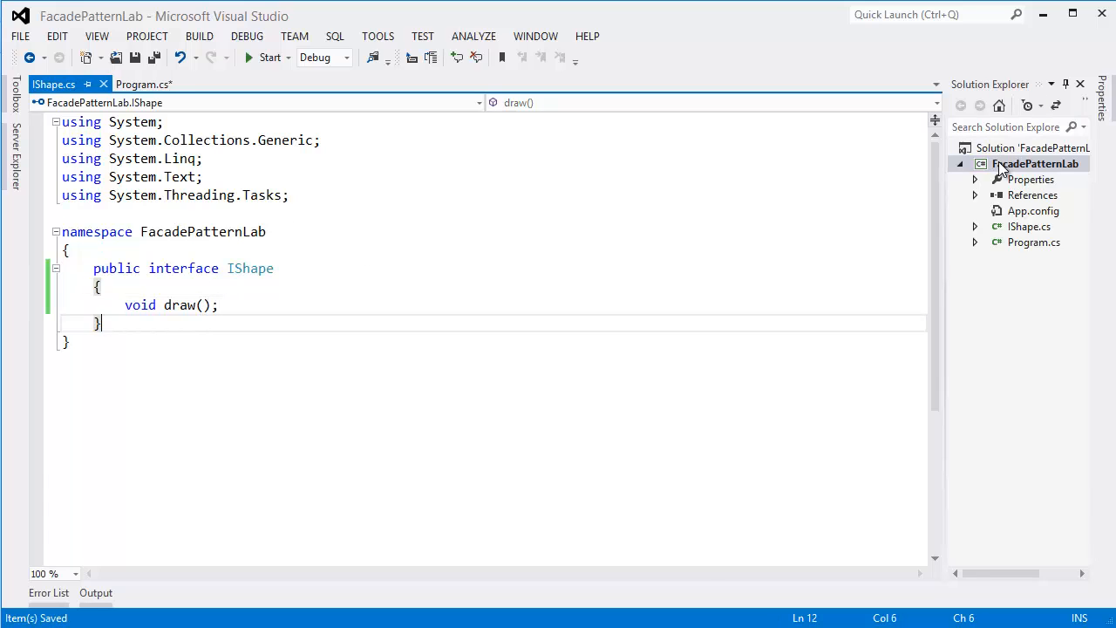
Step: Add a Circle class declared as public class Circle : IShape
right_click(1036, 164)
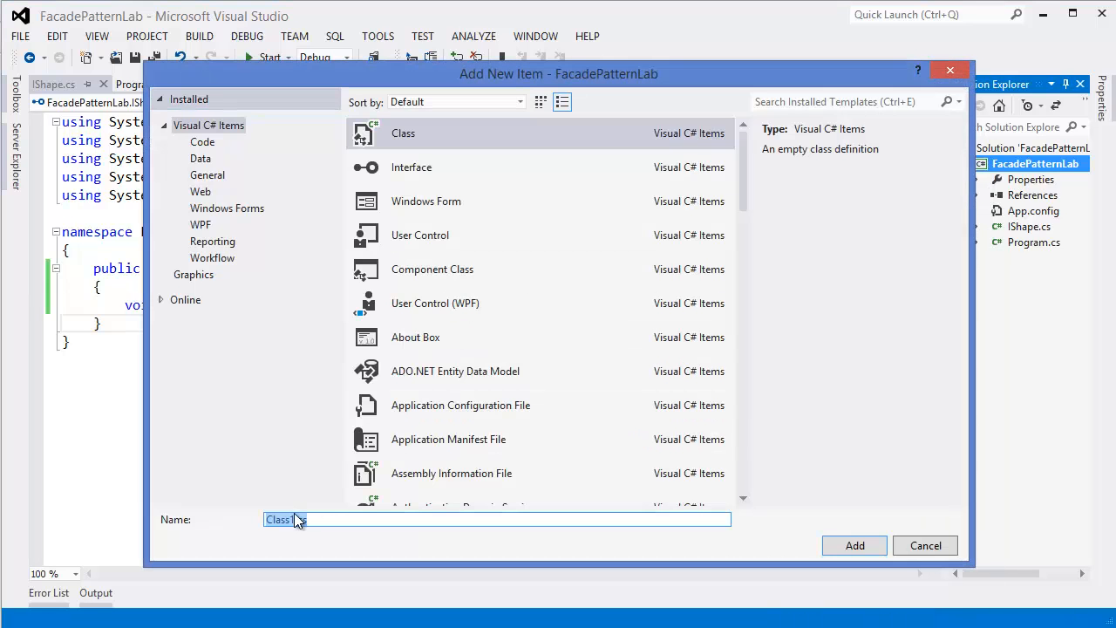
type("Circle")
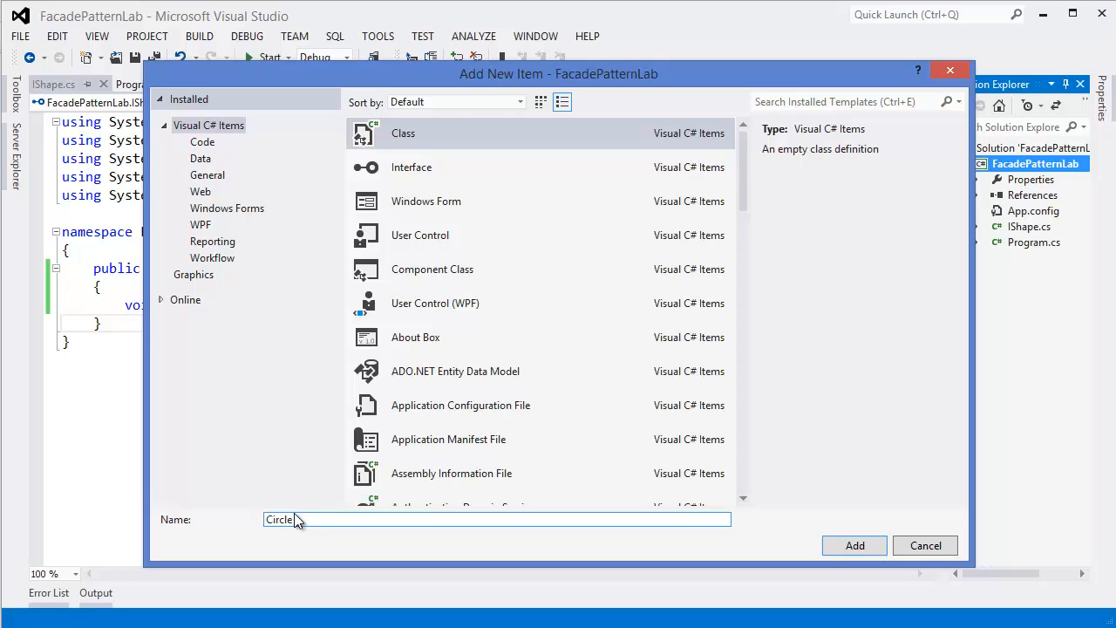
left_click(855, 544)
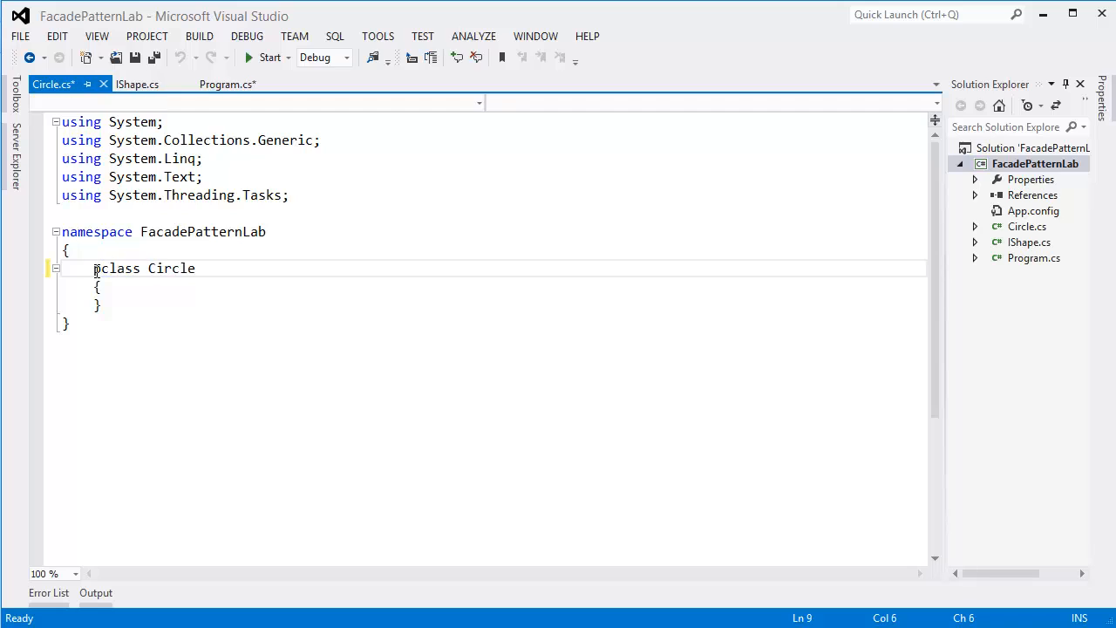
type("public class Circle :")
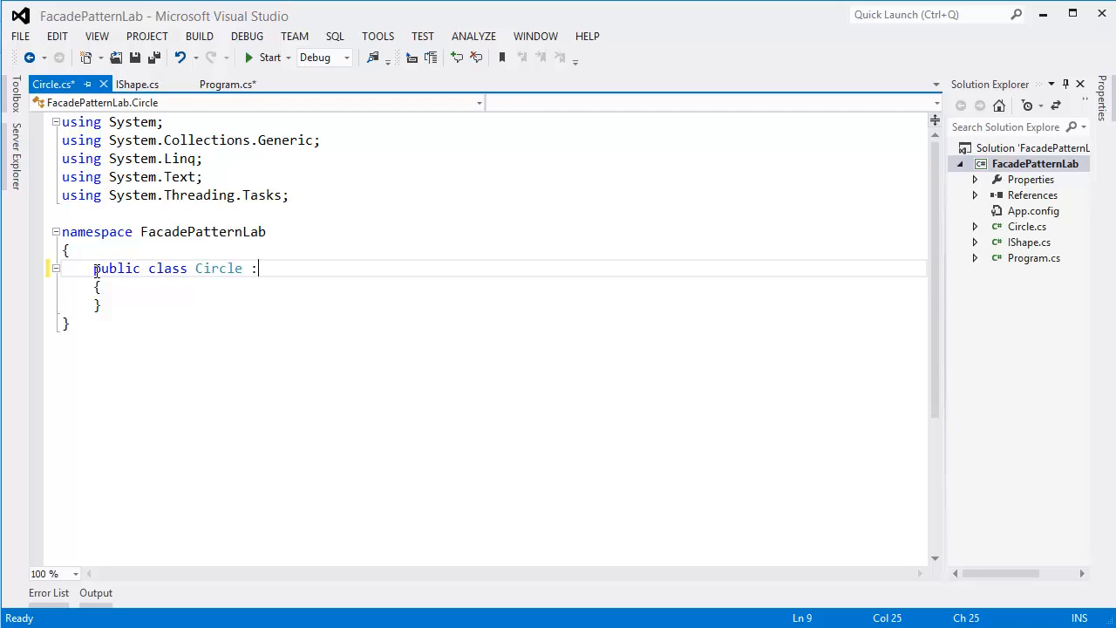
type("IS")
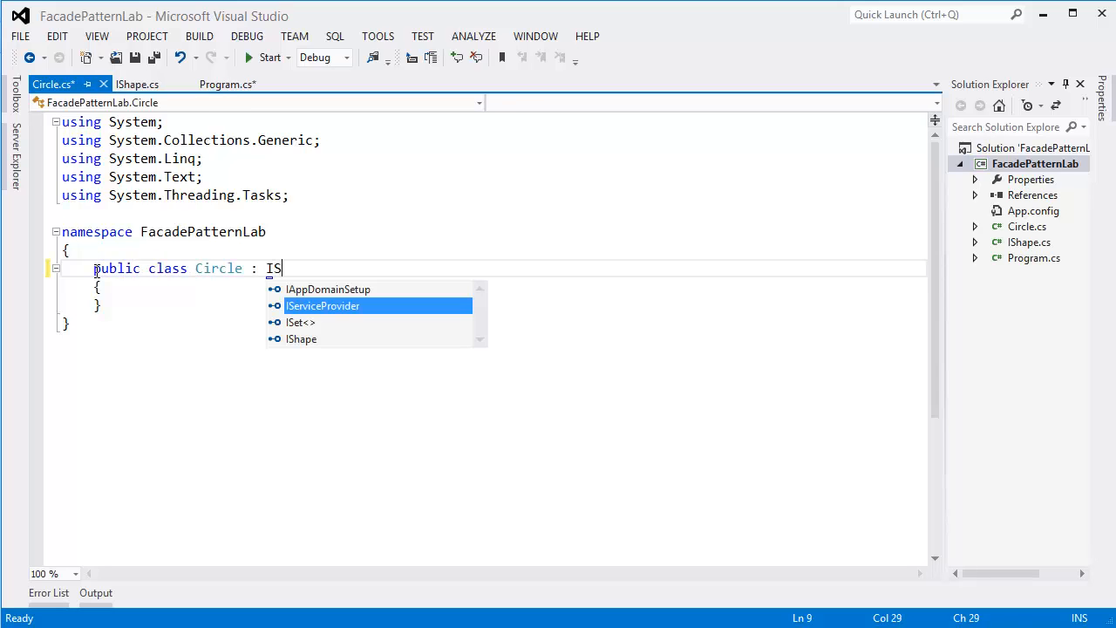
type("hape")
type("public void draw(")
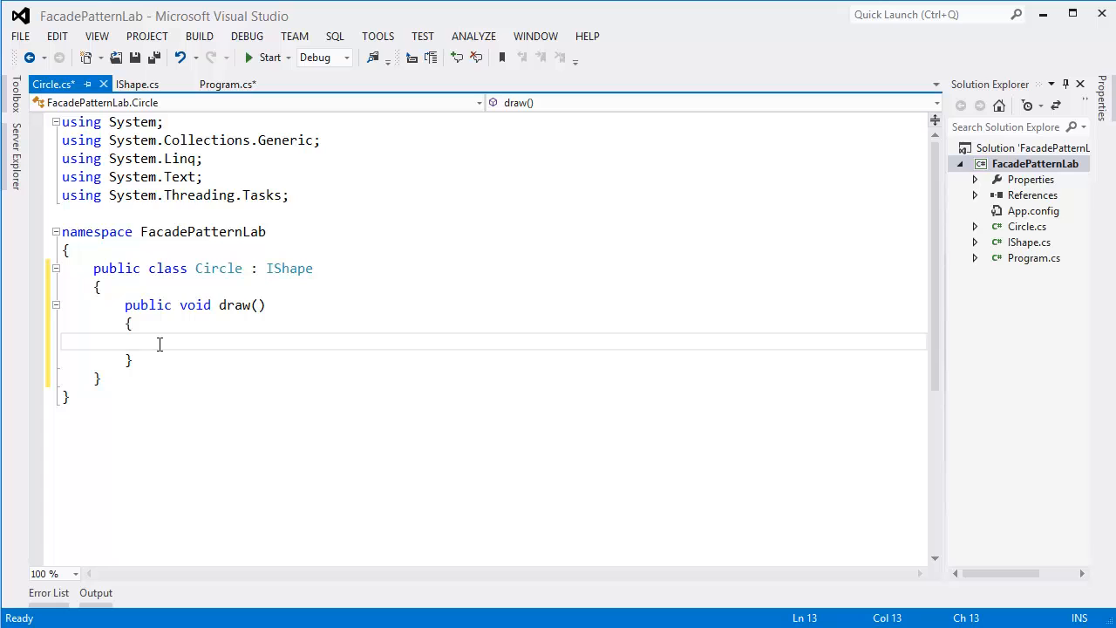
Step: Implement draw() with Console.WriteLine("Draw -> circle.")
type("cons")
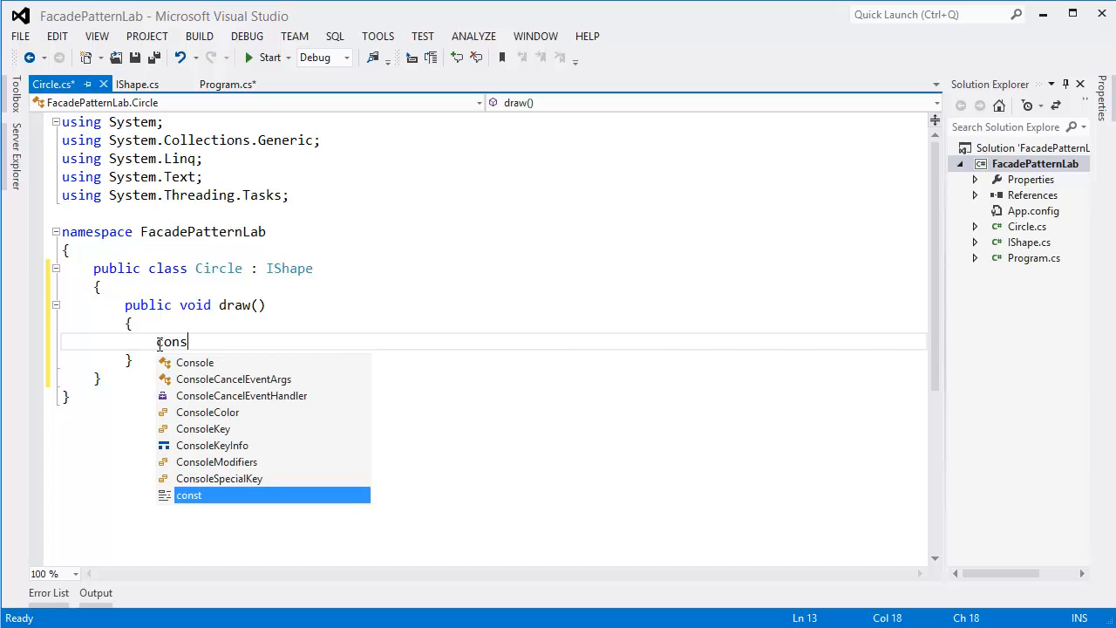
type("ole.wr")
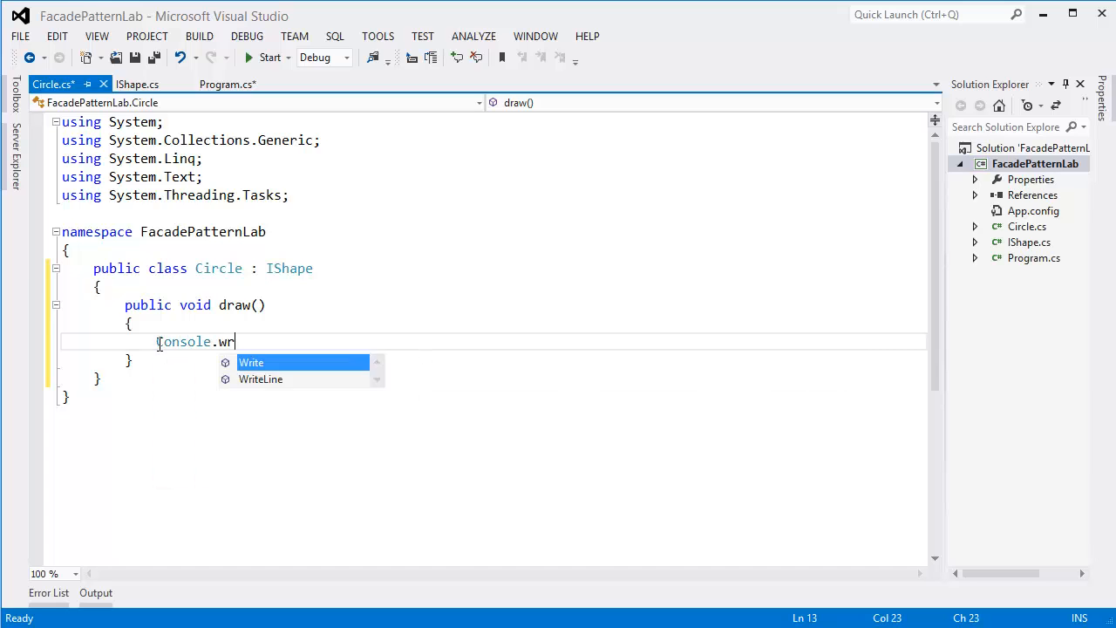
type("itel")
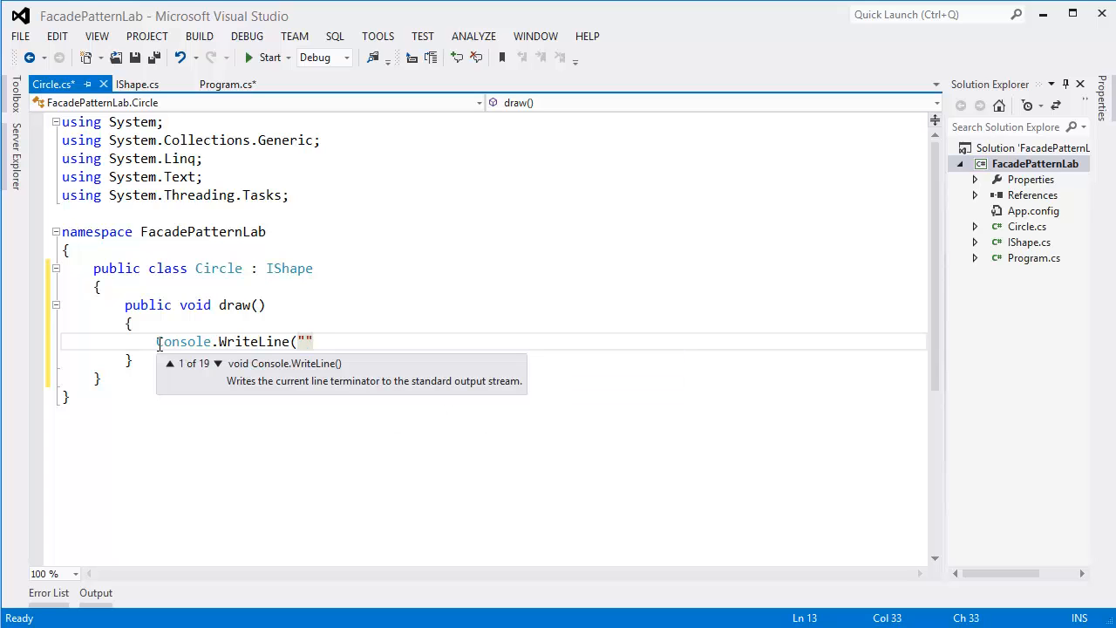
type(");")
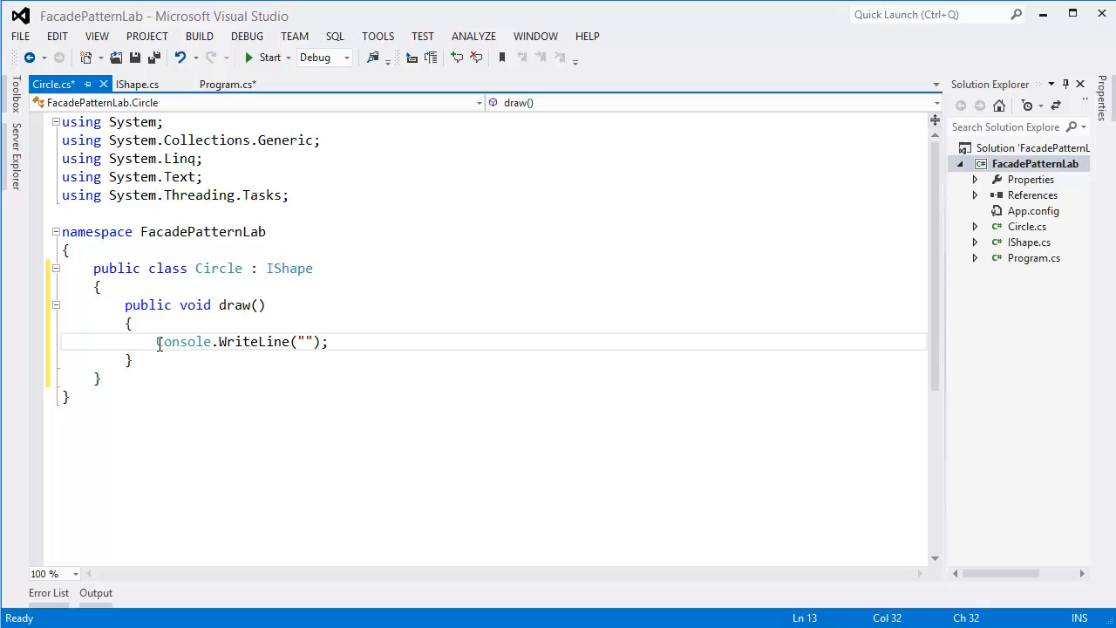
type("D")
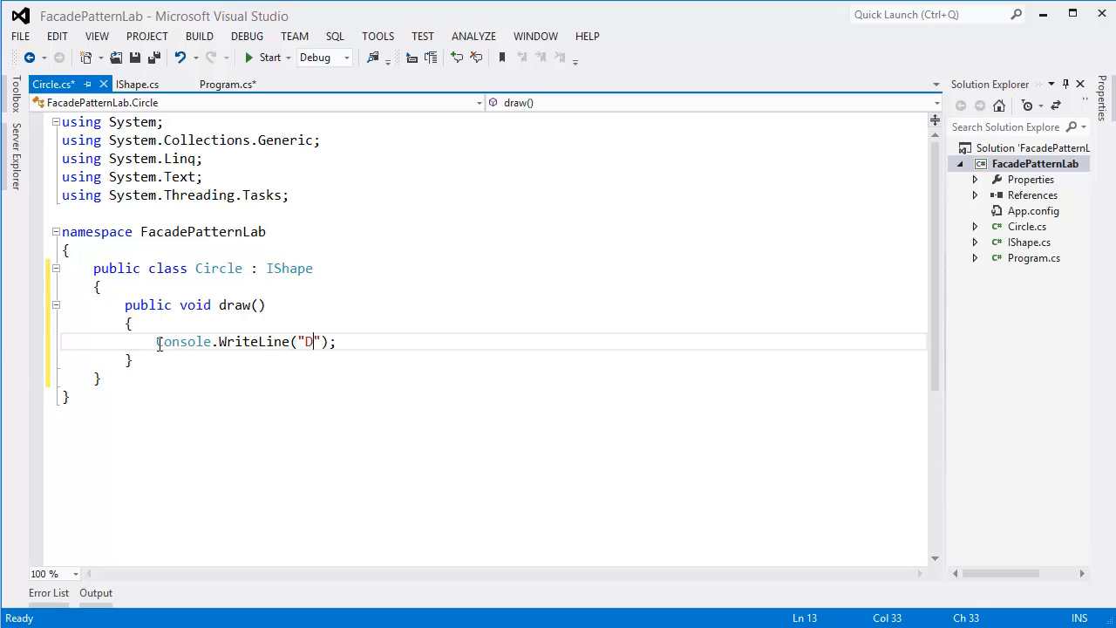
type("raw")
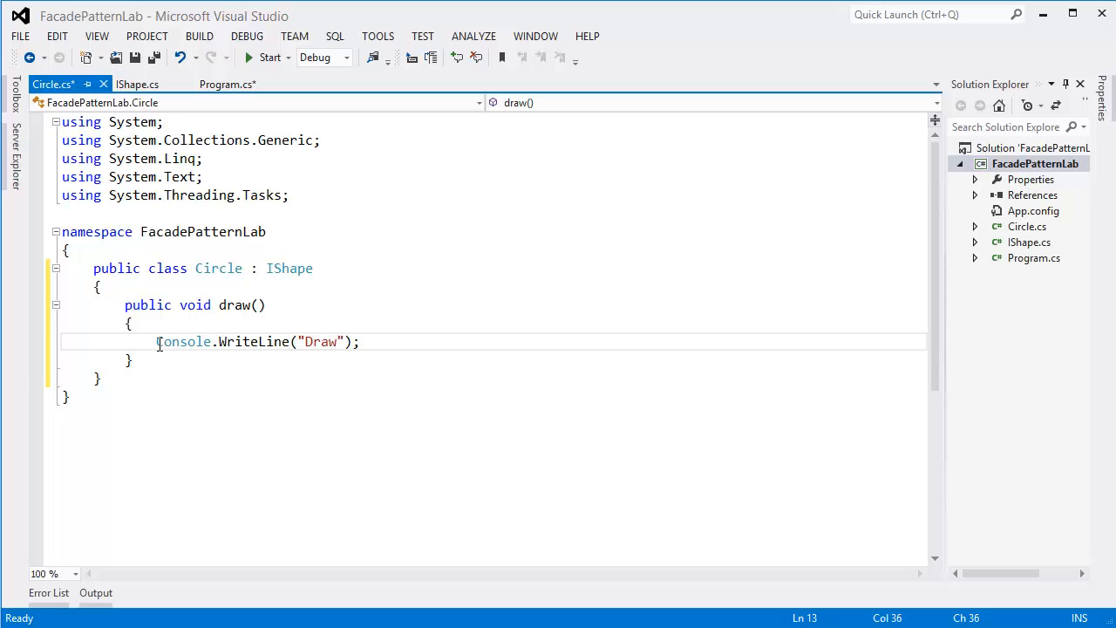
type("-")
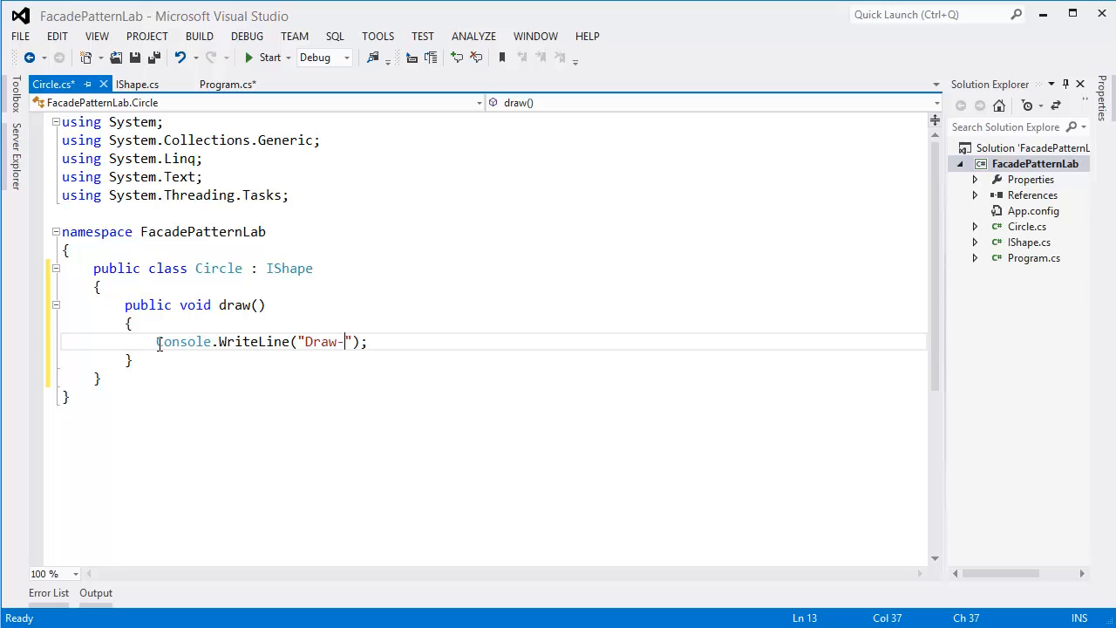
type(">")
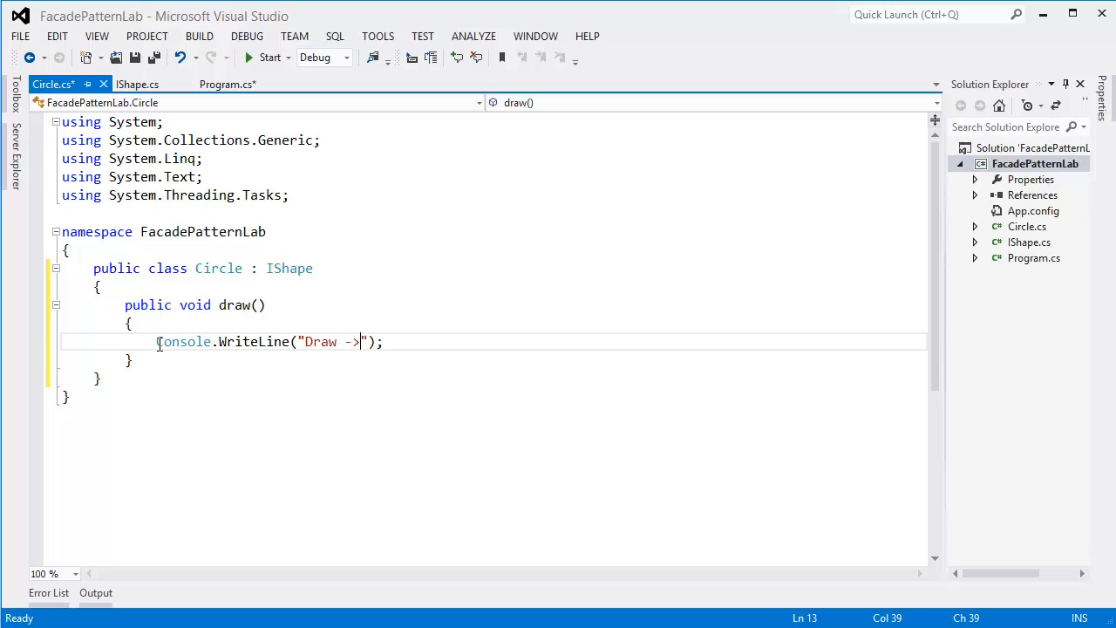
type("cirlce")
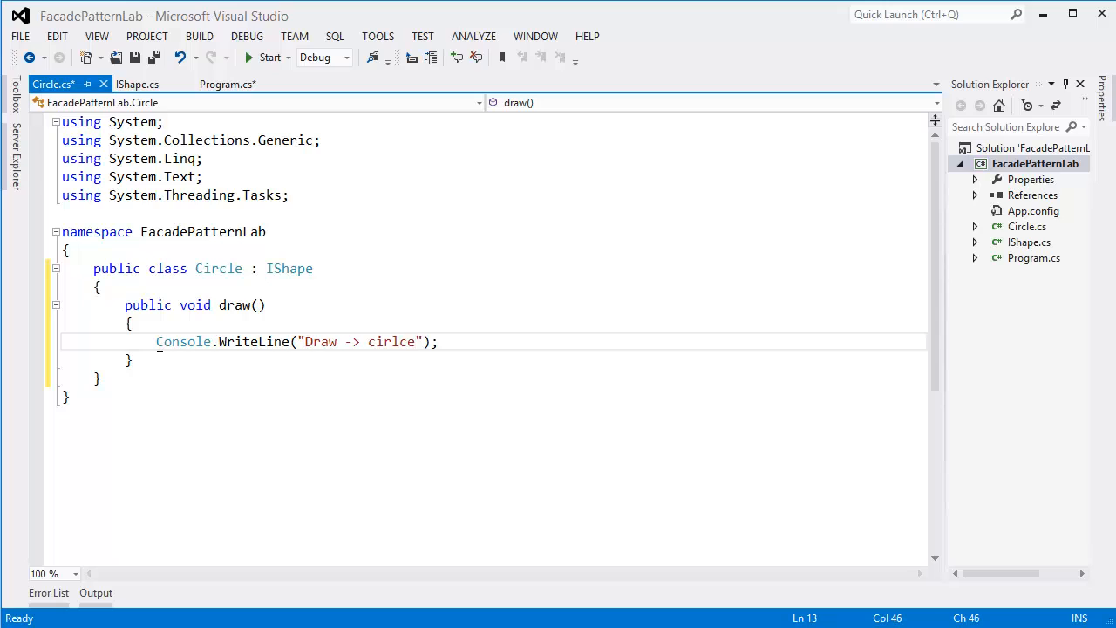
type("circle")
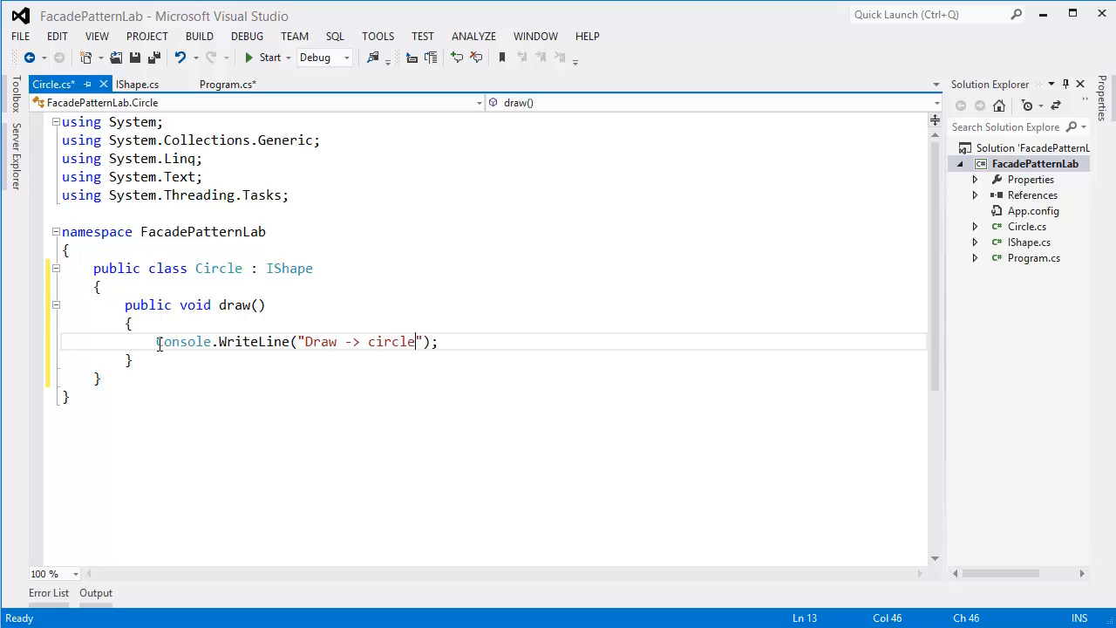
type(".")
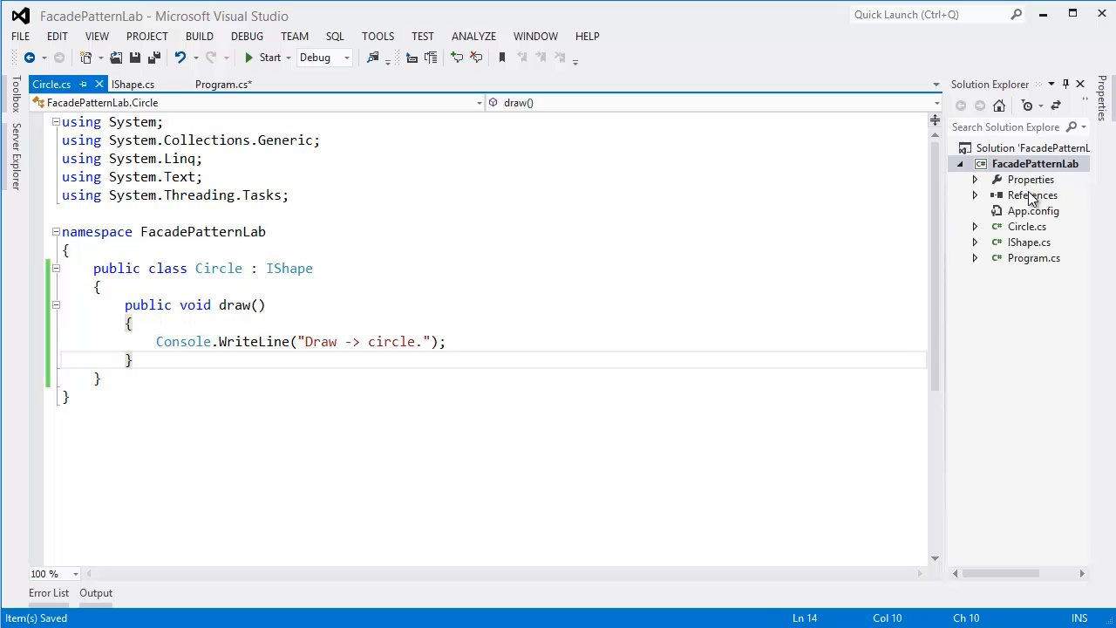
Step: Add a Rectangle class implementing IShape with a generated draw() stub
right_click(1036, 164)
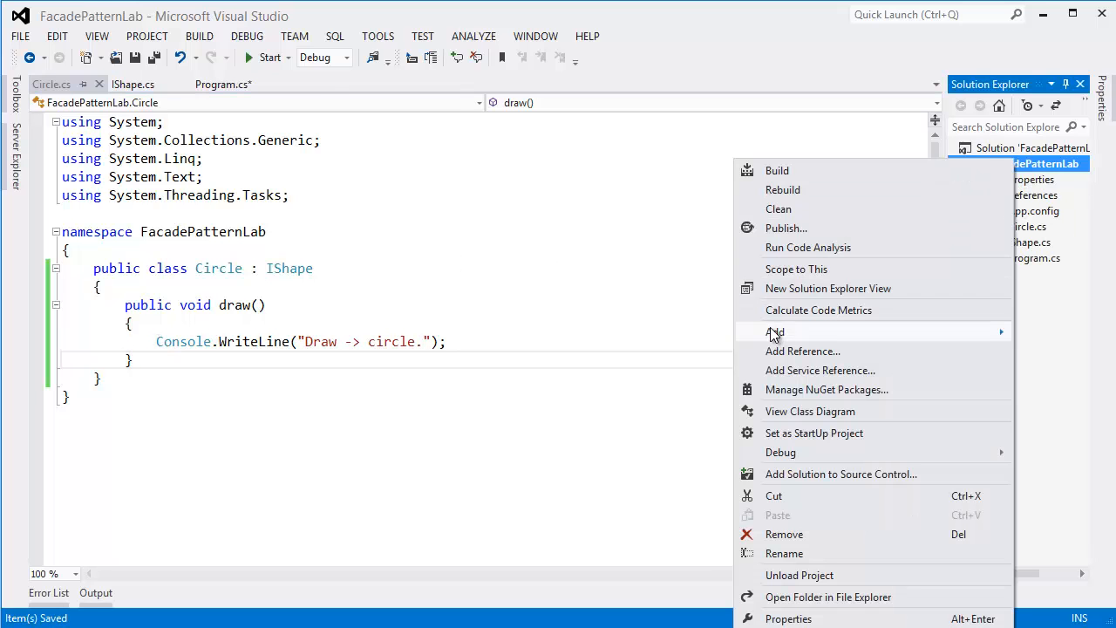
left_click(562, 453)
type("R")
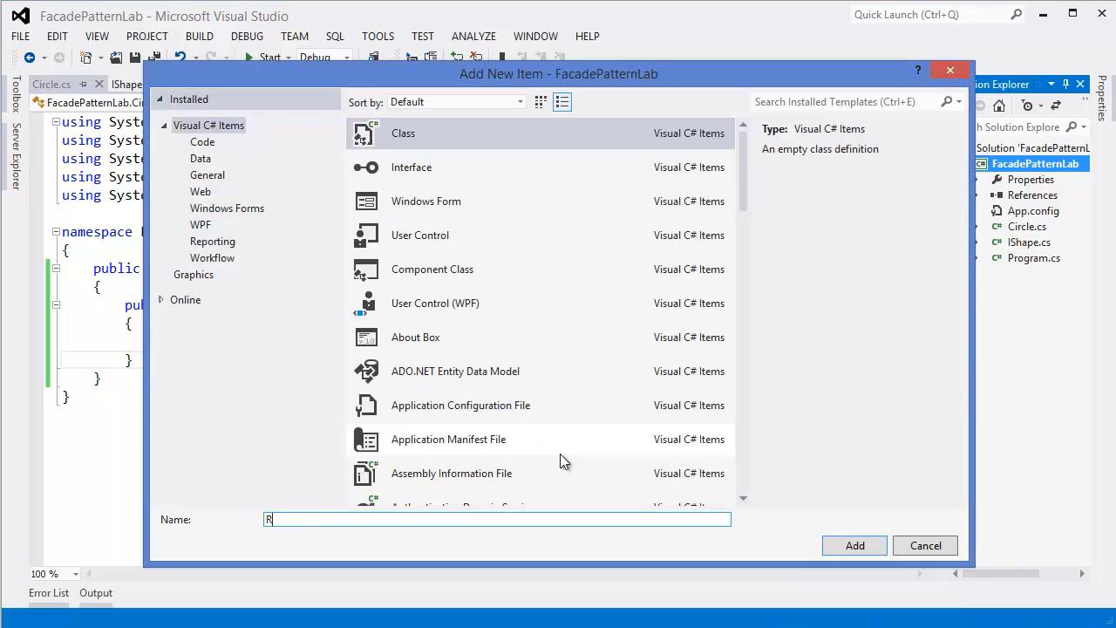
type("ectan")
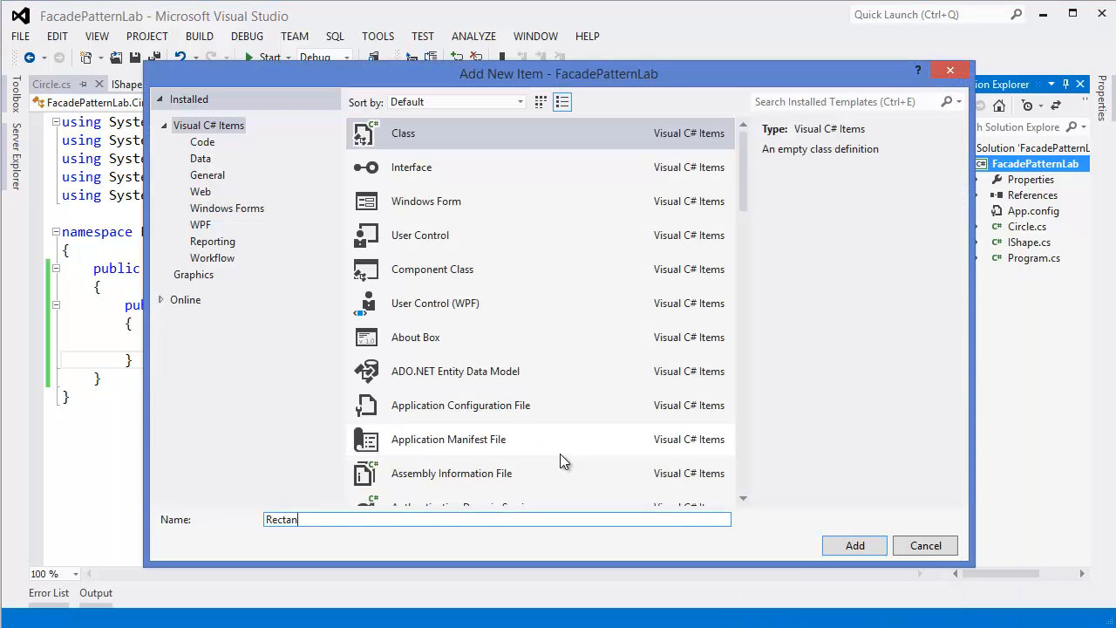
left_click(854, 544)
type("pu")
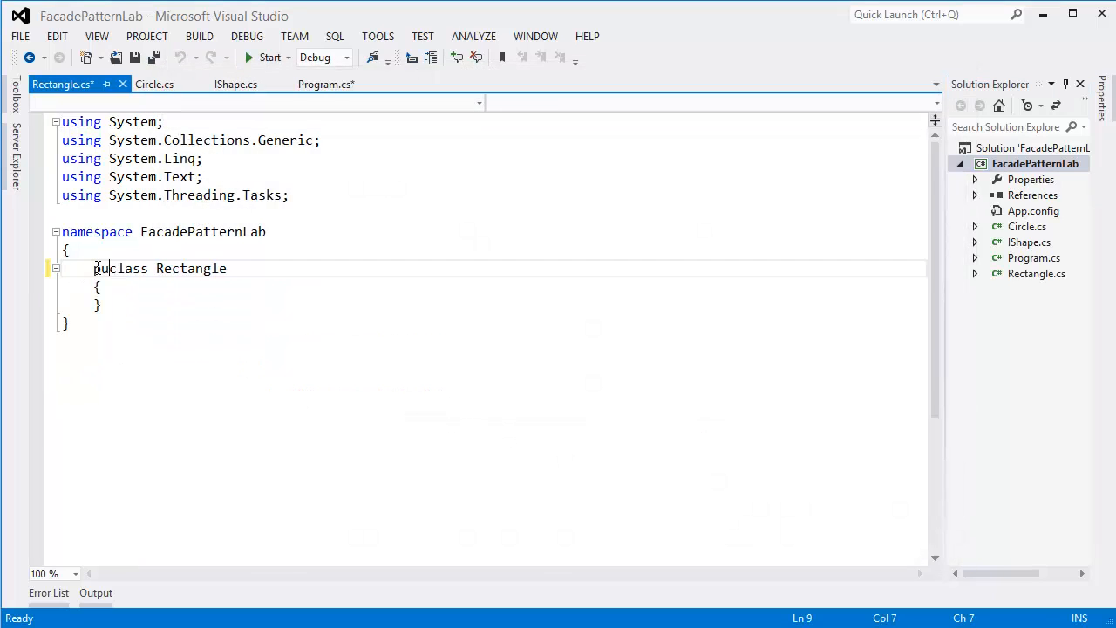
type("class")
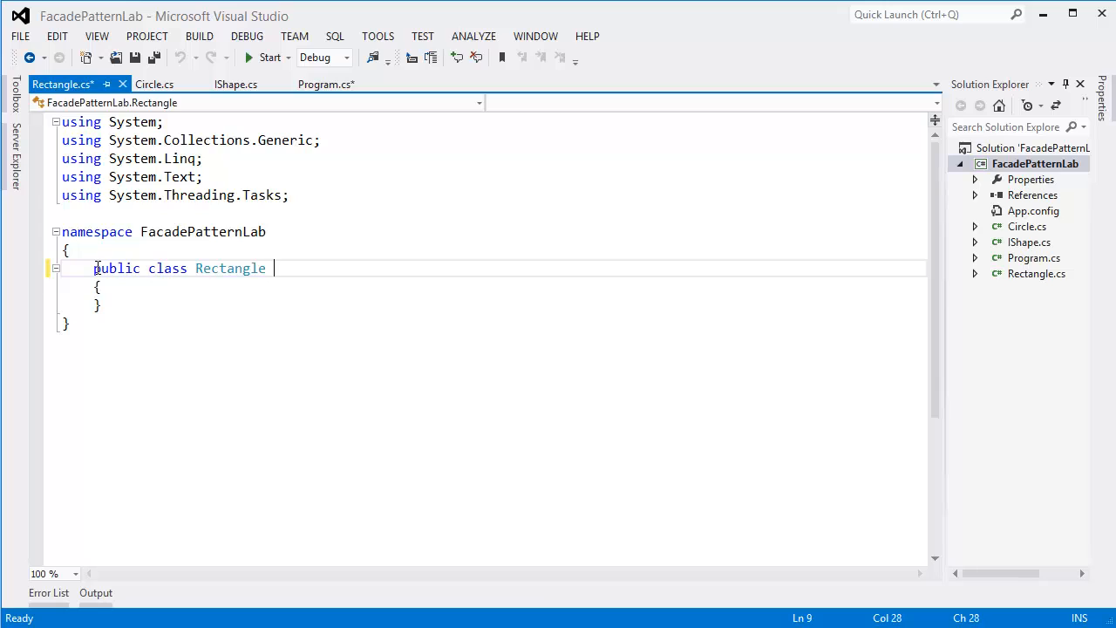
type(": Is")
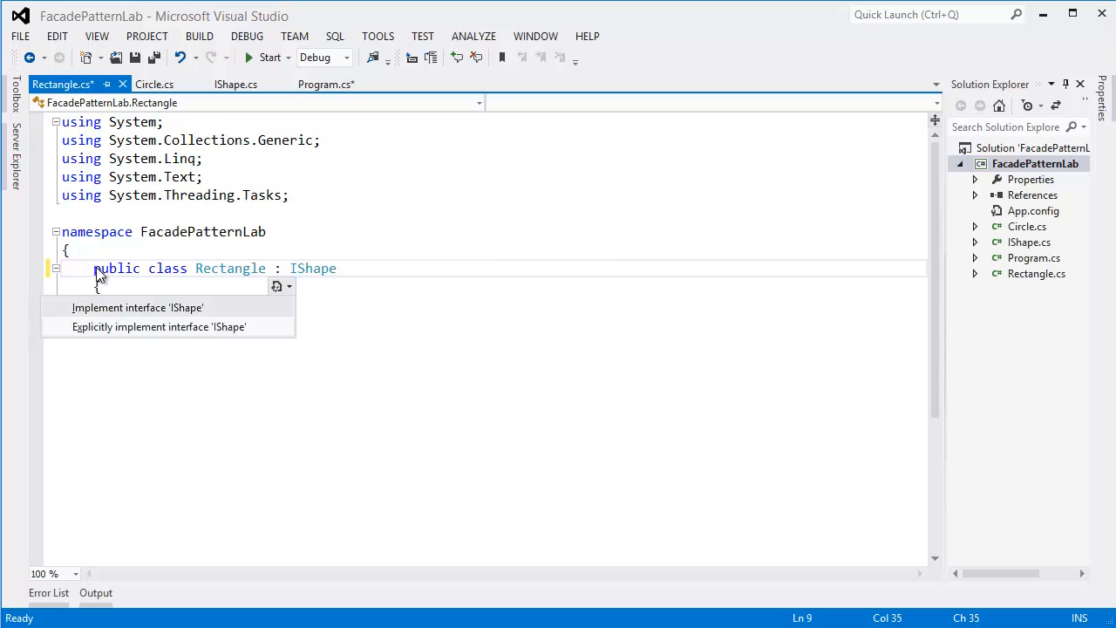
left_click(159, 326)
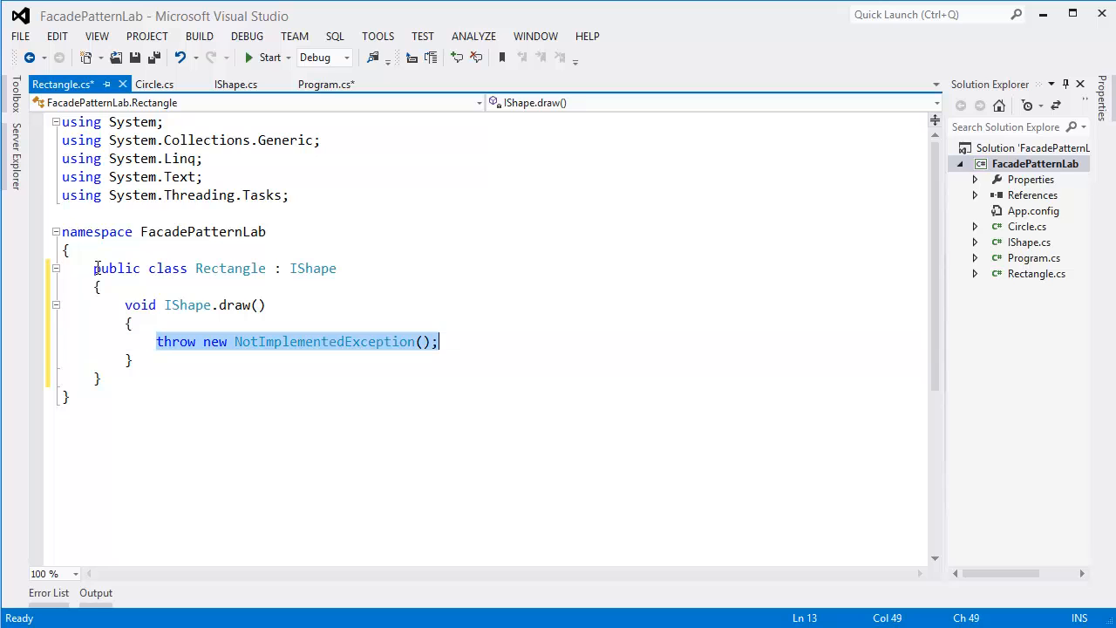
Step: Make draw() print Console.WriteLine("Draw -> Rectangle.") and save the file
type("Console")
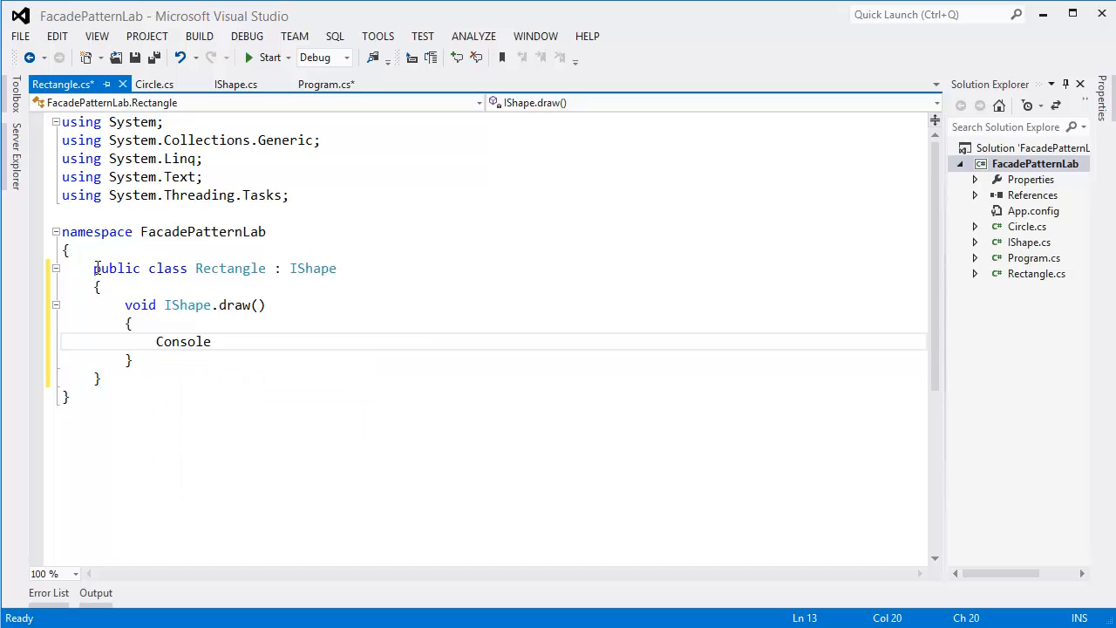
type(".WriteLine(\"")
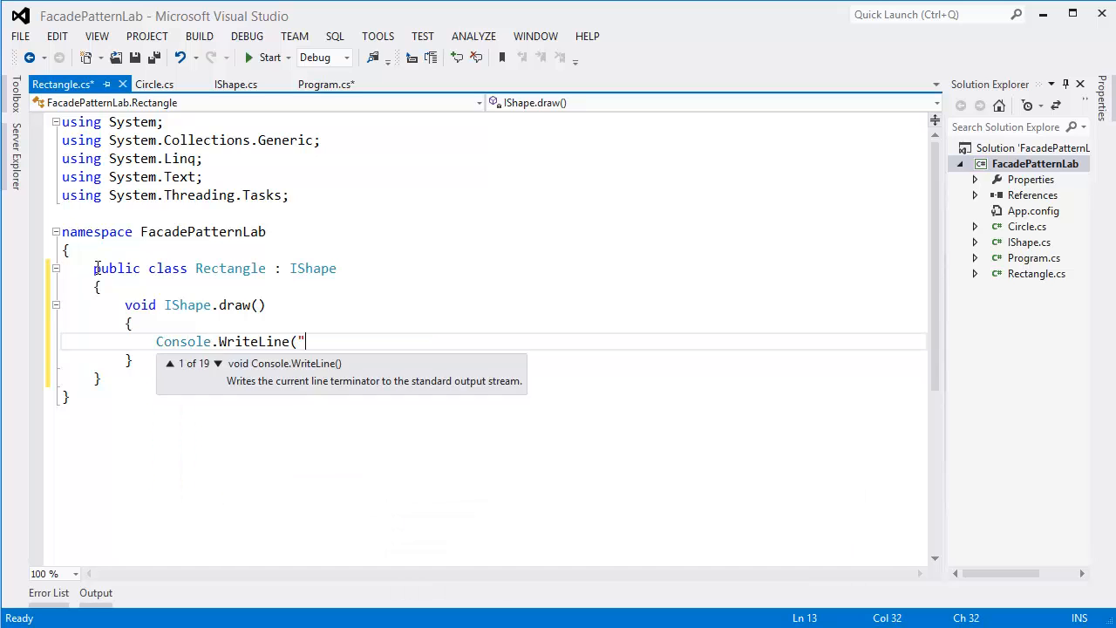
type("\");")
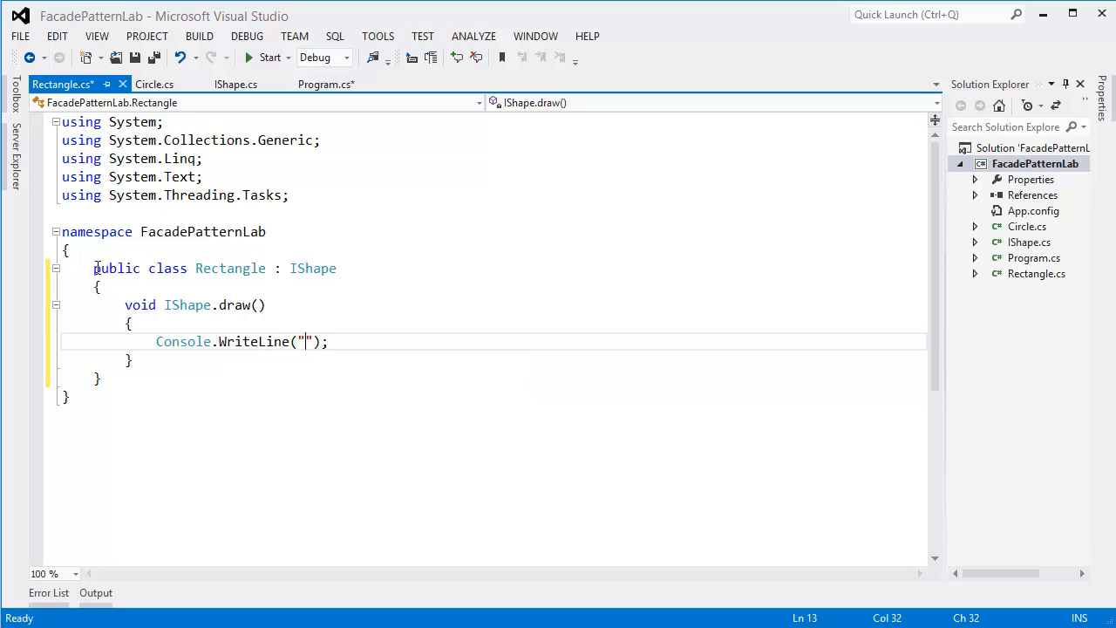
type("Dr")
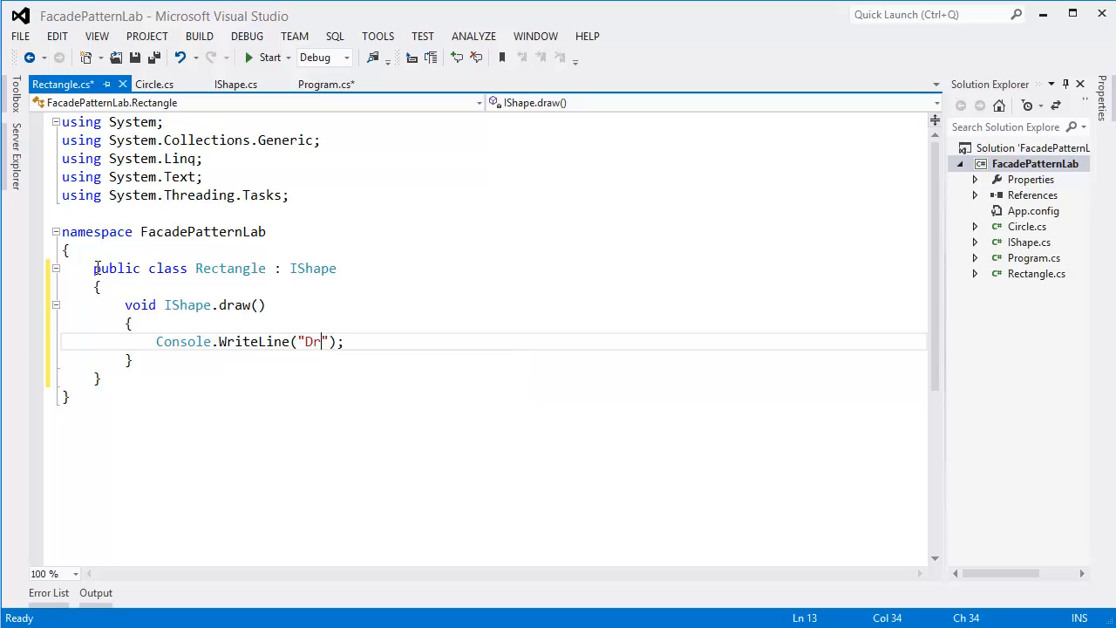
type("aw ->")
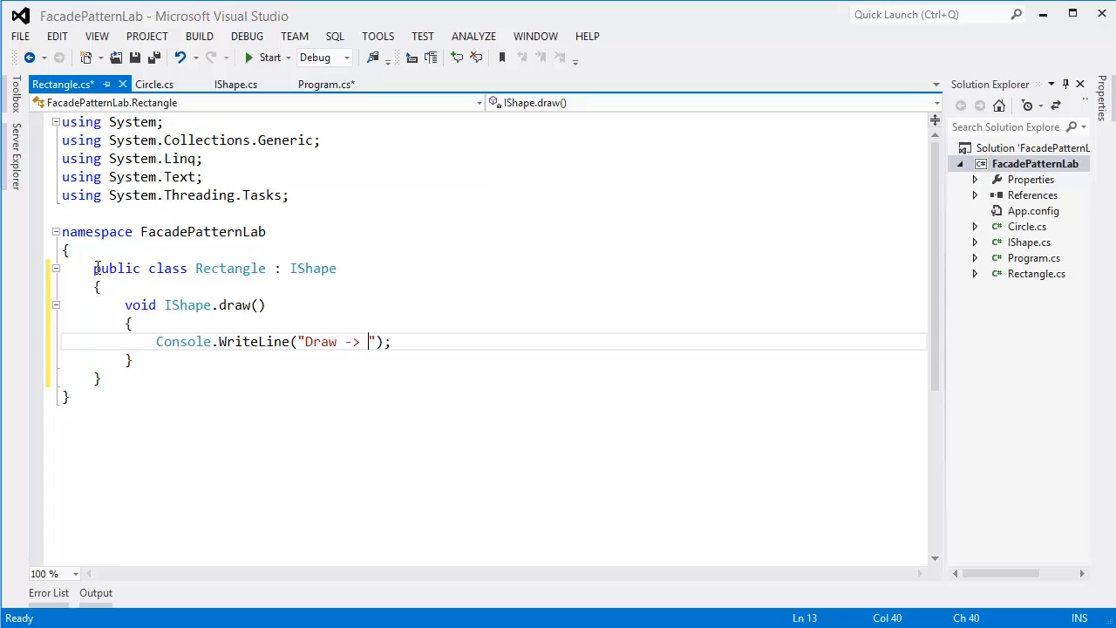
type("Rectagle")
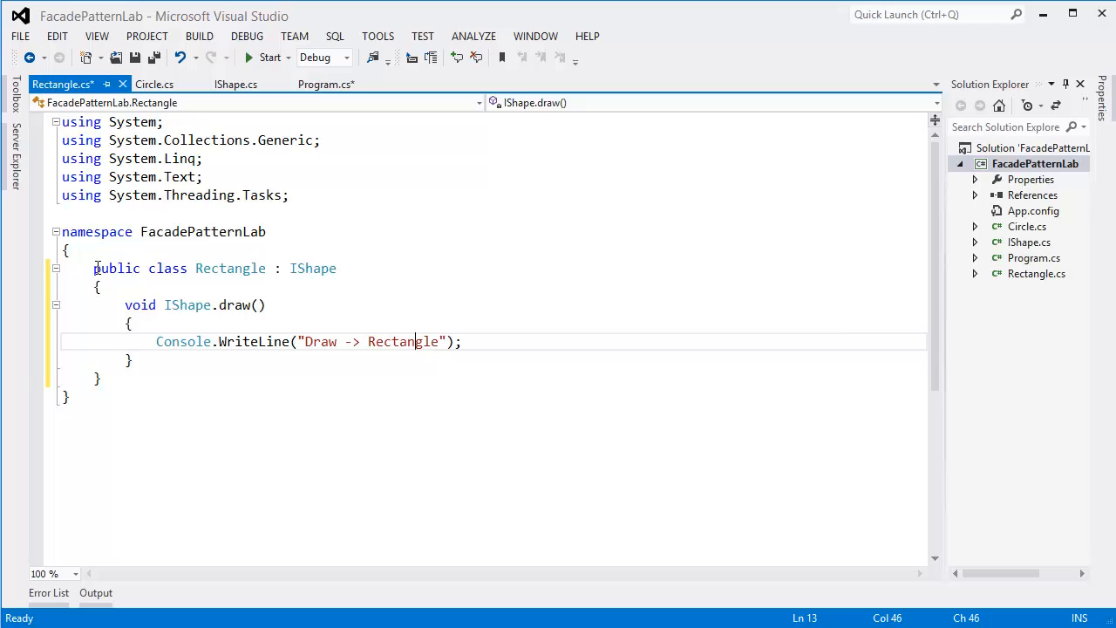
type(".")
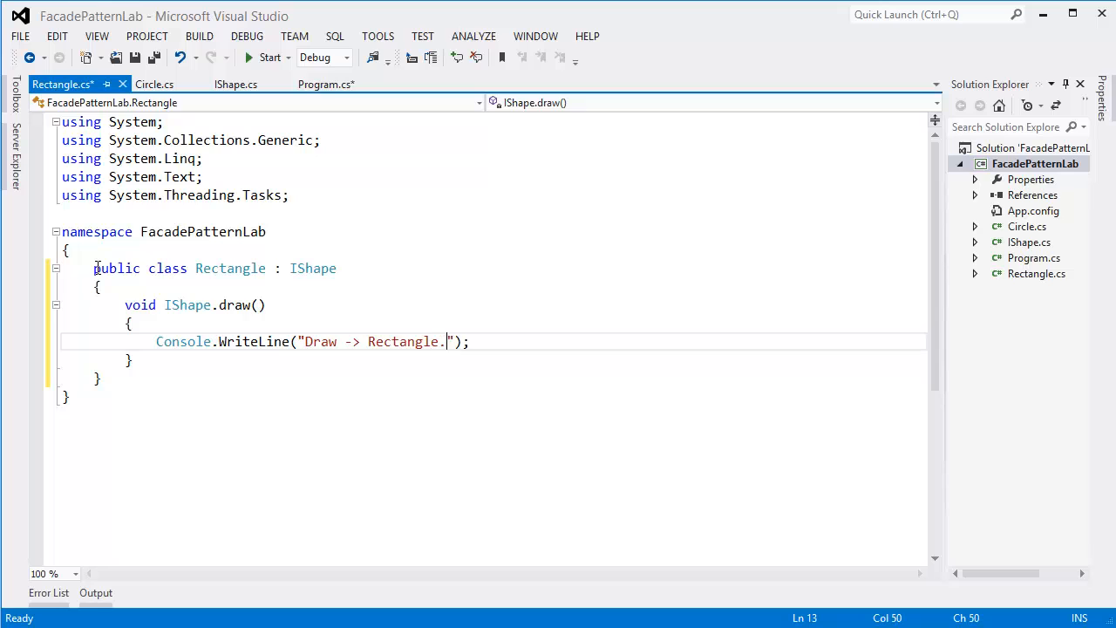
key("ctrl+s")
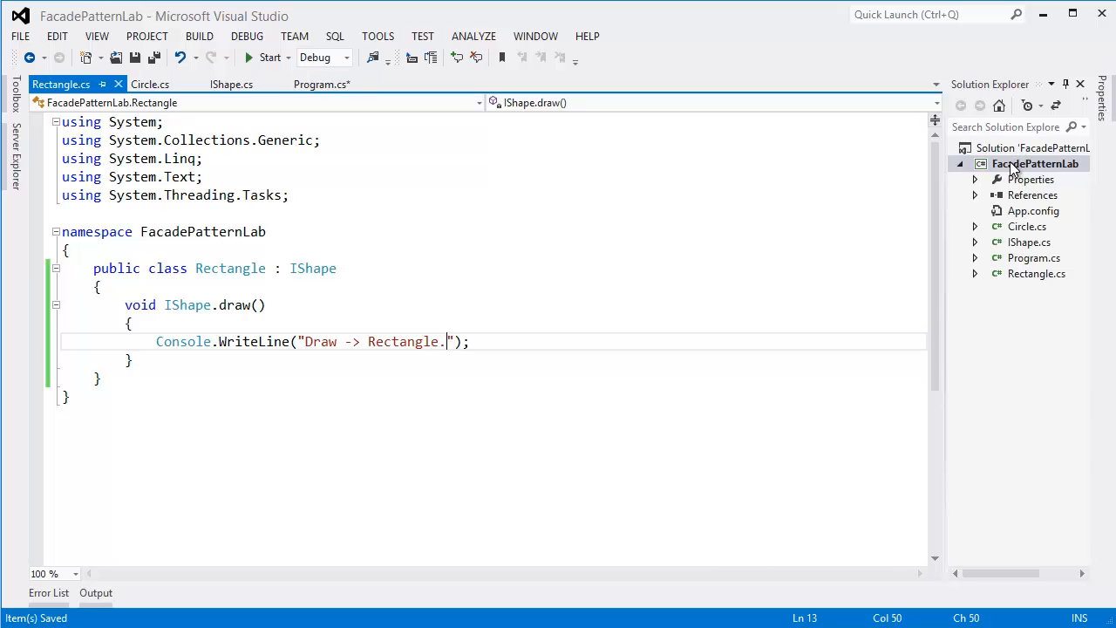
Step: Add a public Square class implementing IShape
right_click(1036, 164)
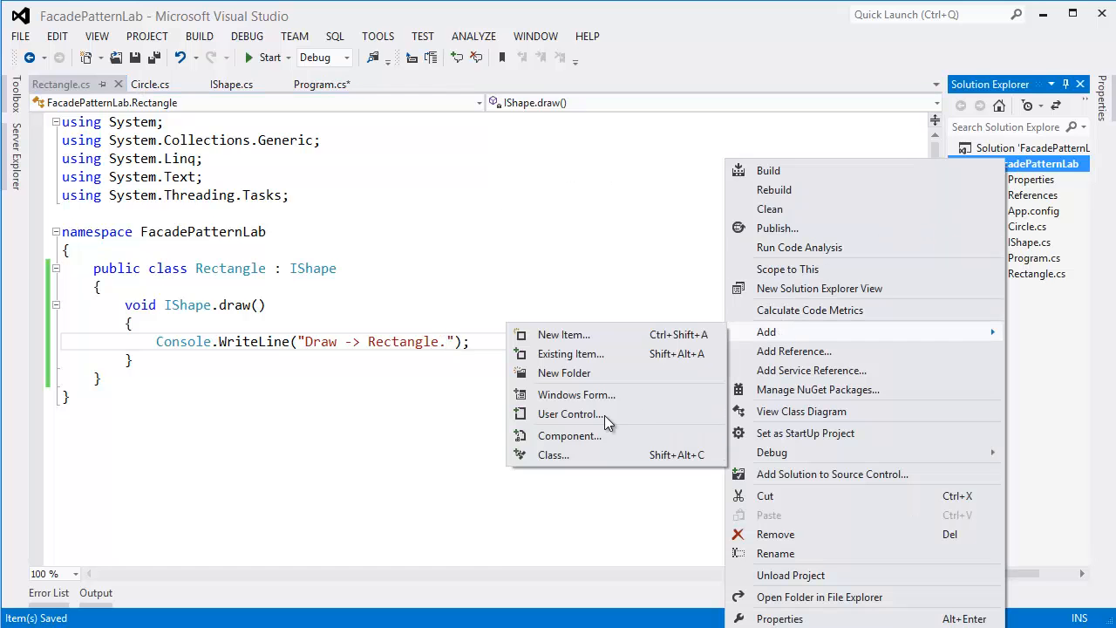
left_click(563, 335)
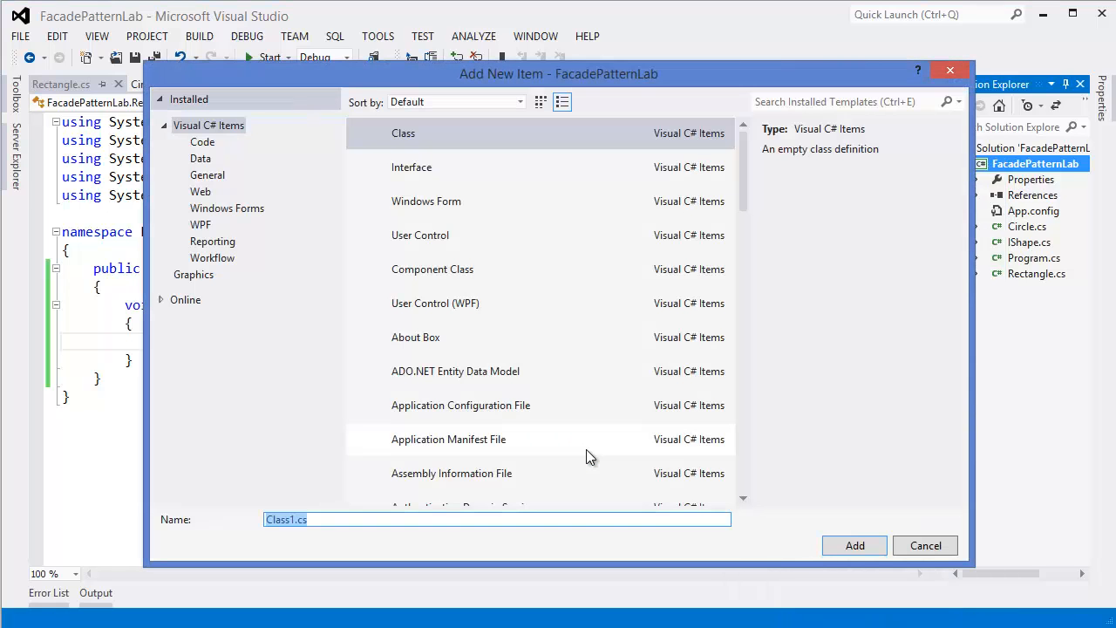
type("Squ")
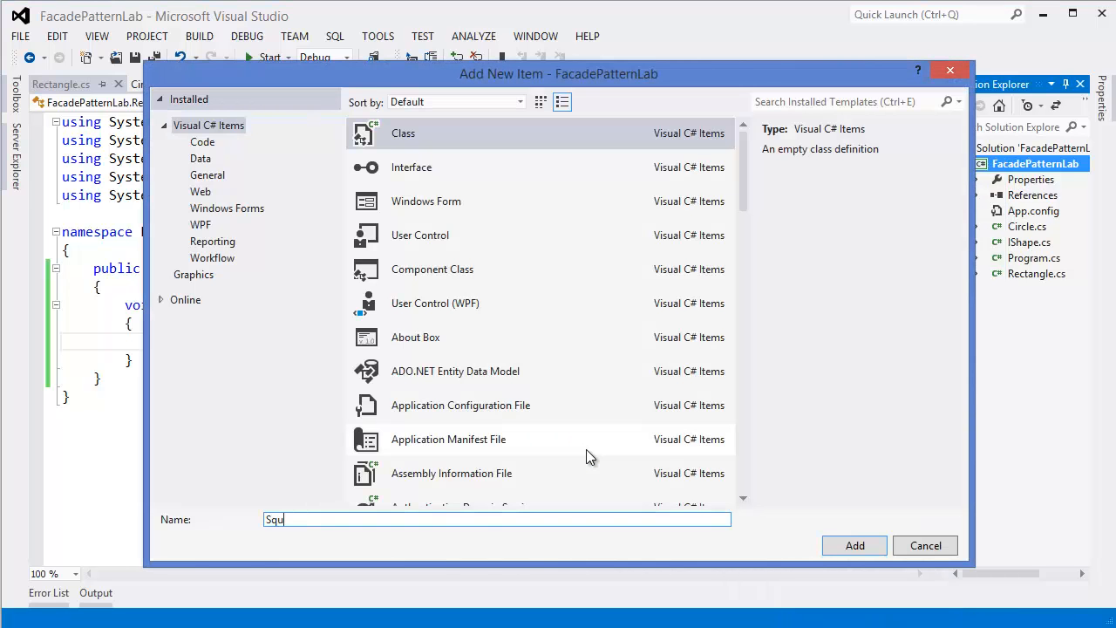
left_click(924, 544)
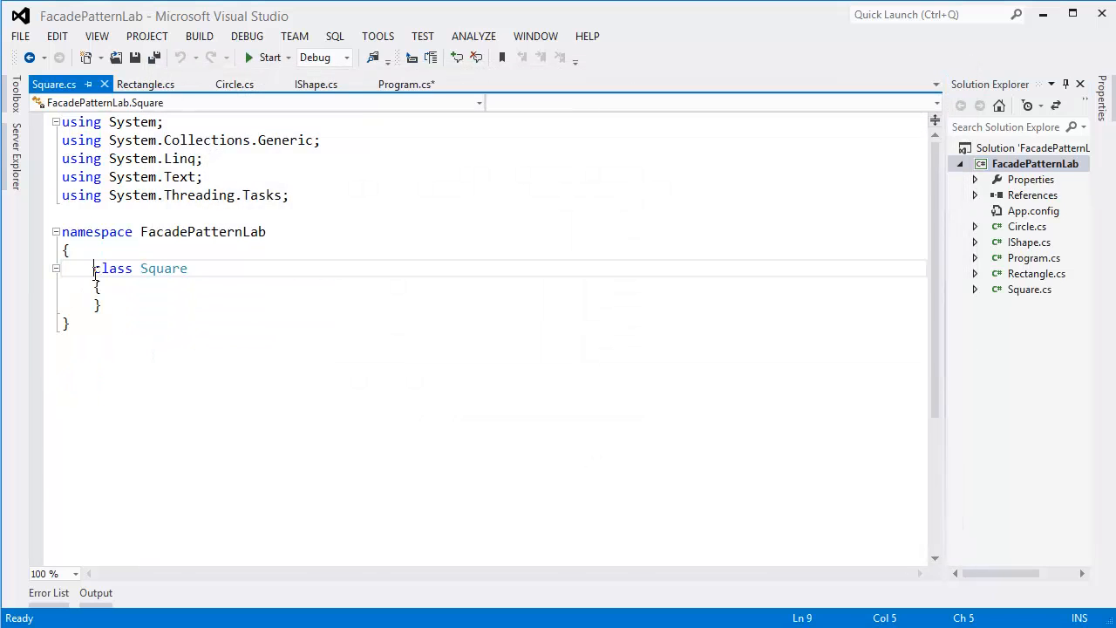
type("public")
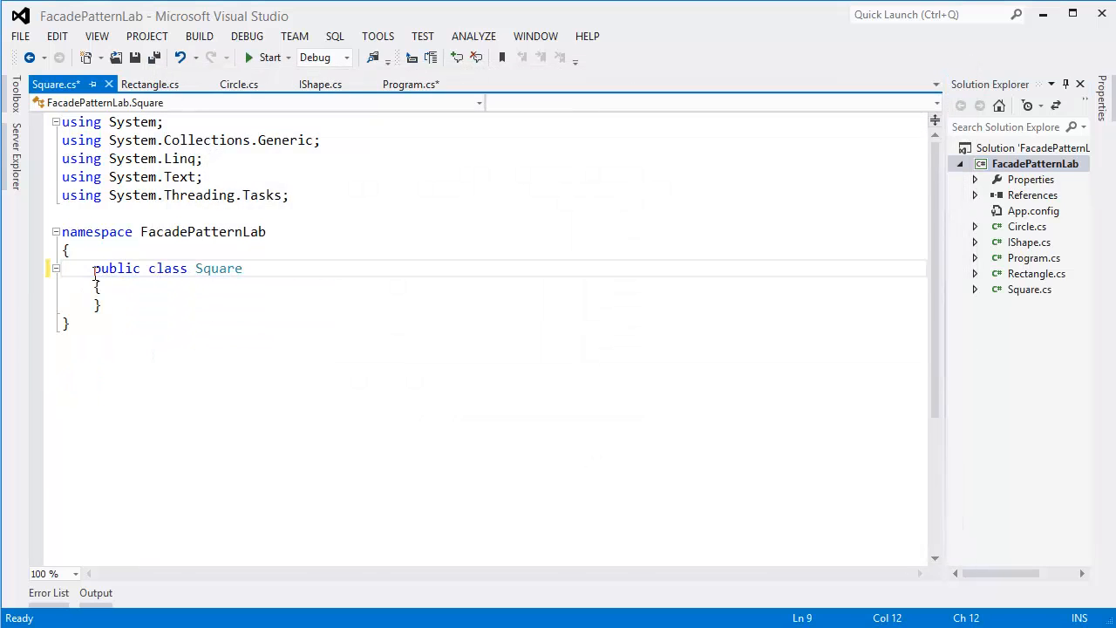
type(": SH")
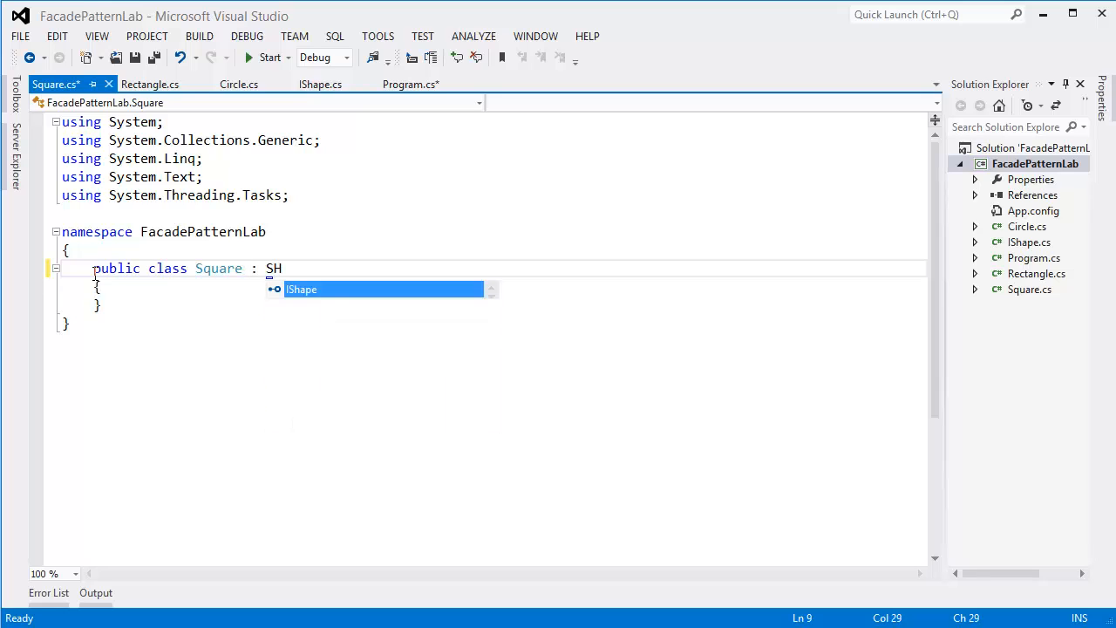
key("Tab")
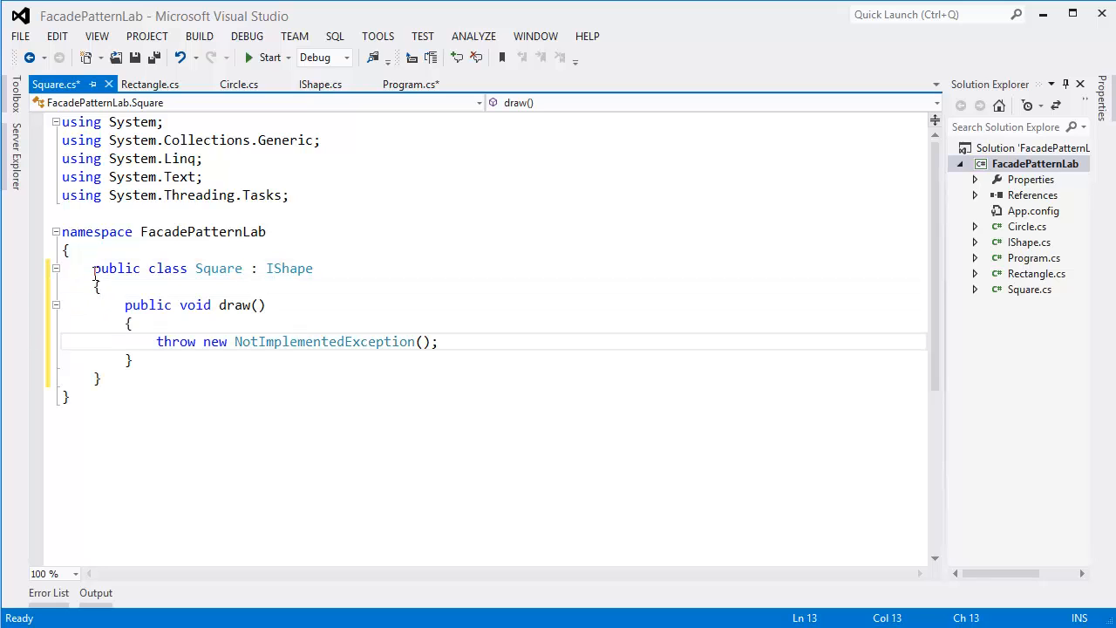
Step: Implement draw() with Console.WriteLine("Draw -> Square.")
type("Console.WriteLine(\"")
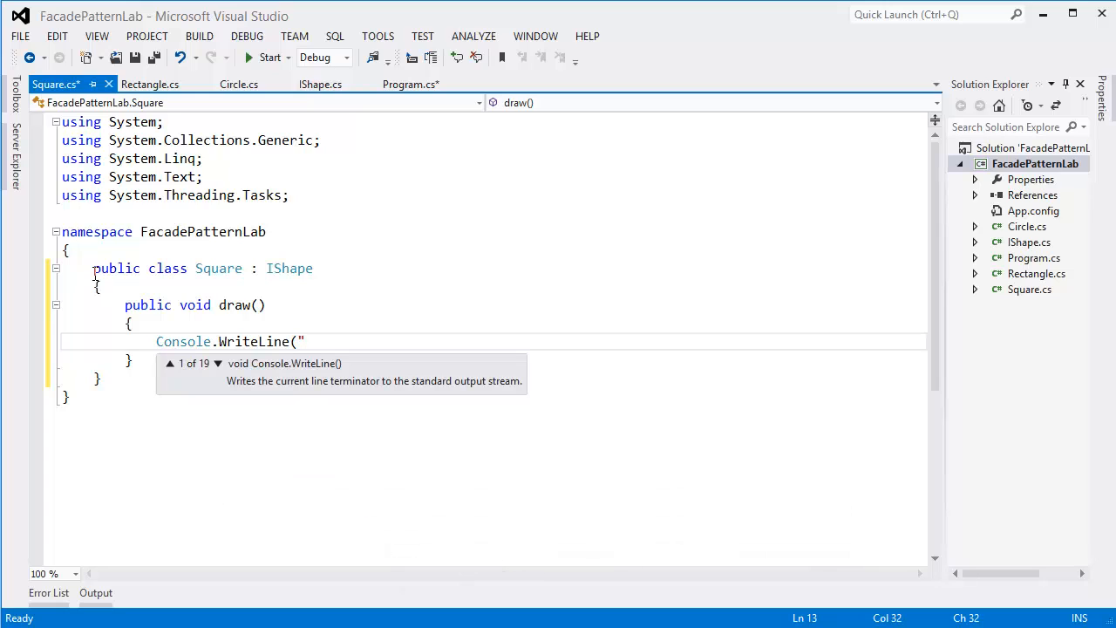
type("draw ->")
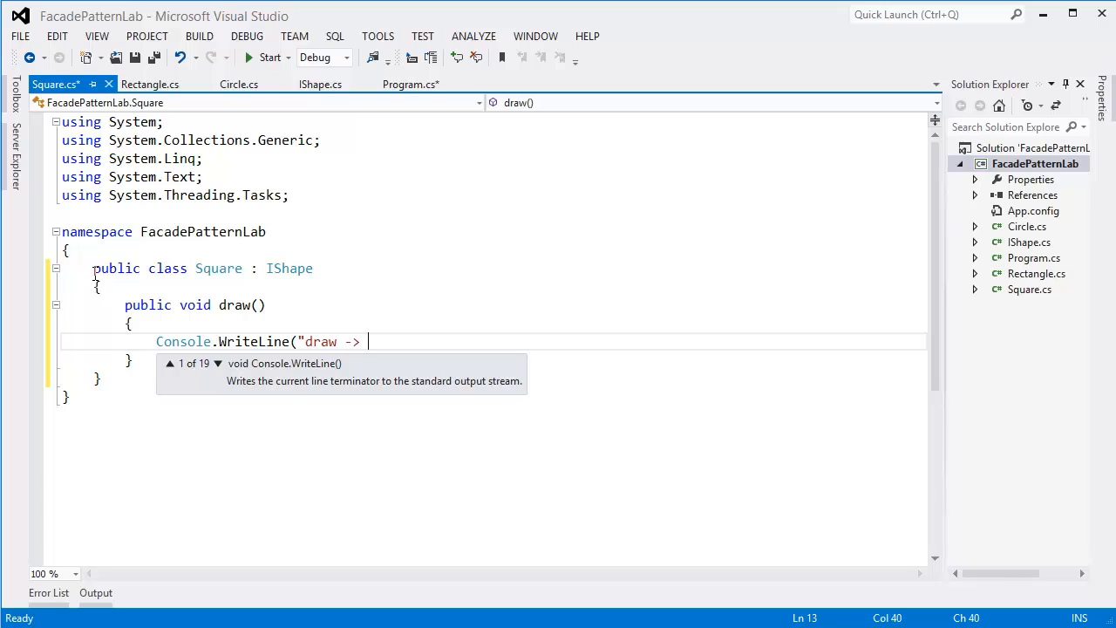
type("Square")
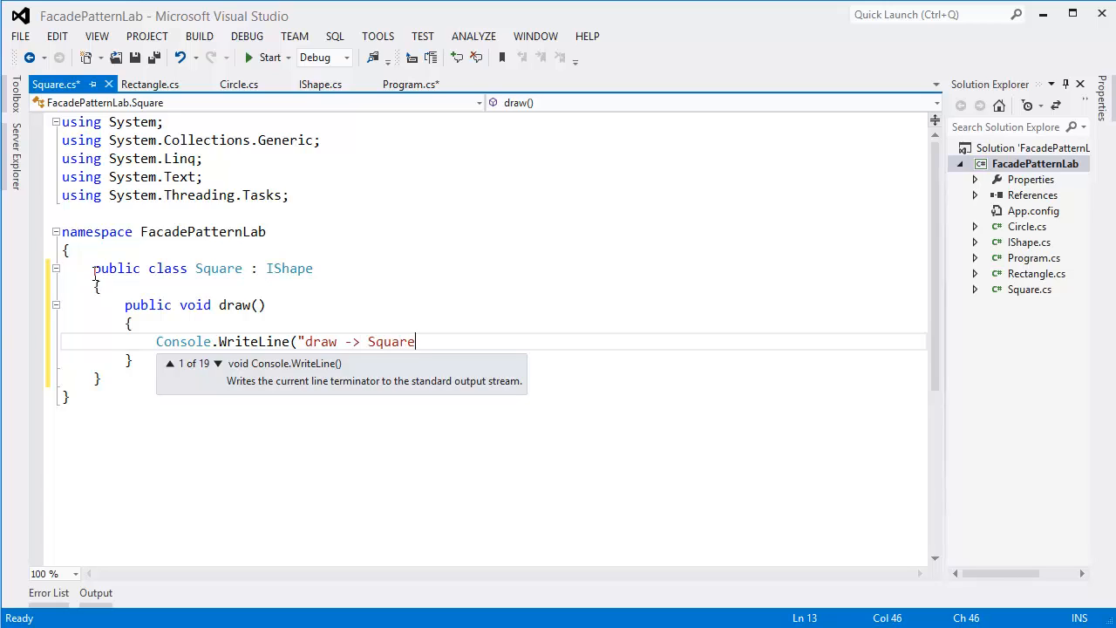
type(".")
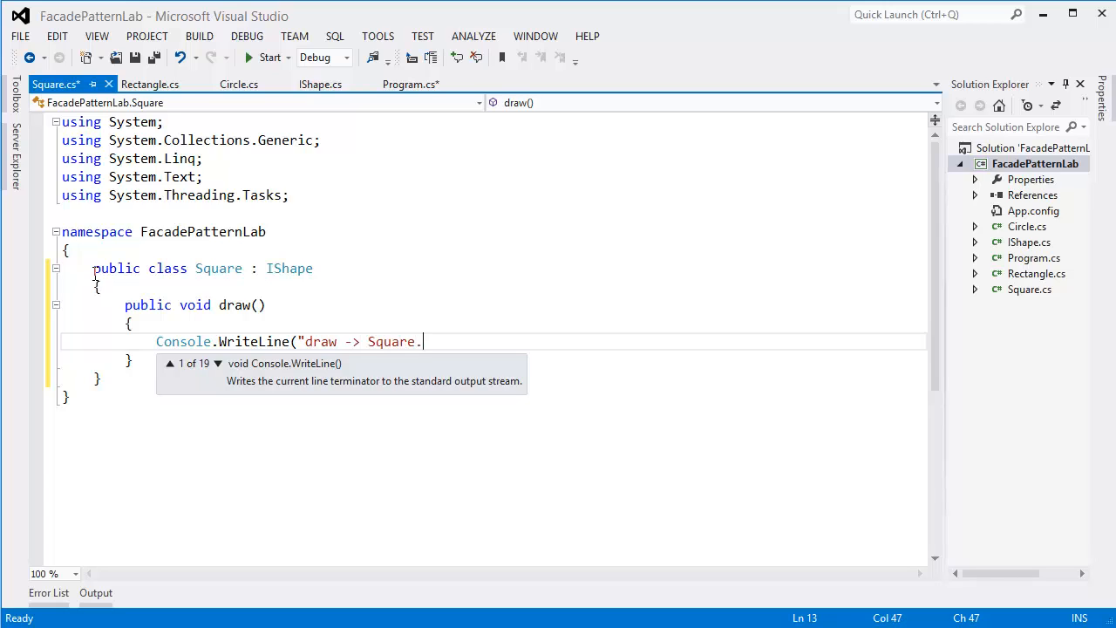
type("\");")
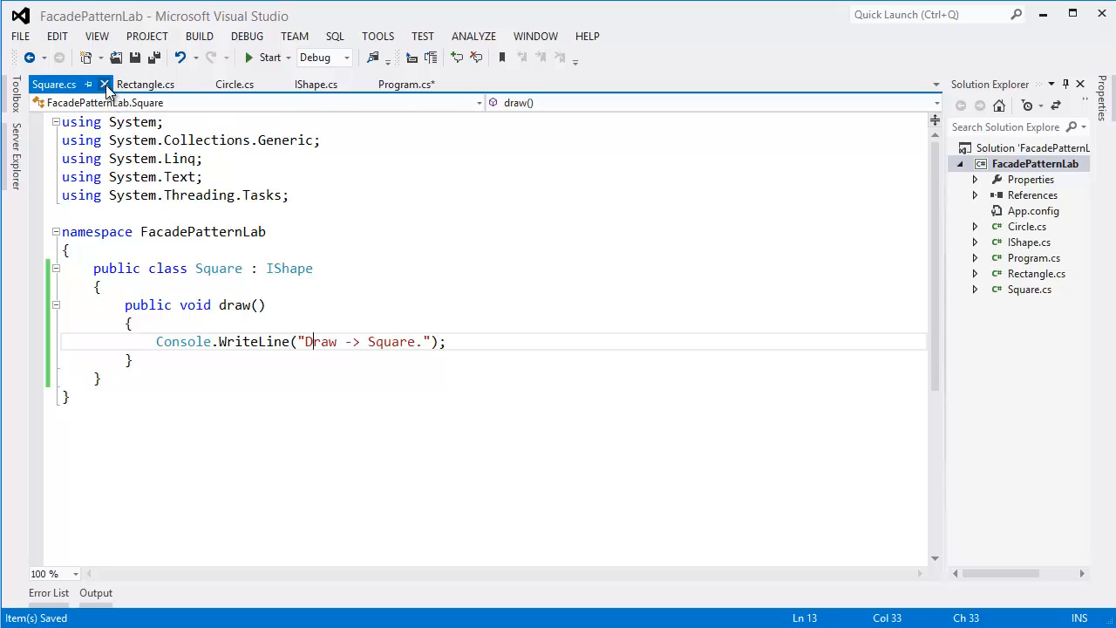
Step: Close the Square.cs, Rectangle.cs and Circle.cs editor tabs and bring up the project's add menu
left_click(105, 84)
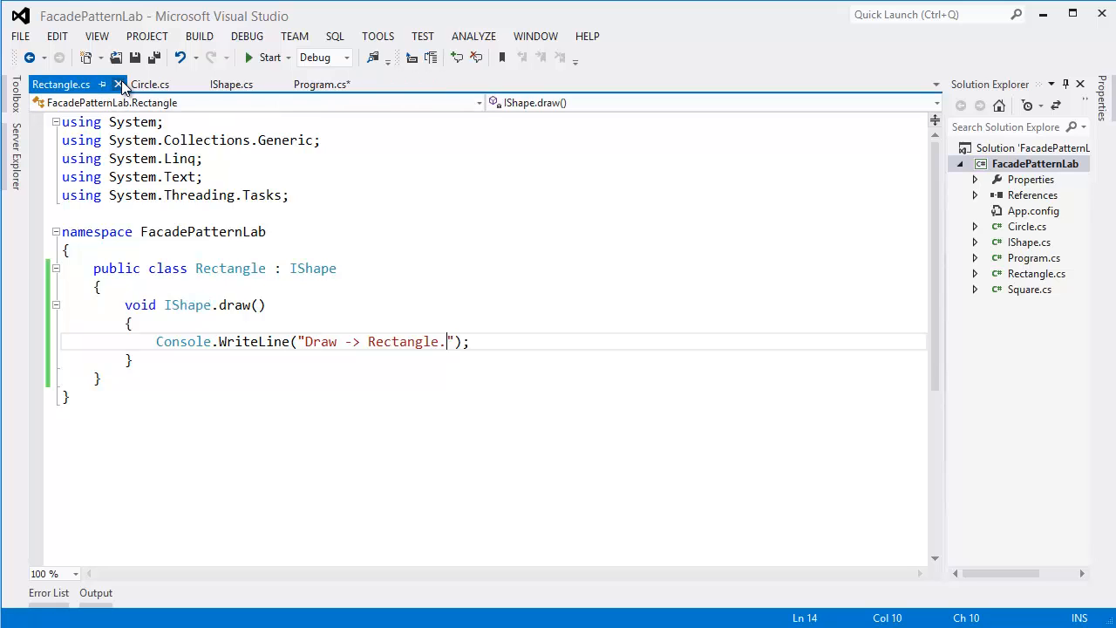
left_click(119, 84)
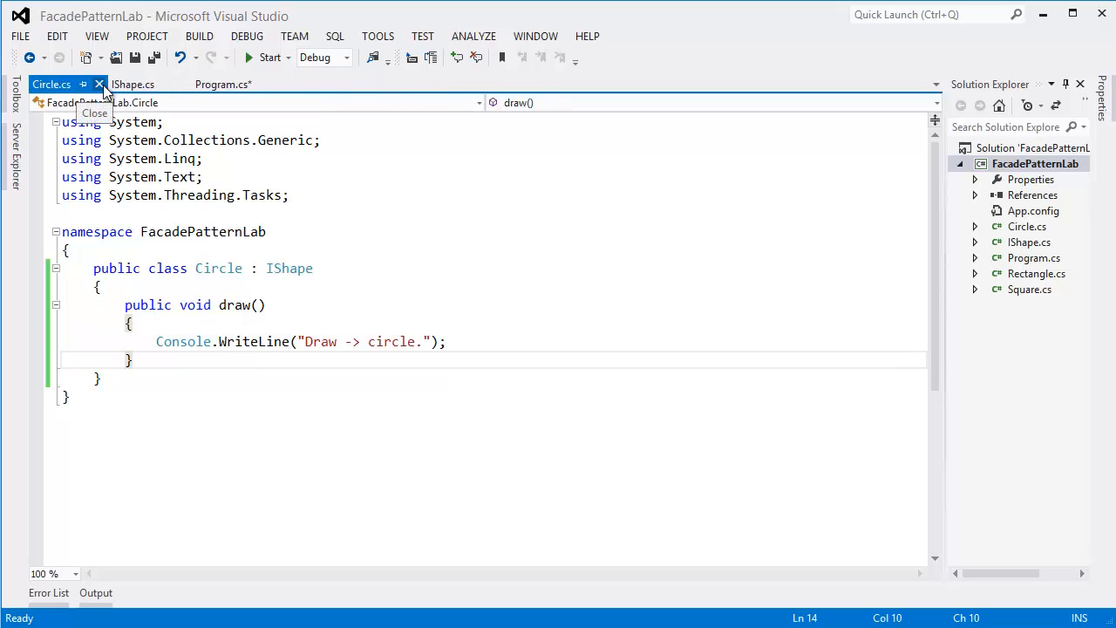
left_click(99, 84)
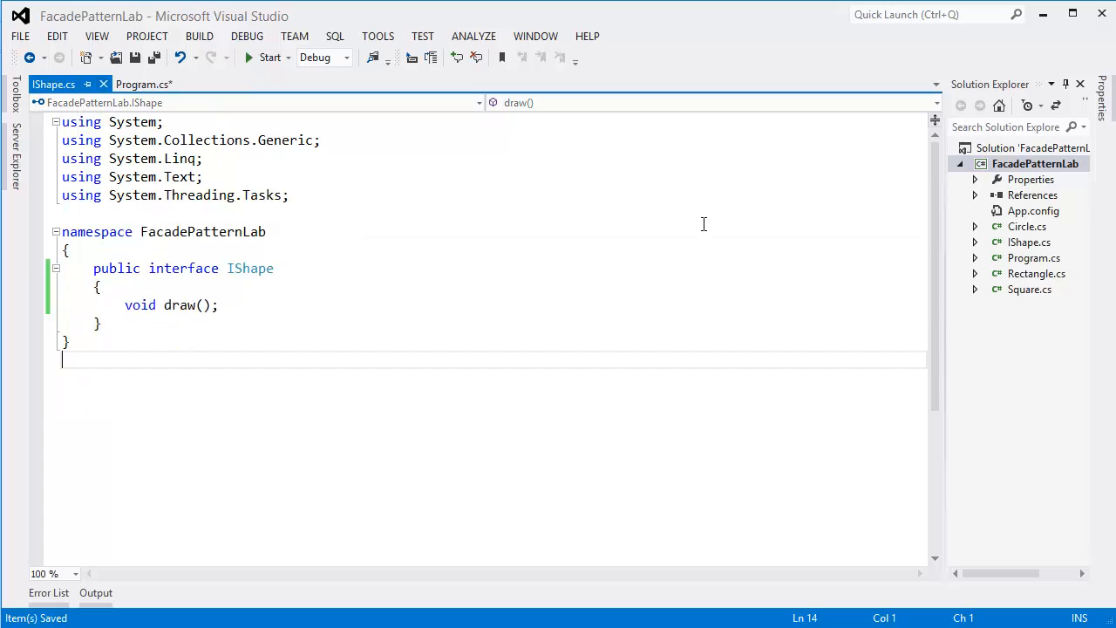
right_click(1035, 164)
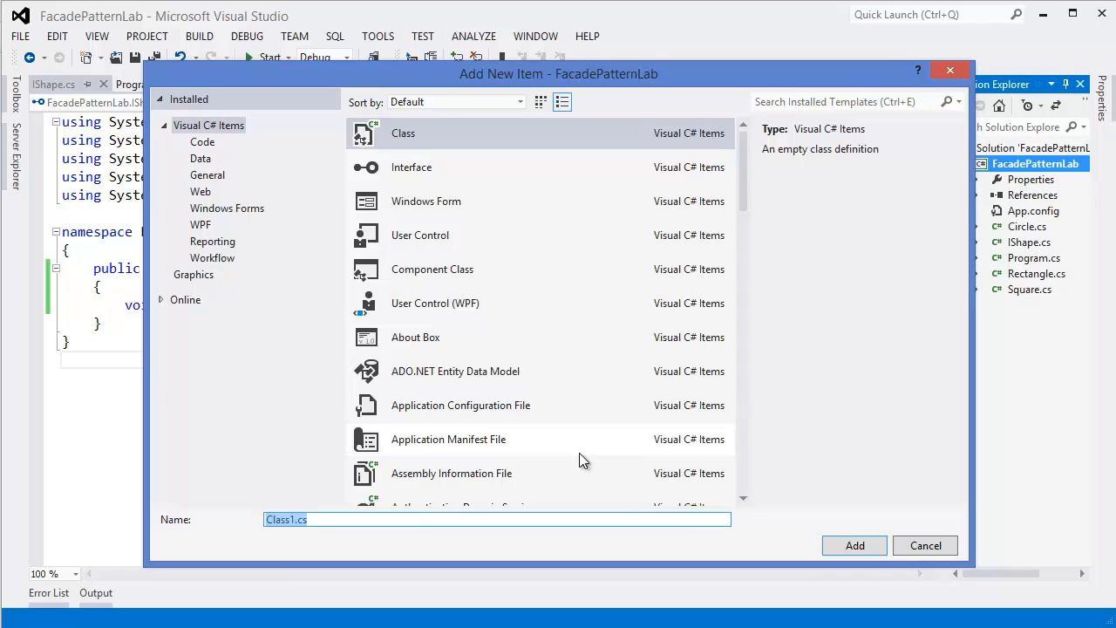
Step: Add a new class named ShapeMaker to the project
type("Shape")
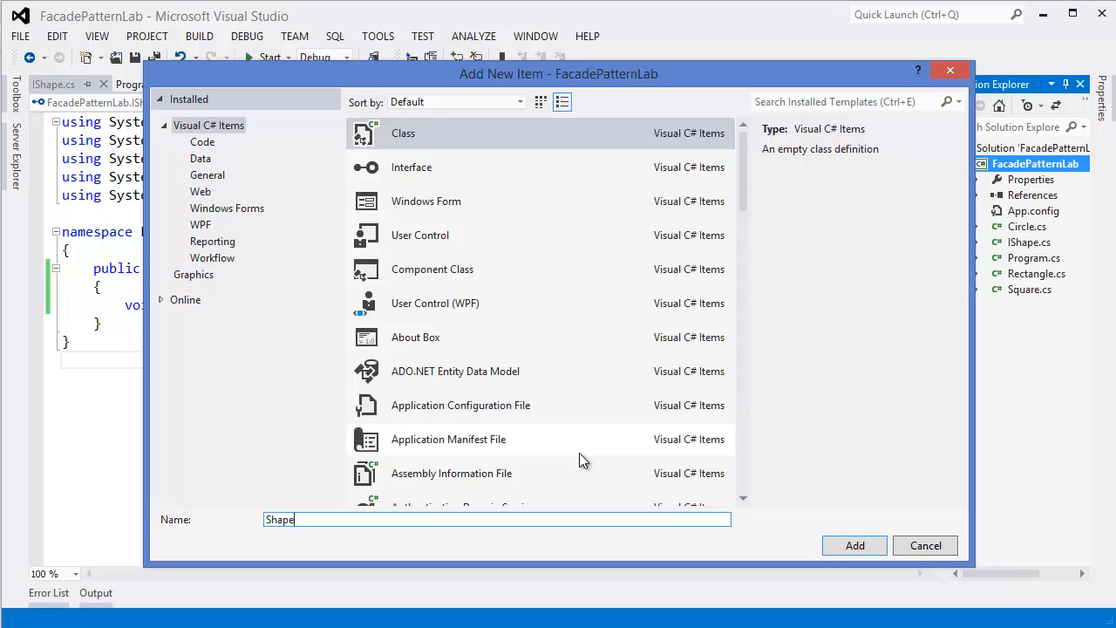
type("C")
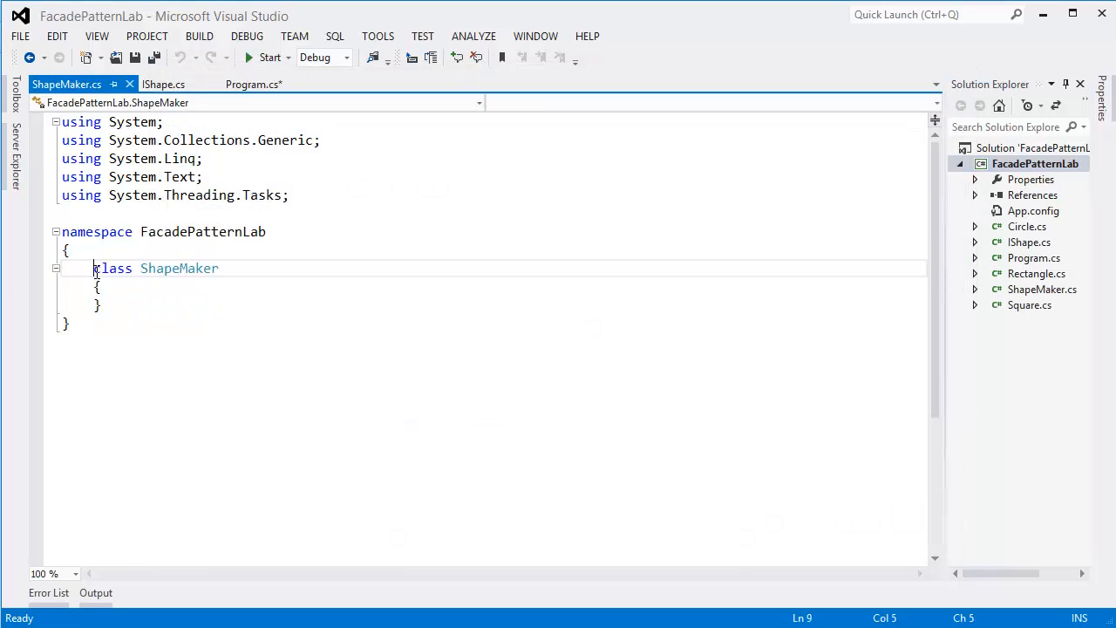
Step: Declare private IShape circle and rectangle fields in ShapeMaker
type("public")
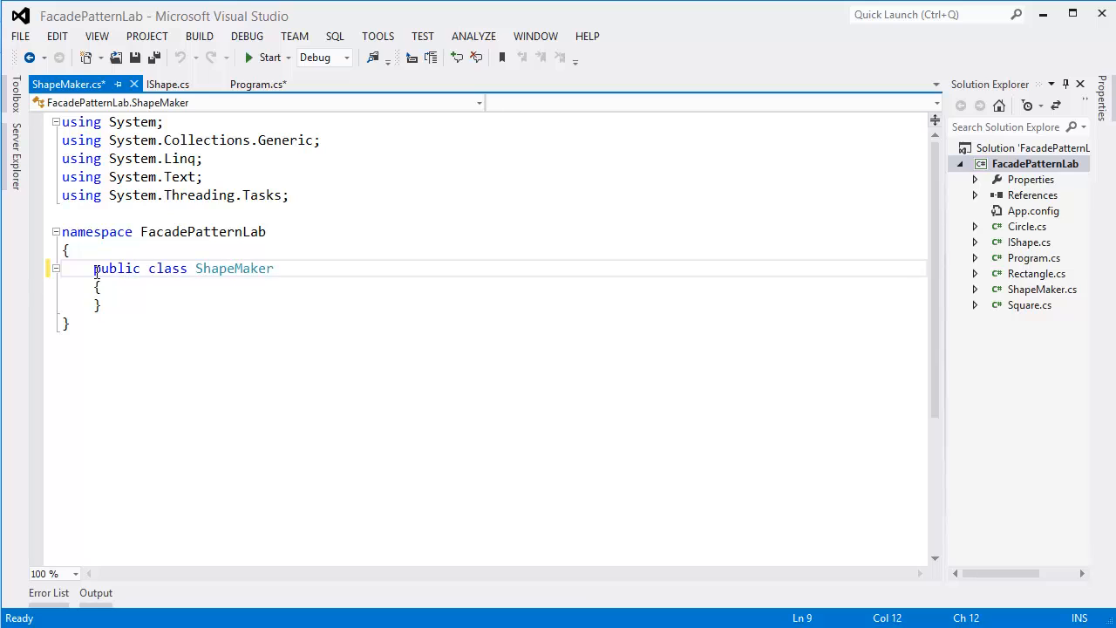
type("IS")
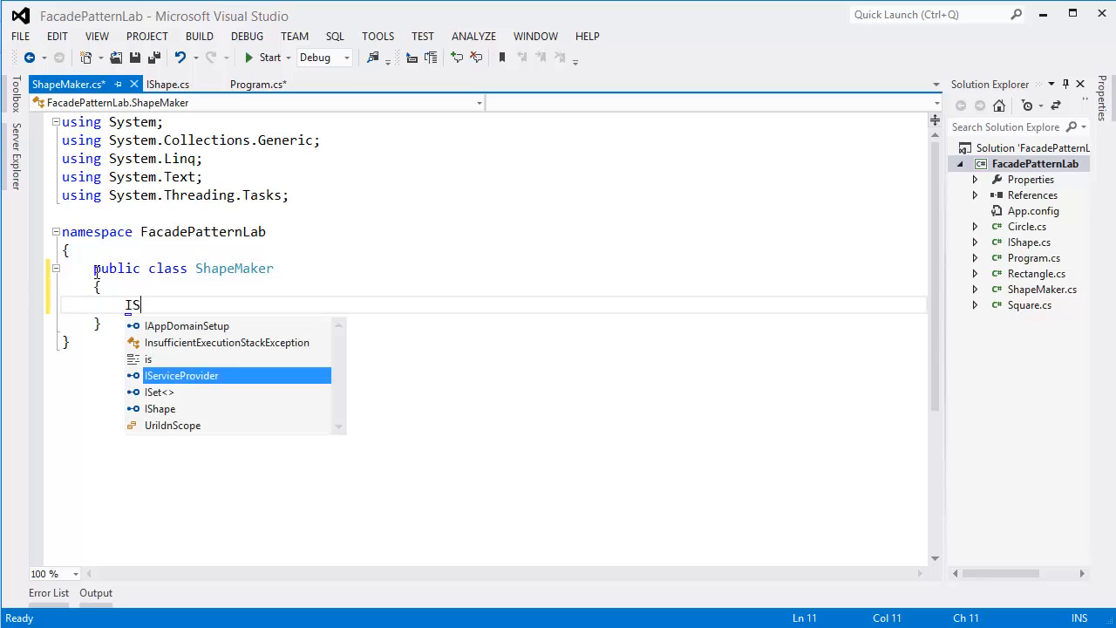
type("hape")
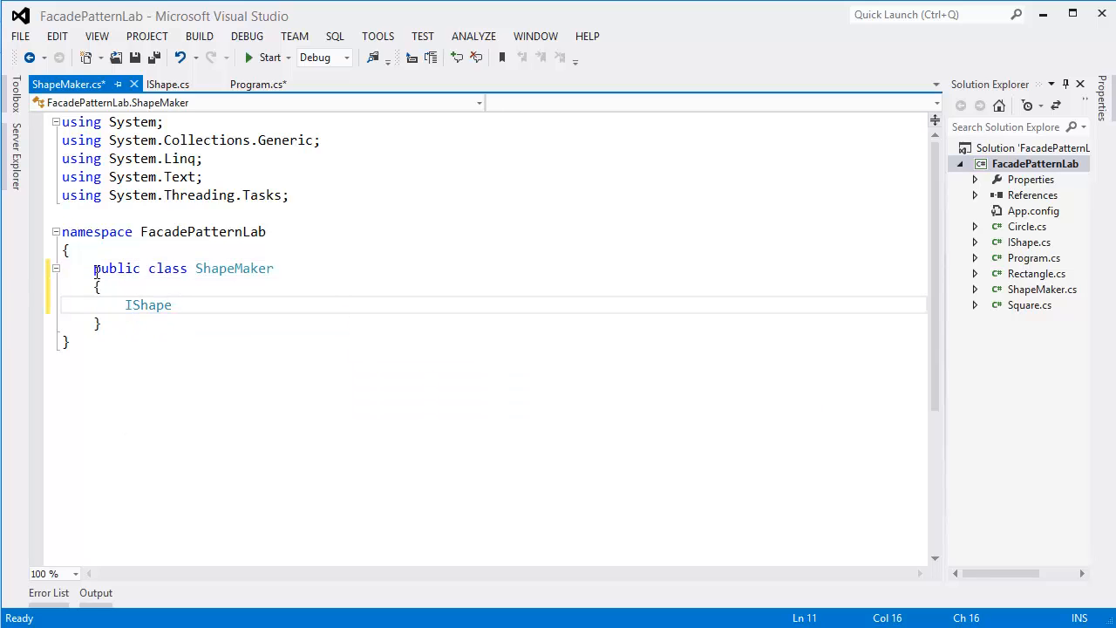
type("circle;")
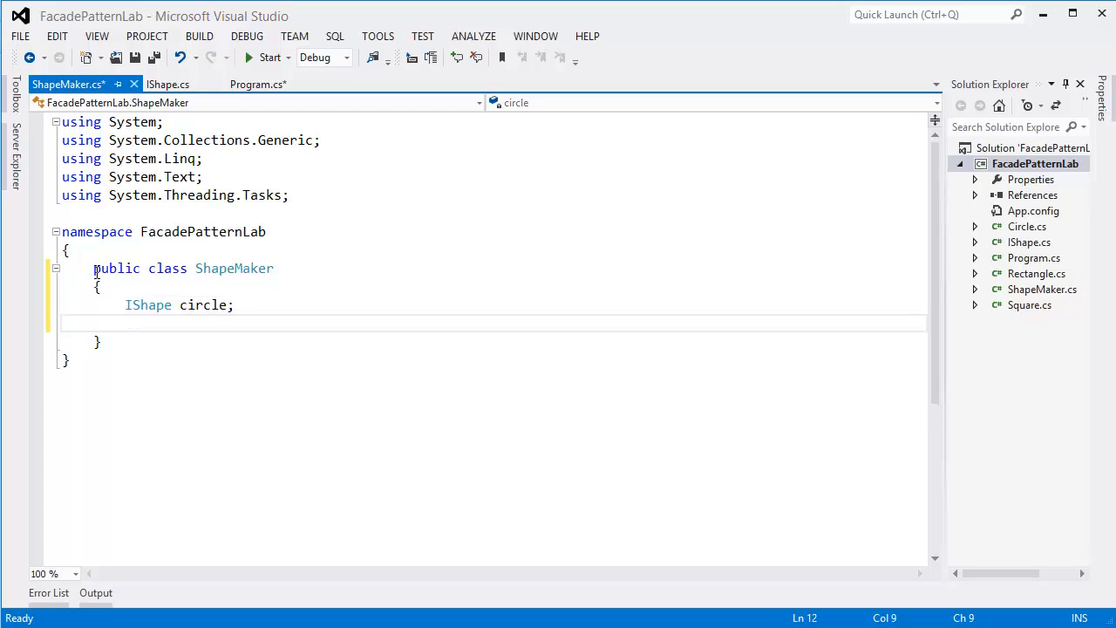
type("IShape")
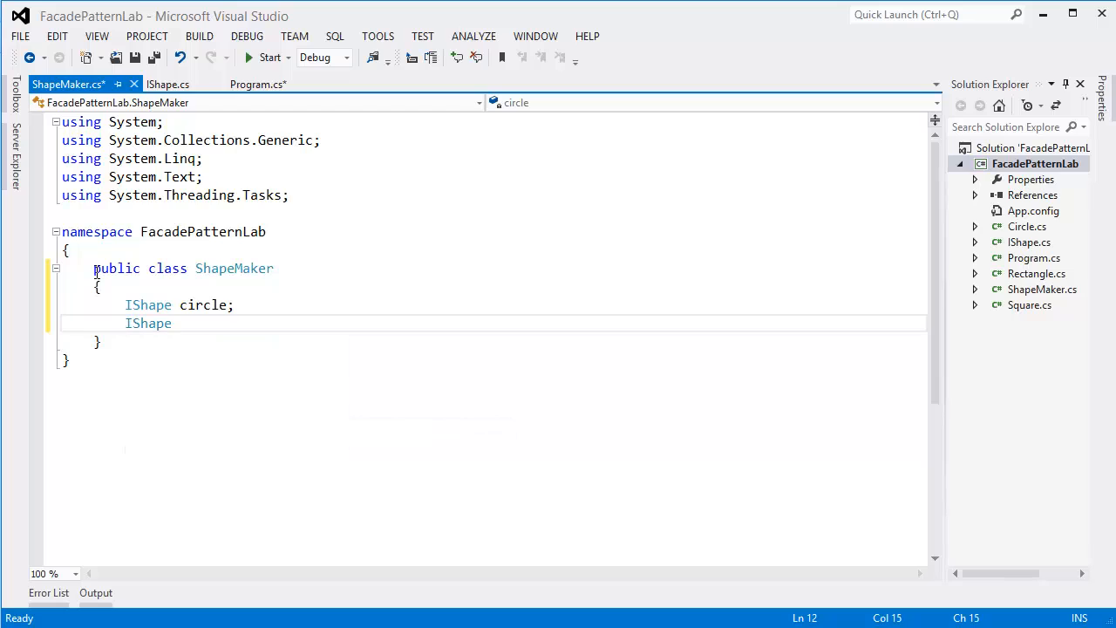
type("rectang")
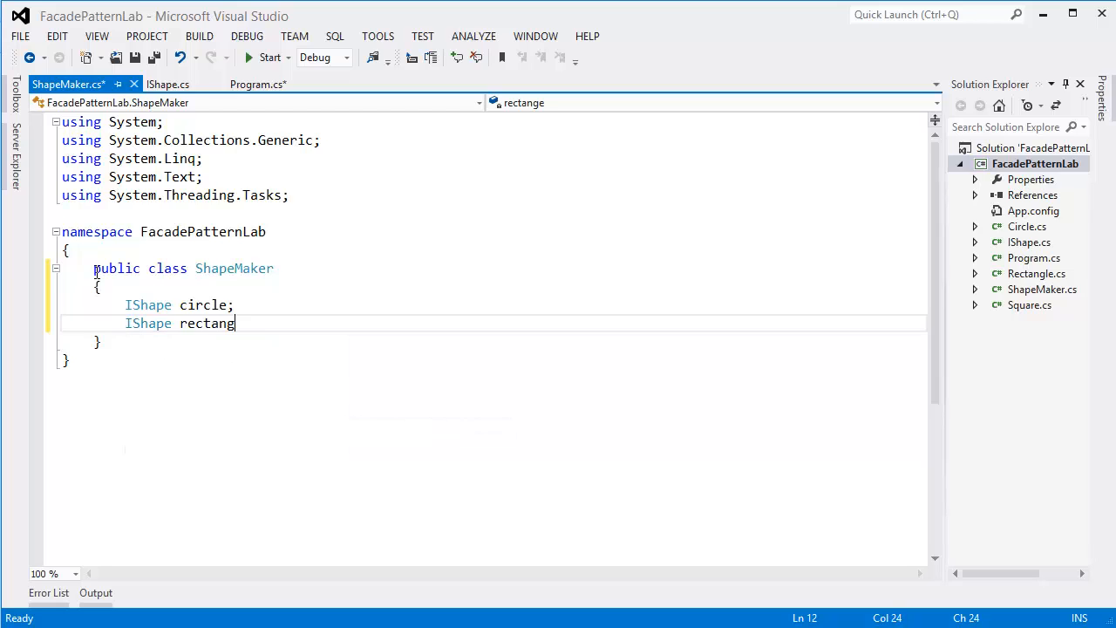
type("le;")
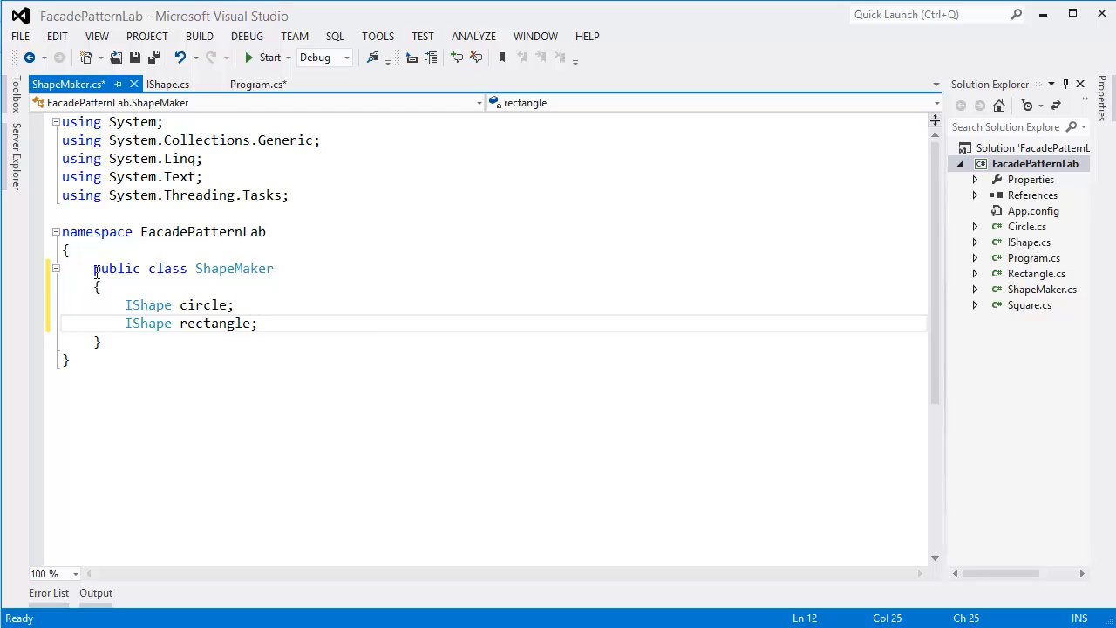
Step: Declare the private IShape square field and mark all three fields private
type("private")
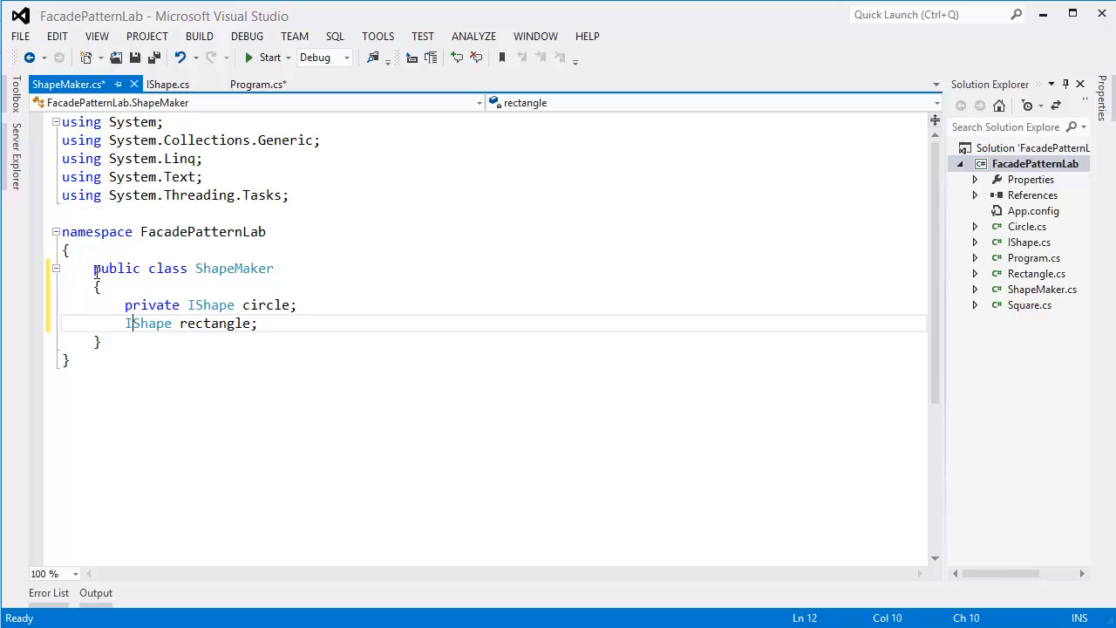
type("private")
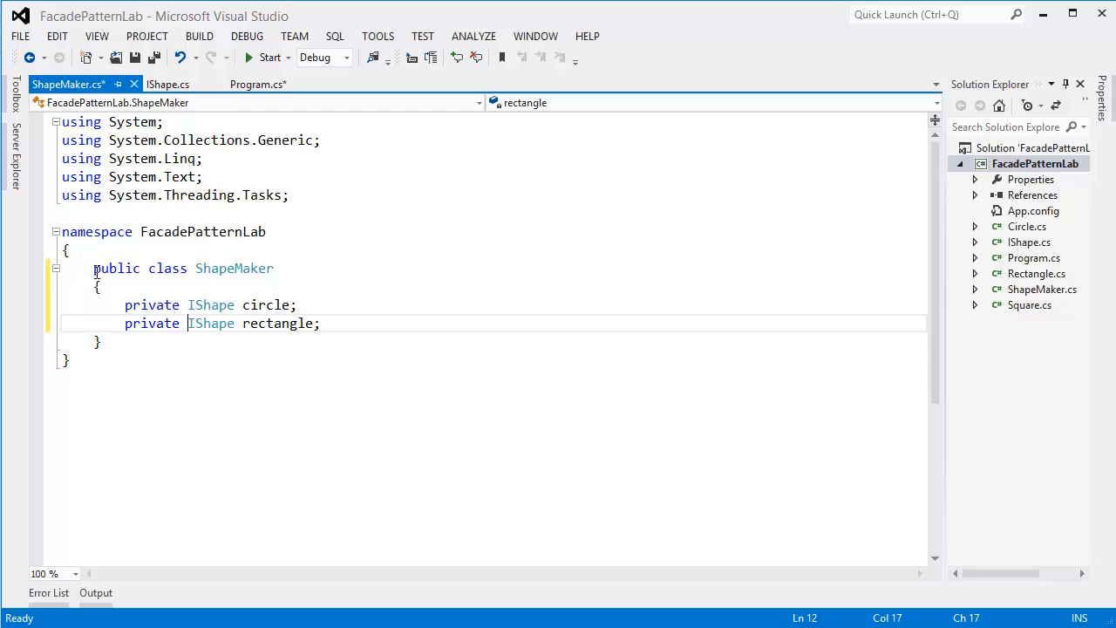
type("private")
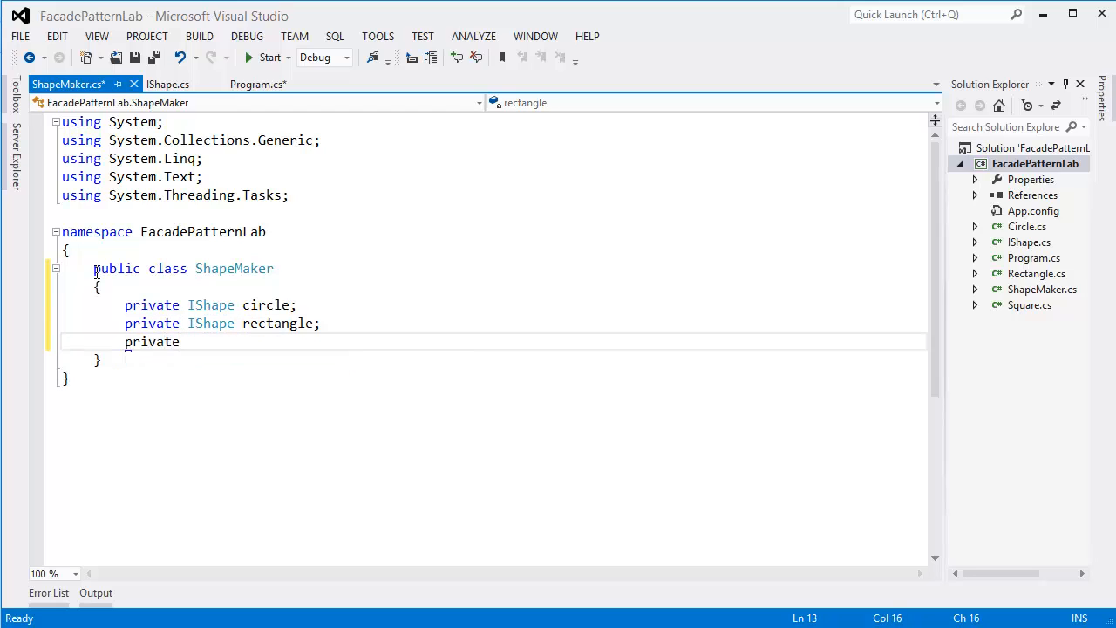
type("IShape")
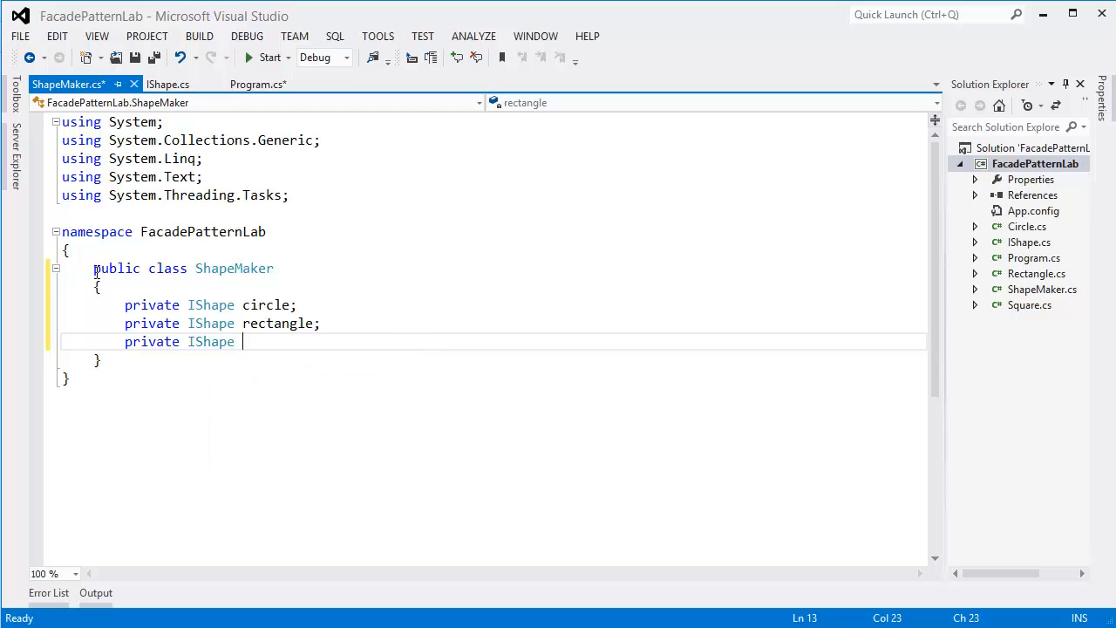
type("squ")
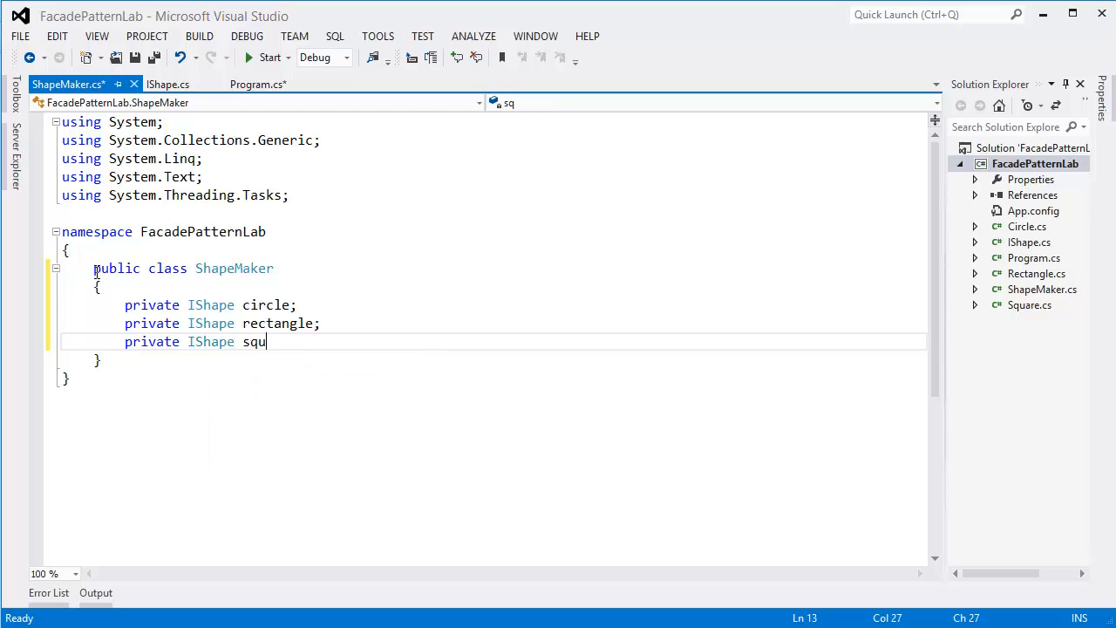
type("are;")
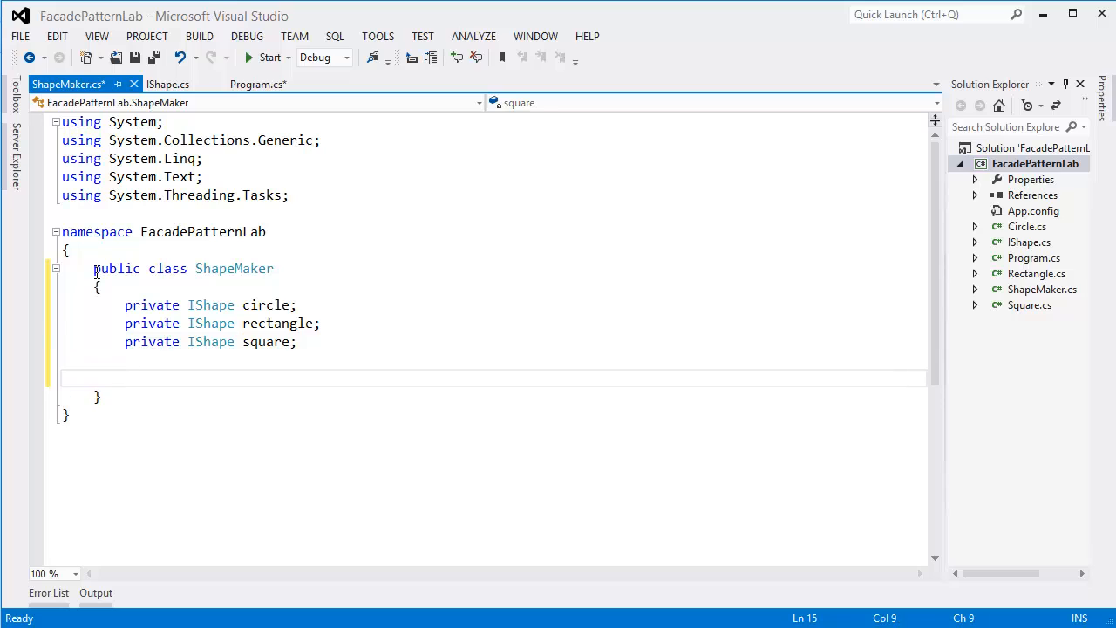
Step: Add a ShapeMaker constructor assigning new Circle(), Rectangle() and Square() to the fields, and save
type("ct")
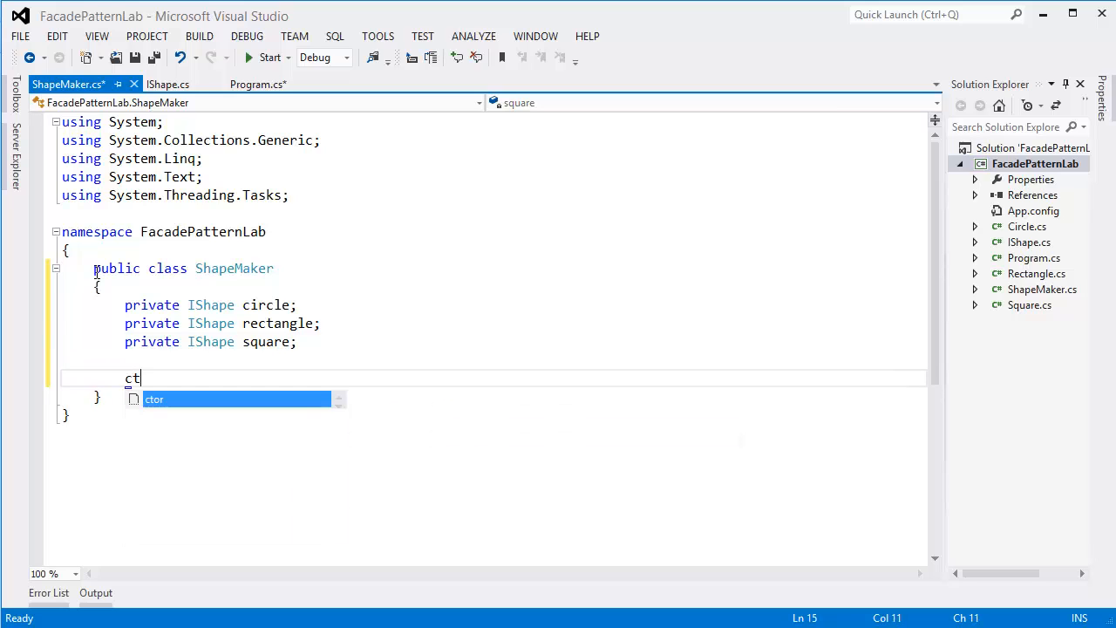
key("Tab")
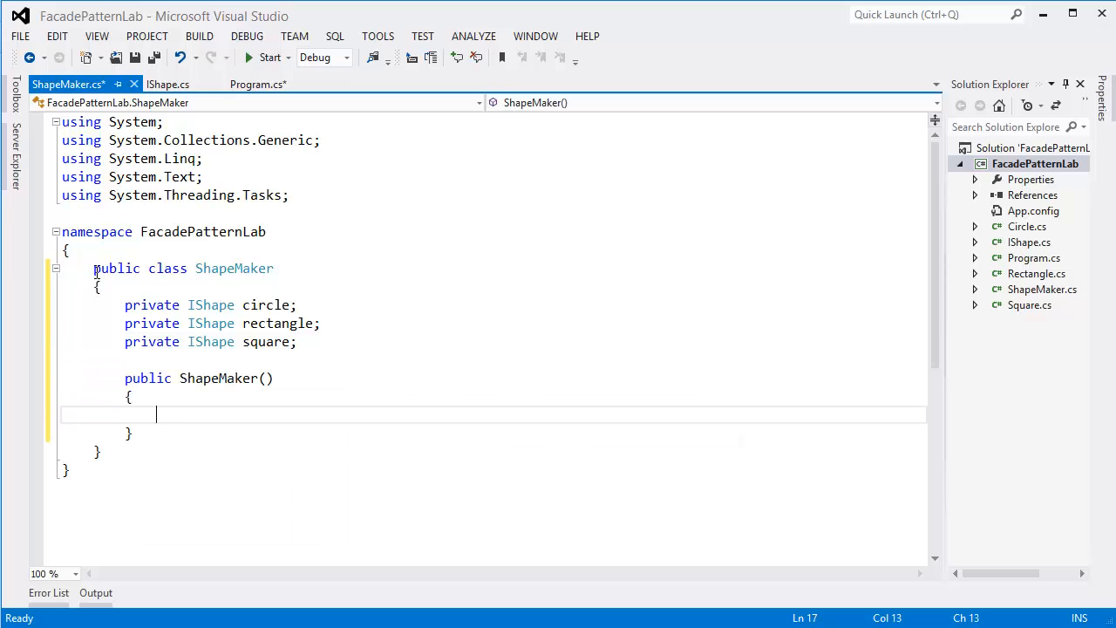
type("circle = new")
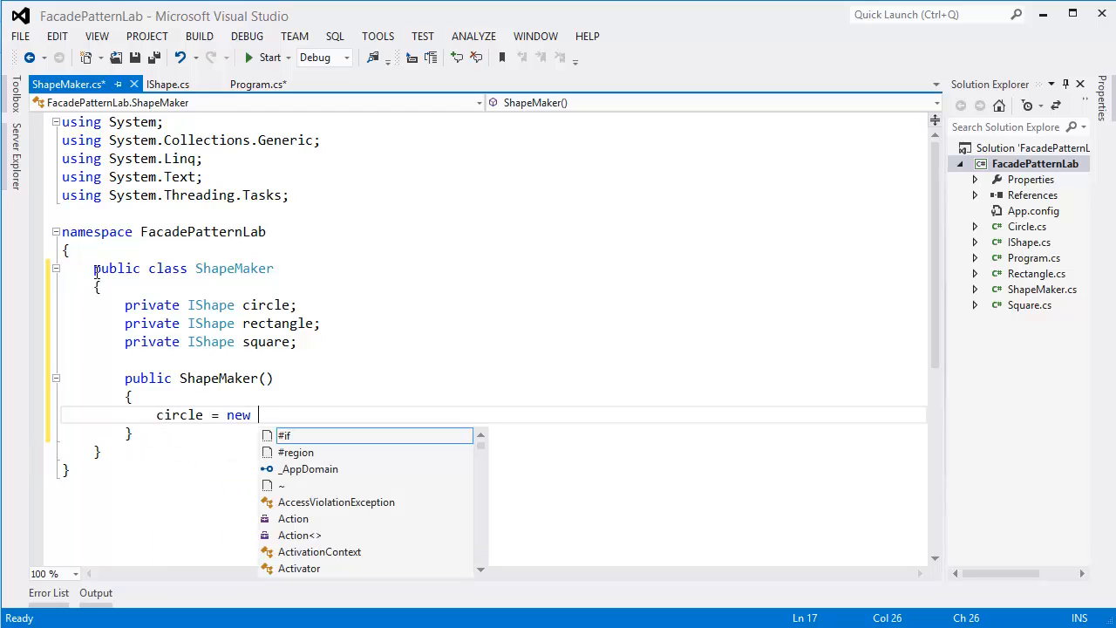
type("Circle();")
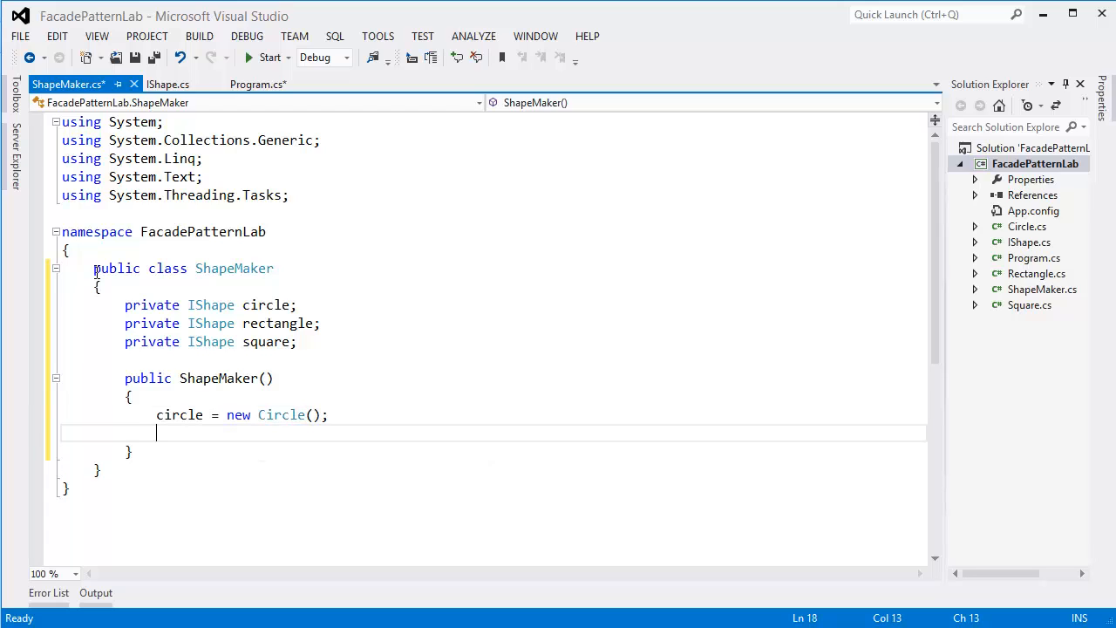
type("rectangle")
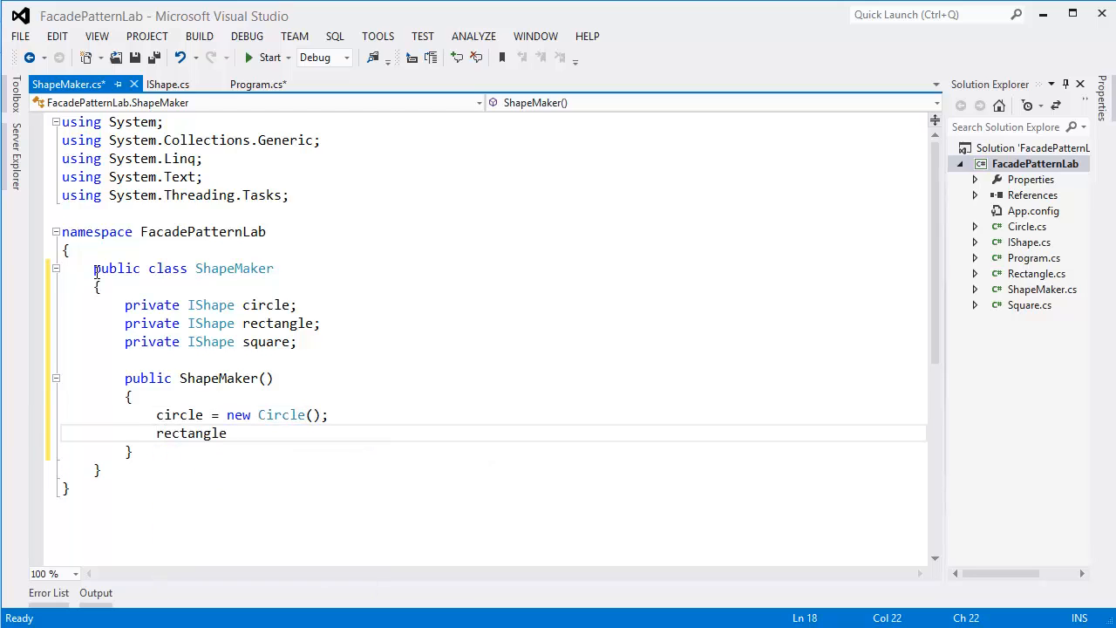
type("= new re")
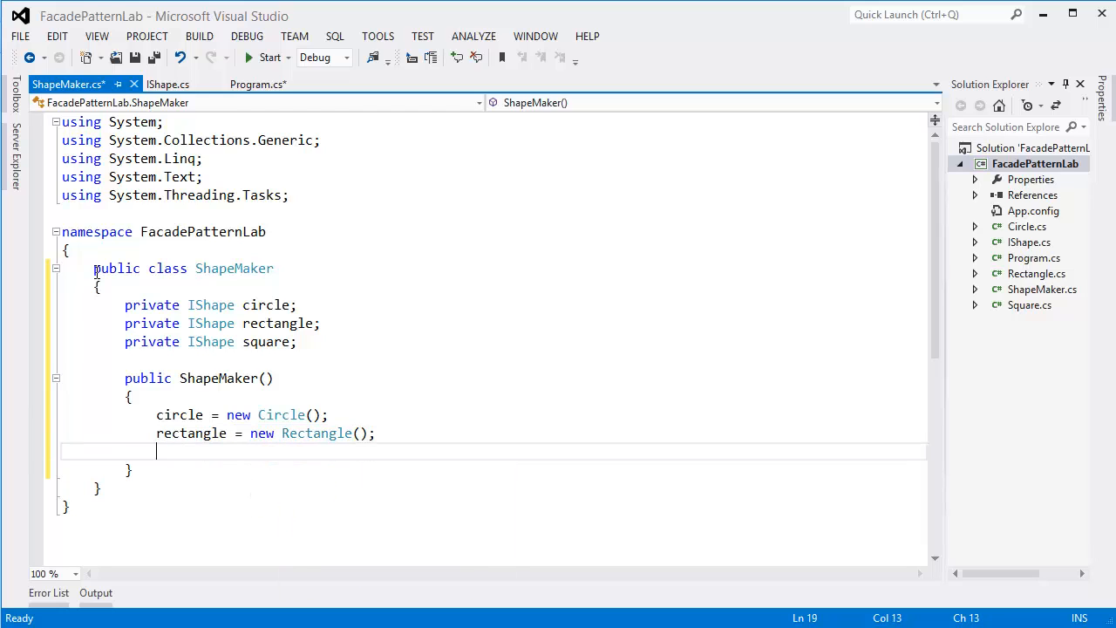
type("square")
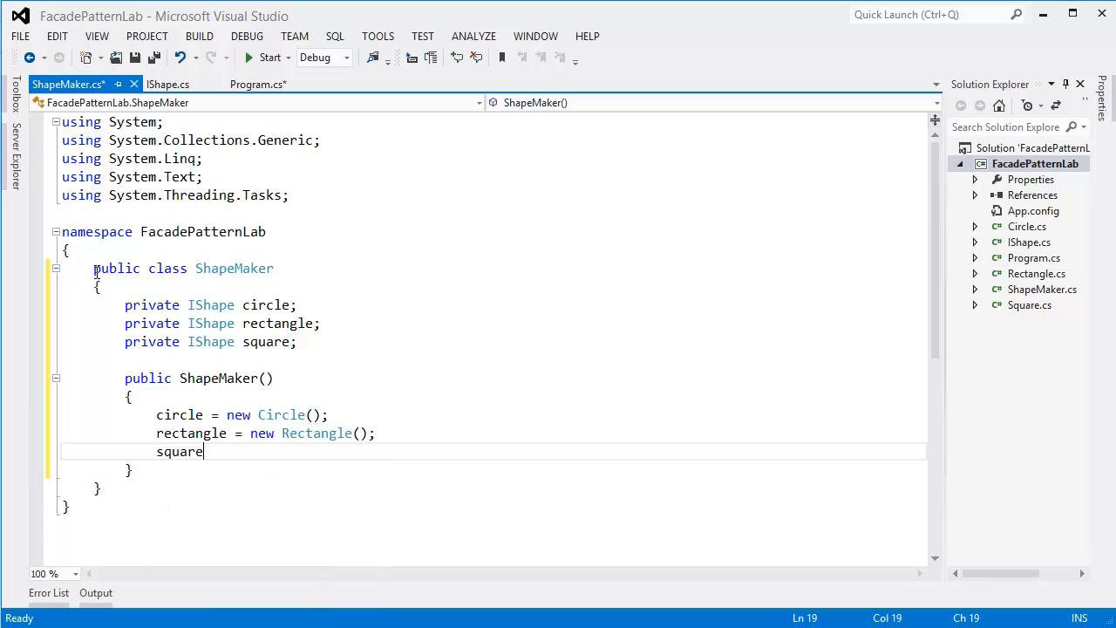
type("= new sq")
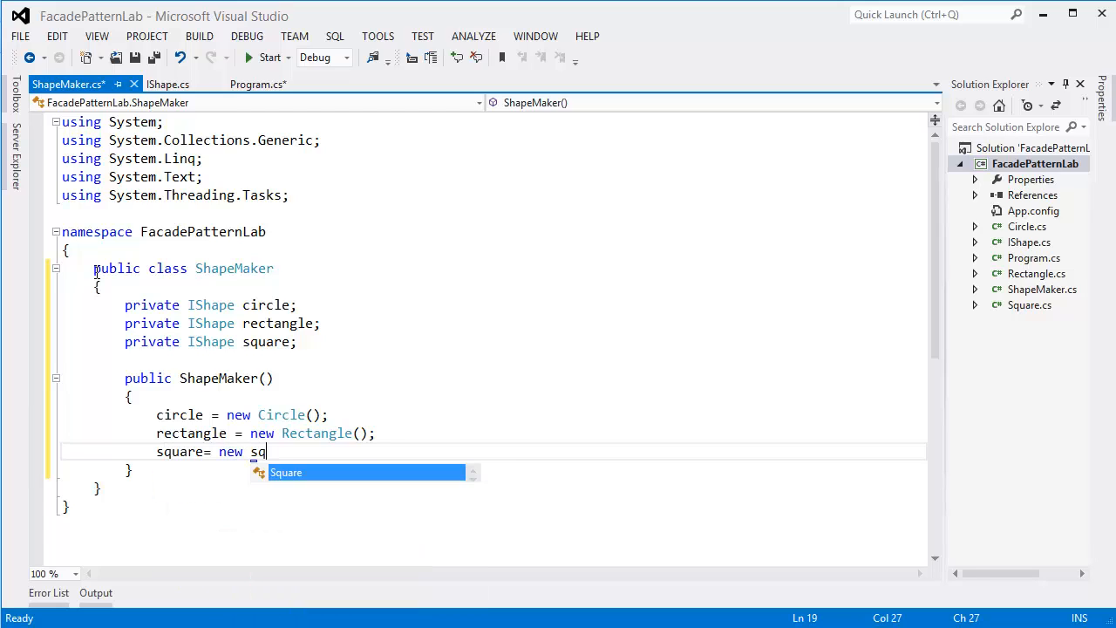
key("Tab")
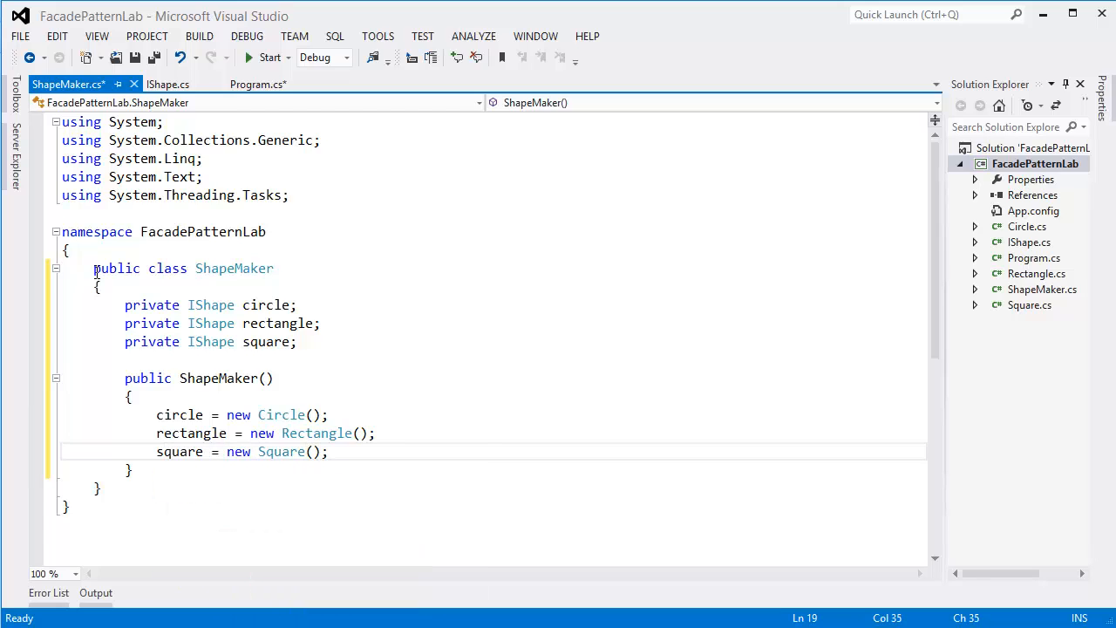
key("ctrl+s")
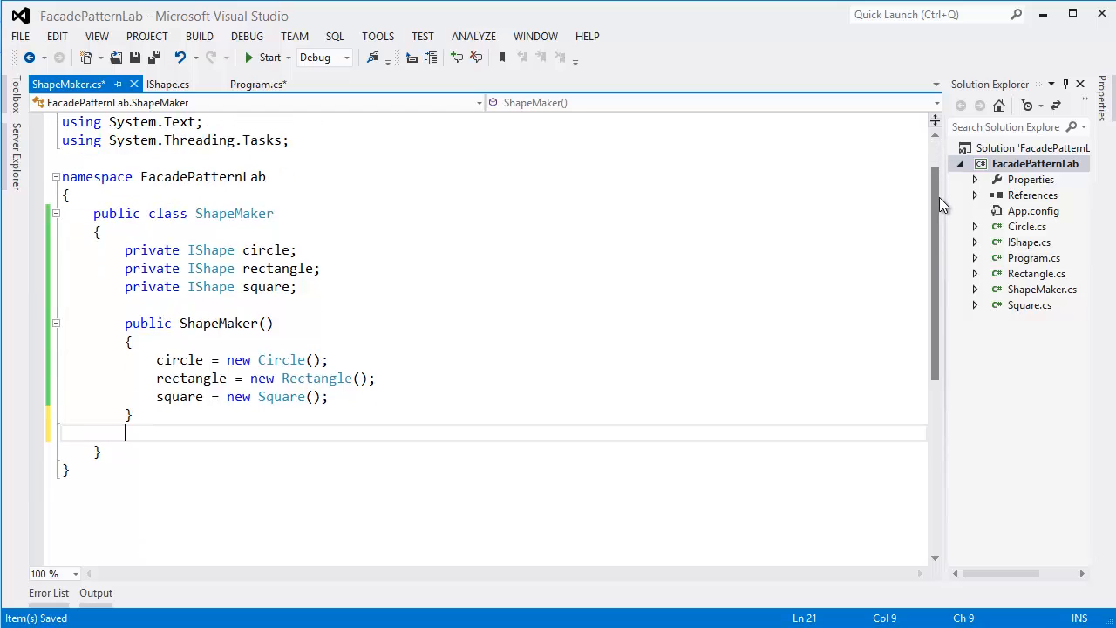
Step: Add public void DrawCircle() calling circle.draw() in ShapeMaker
type("public")
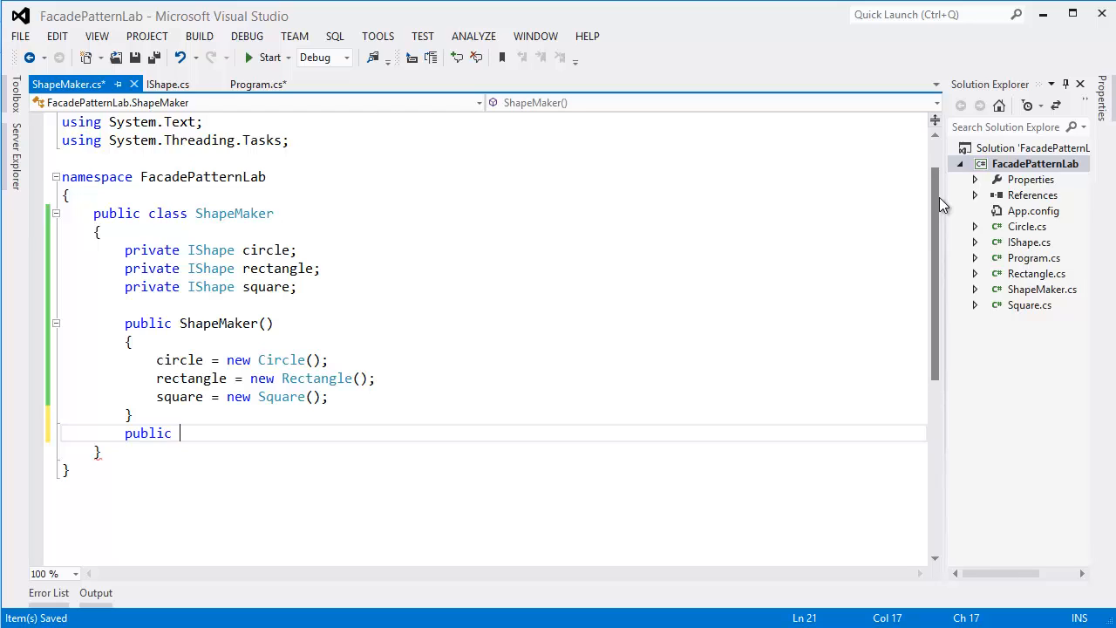
type("void drawC")
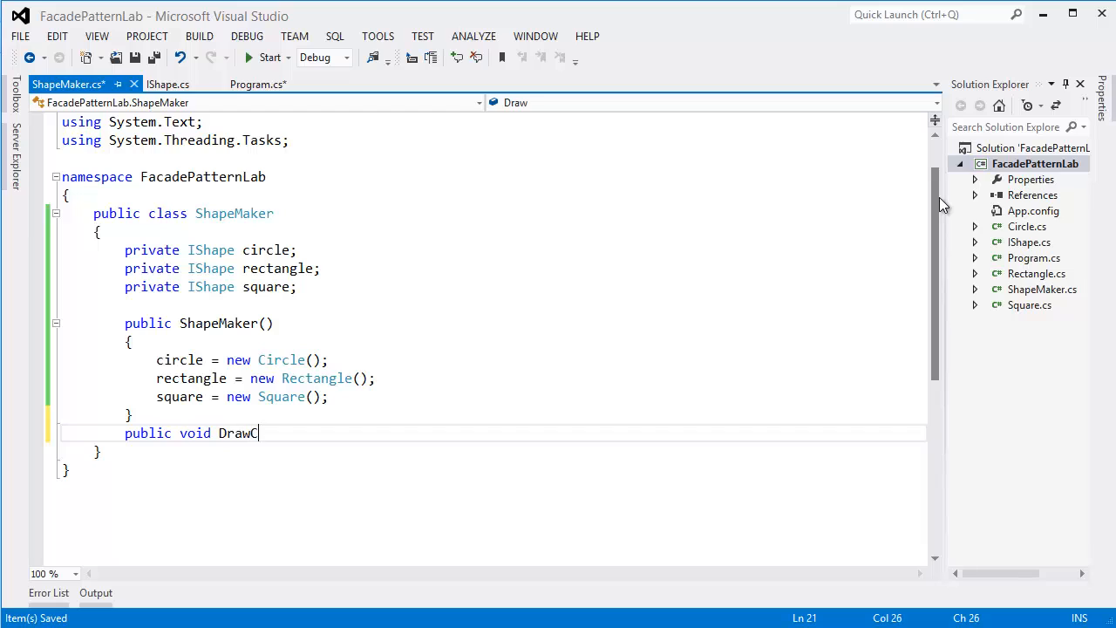
type("ircle()")
type("{")
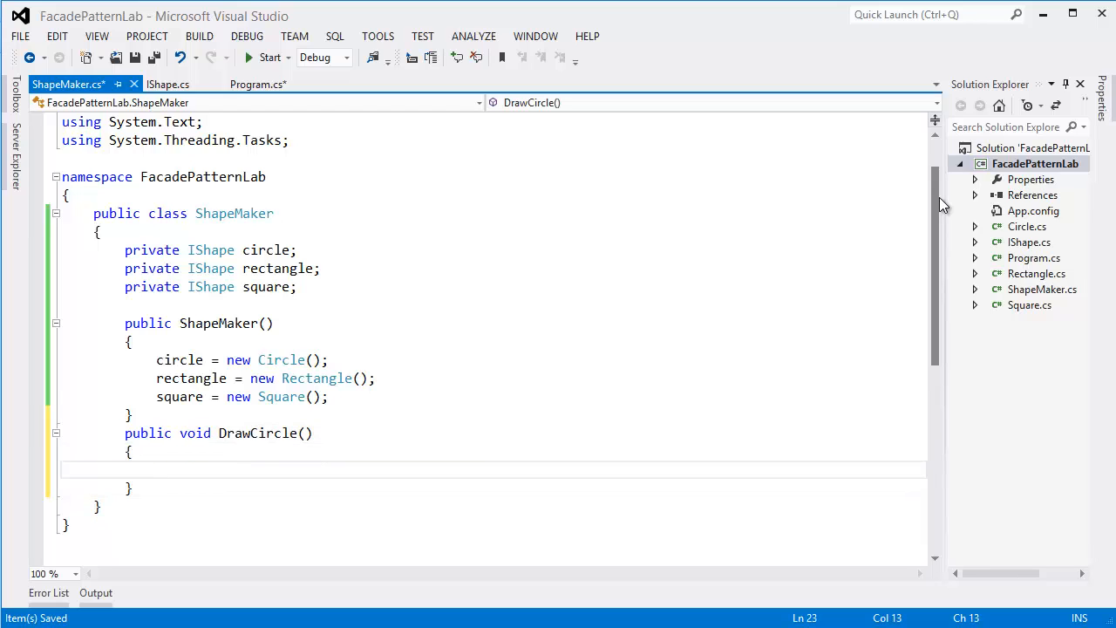
type("circle.draw();")
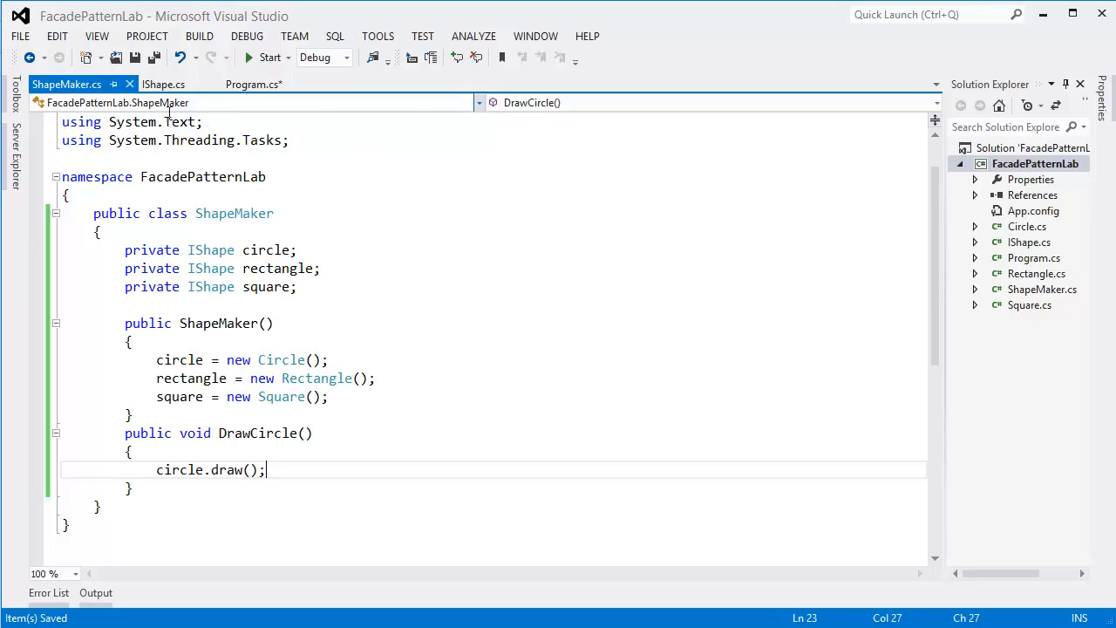
Step: Rename IShape's draw() method to Draw() and move to the Rectangle class
left_click(164, 84)
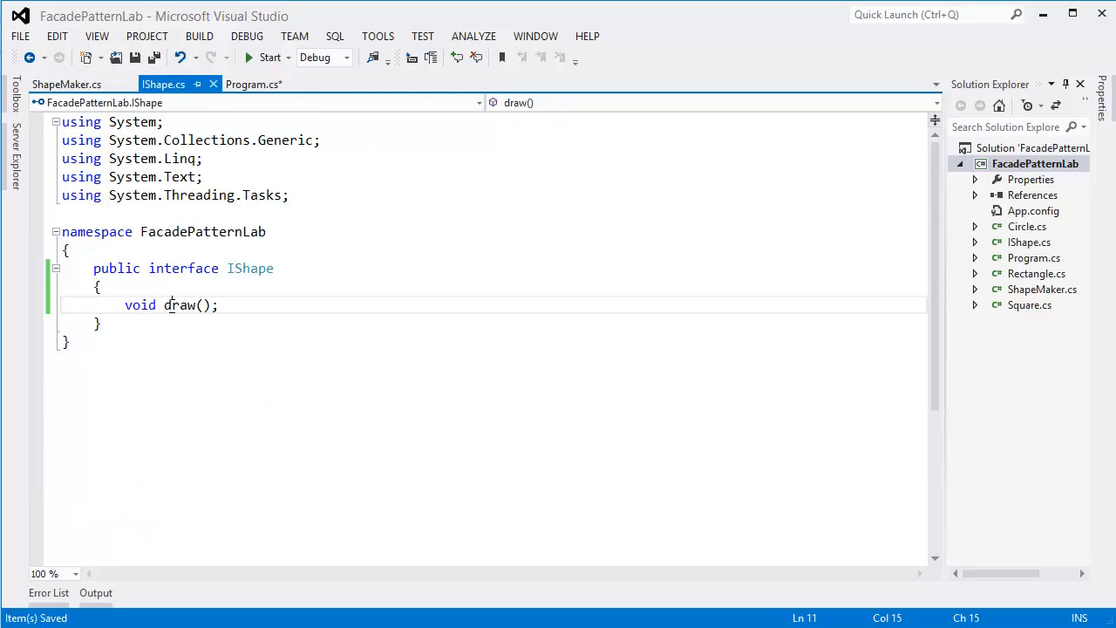
type("Draw")
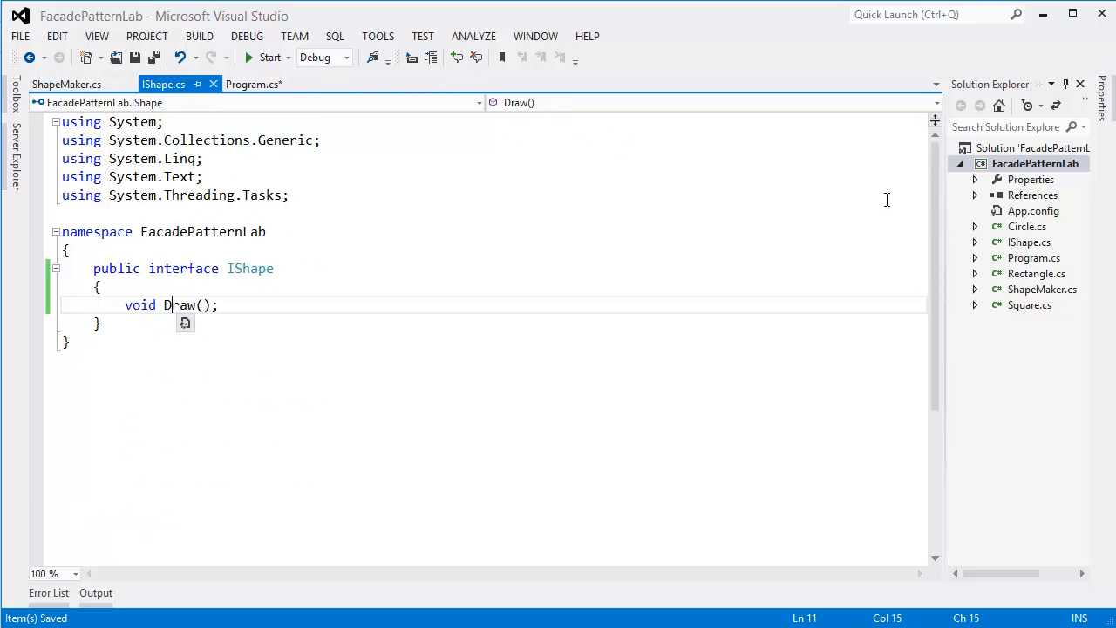
left_click(1036, 272)
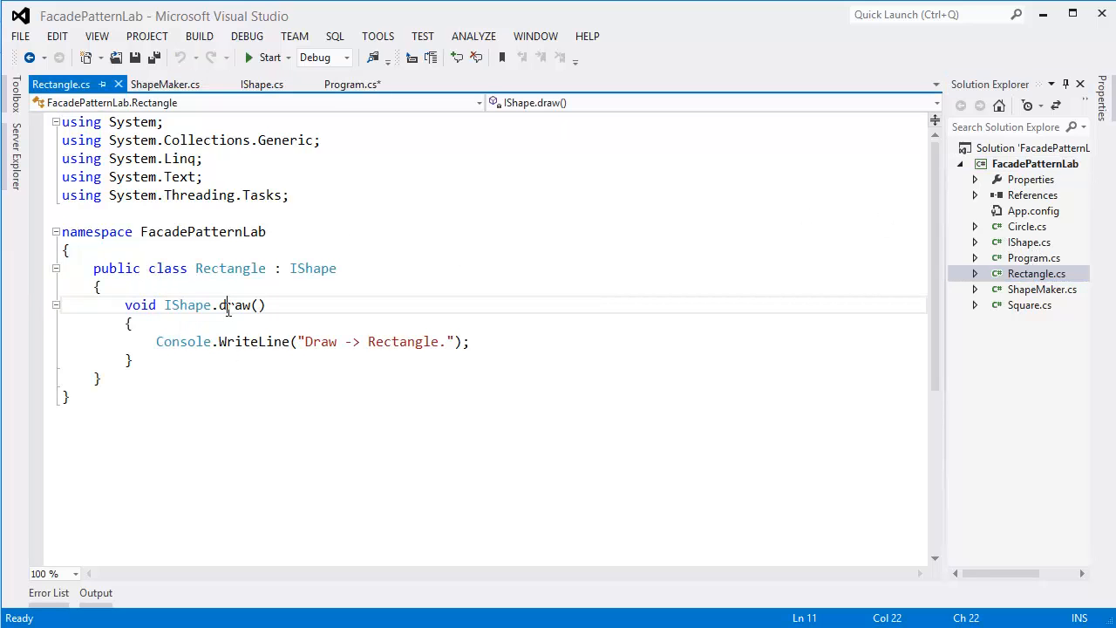
mouse_move(230, 316)
type("D")
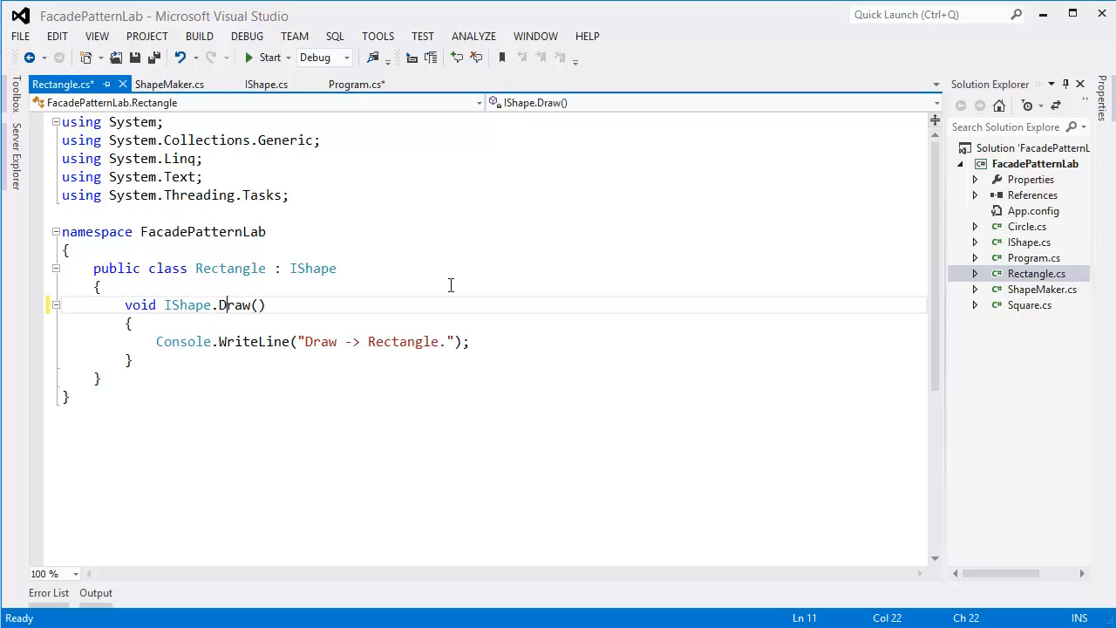
Step: Change Rectangle and Square to declare public void Draw() and save both files
key("ctrl+s")
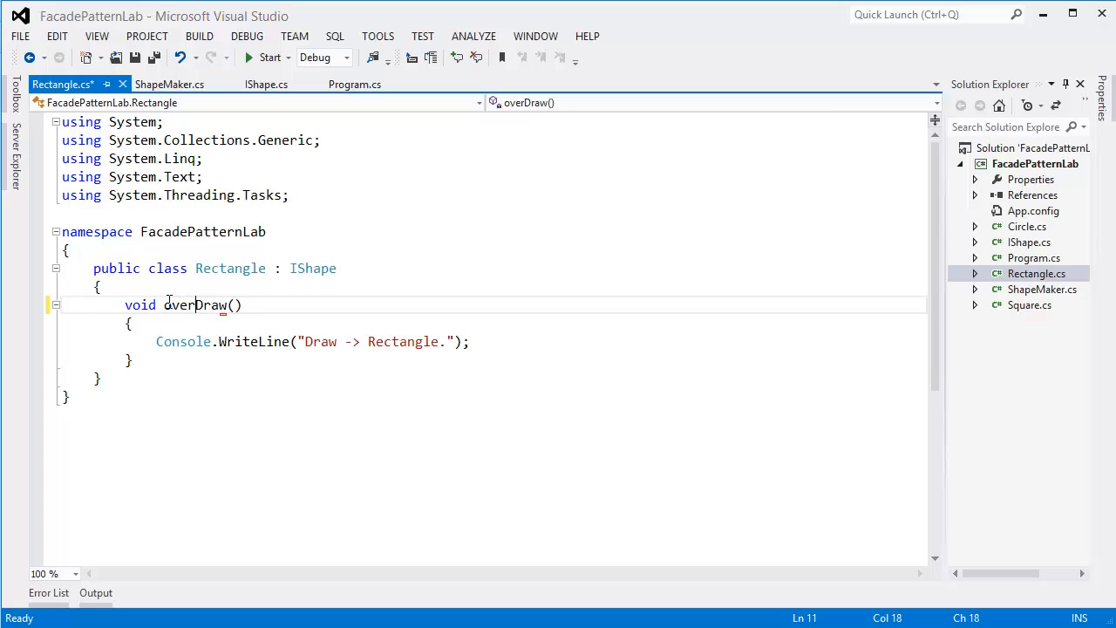
type("override void")
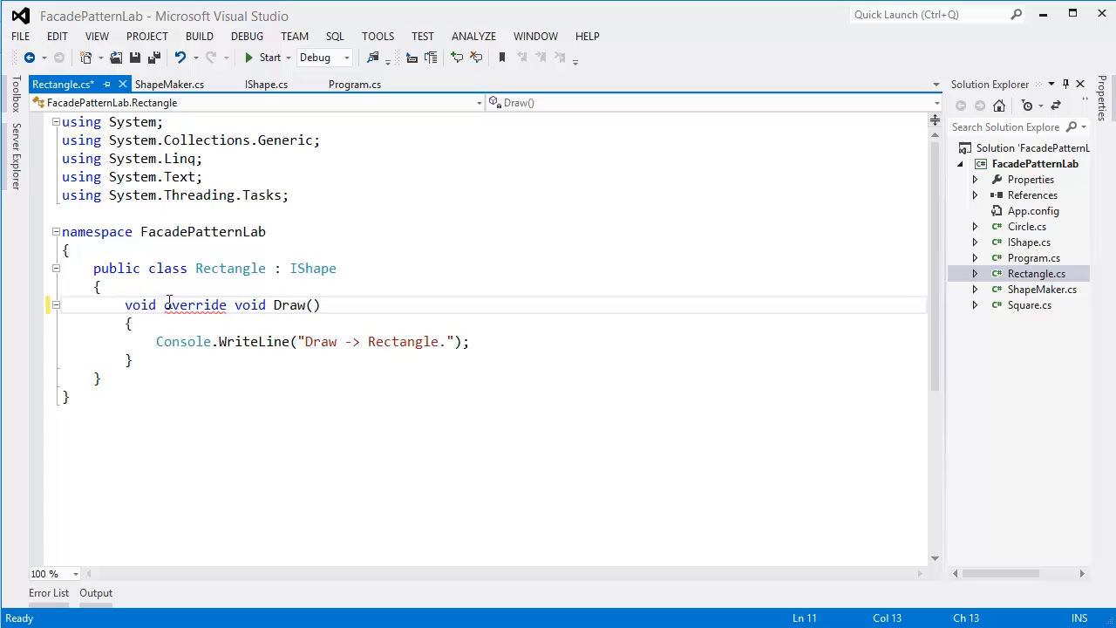
type("public")
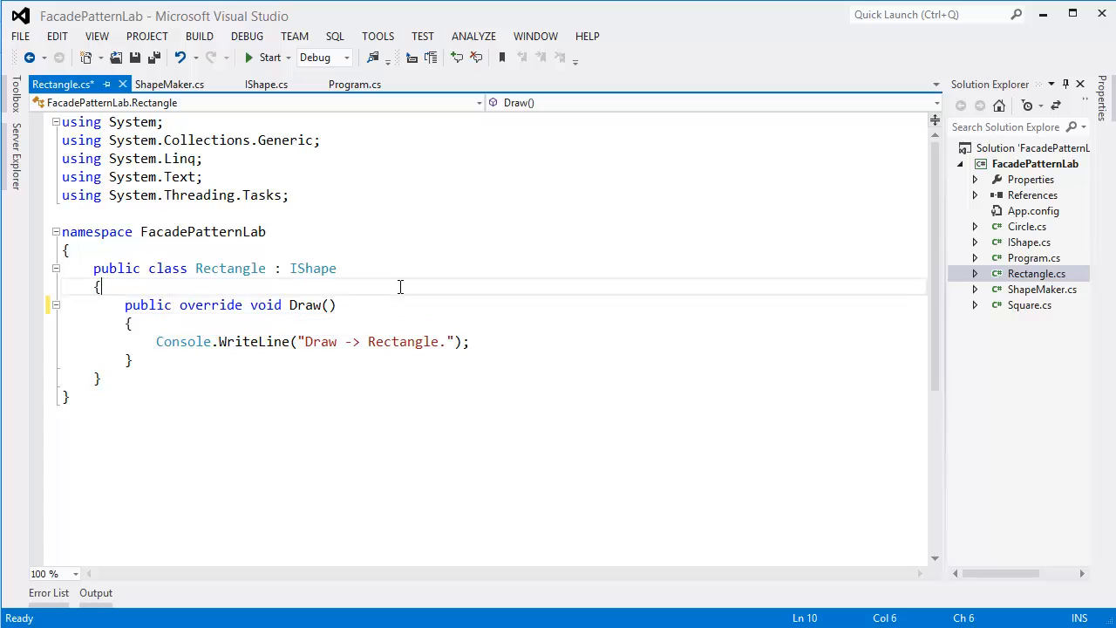
key("ctrl+s")
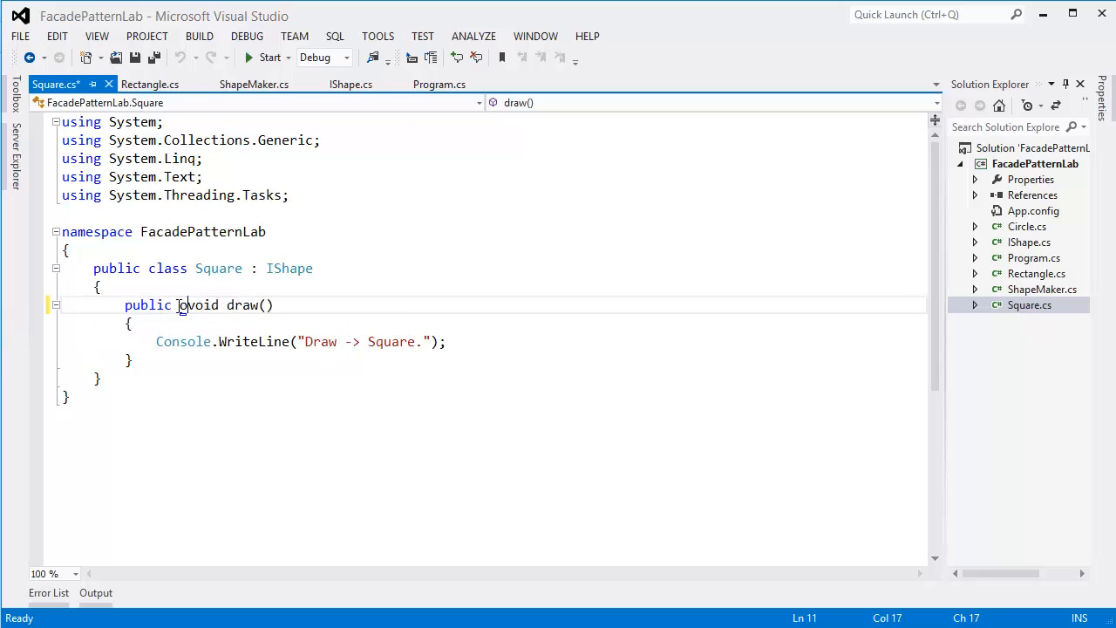
type("override")
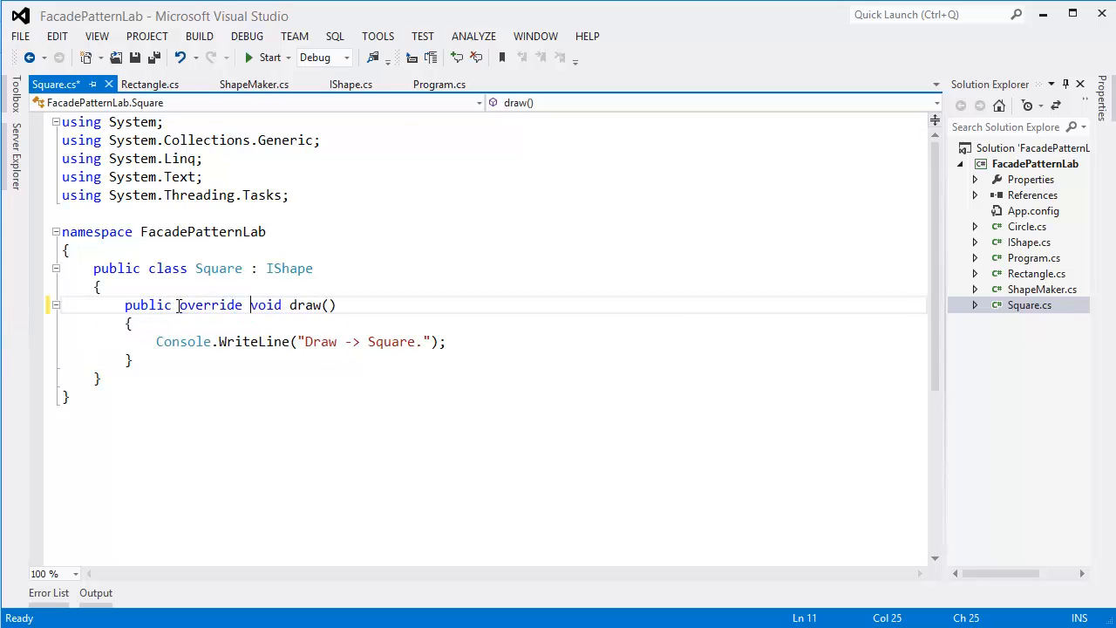
key("ctrl+s")
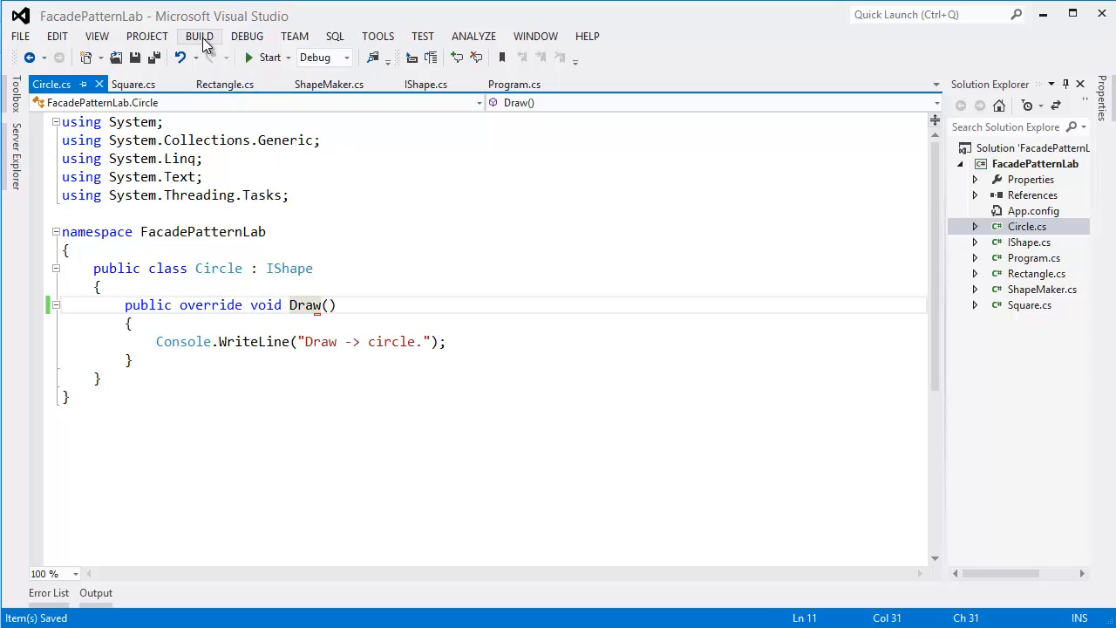
Step: Rebuild the solution and review the Circle and Square class files
left_click(199, 35)
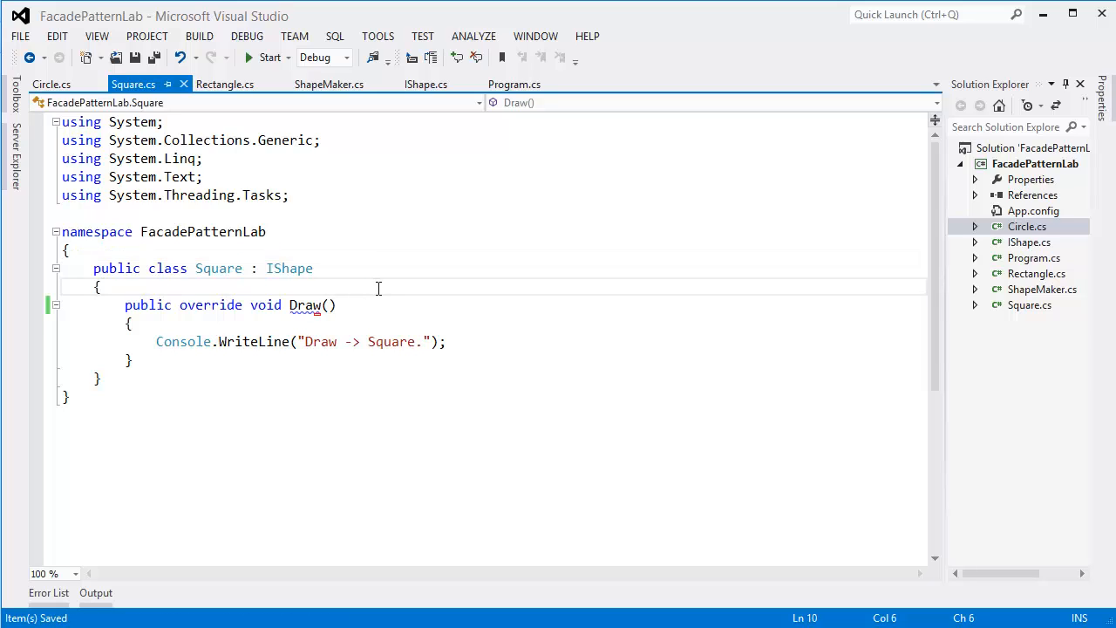
left_click(51, 84)
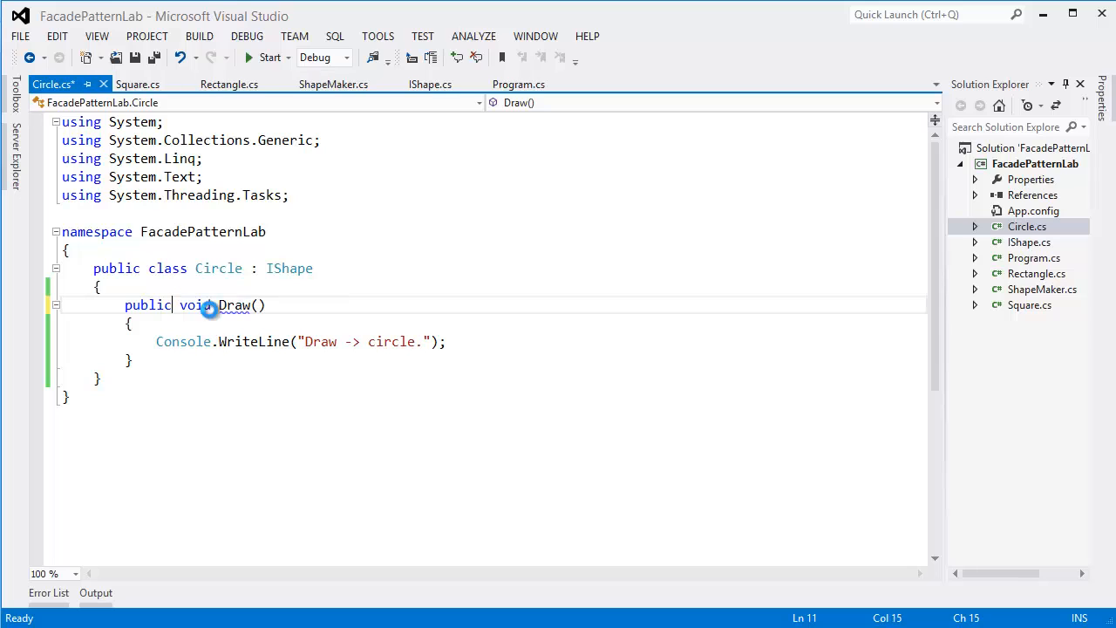
left_click(132, 84)
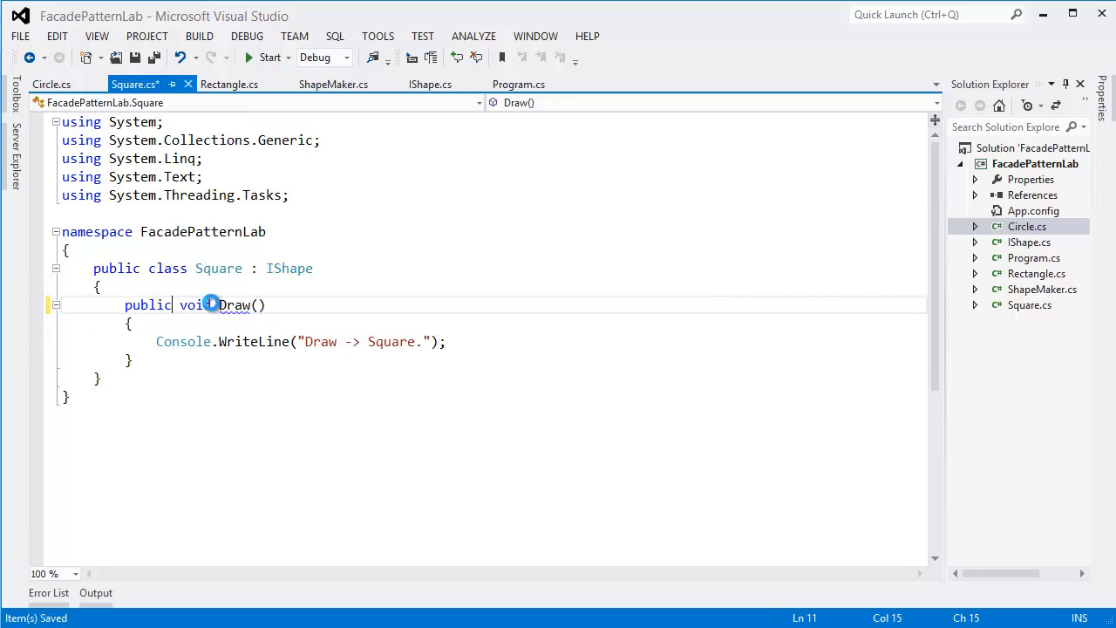
left_click(225, 83)
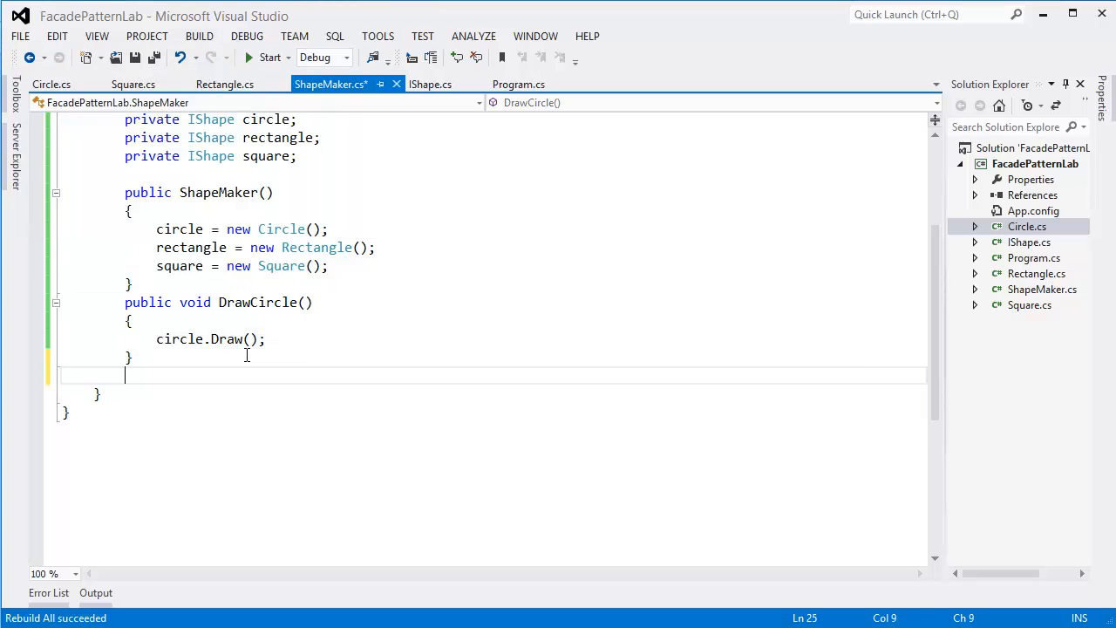
Step: Add a DrawRectangle() method to ShapeMaker that calls rectangle.Draw()
type("public void")
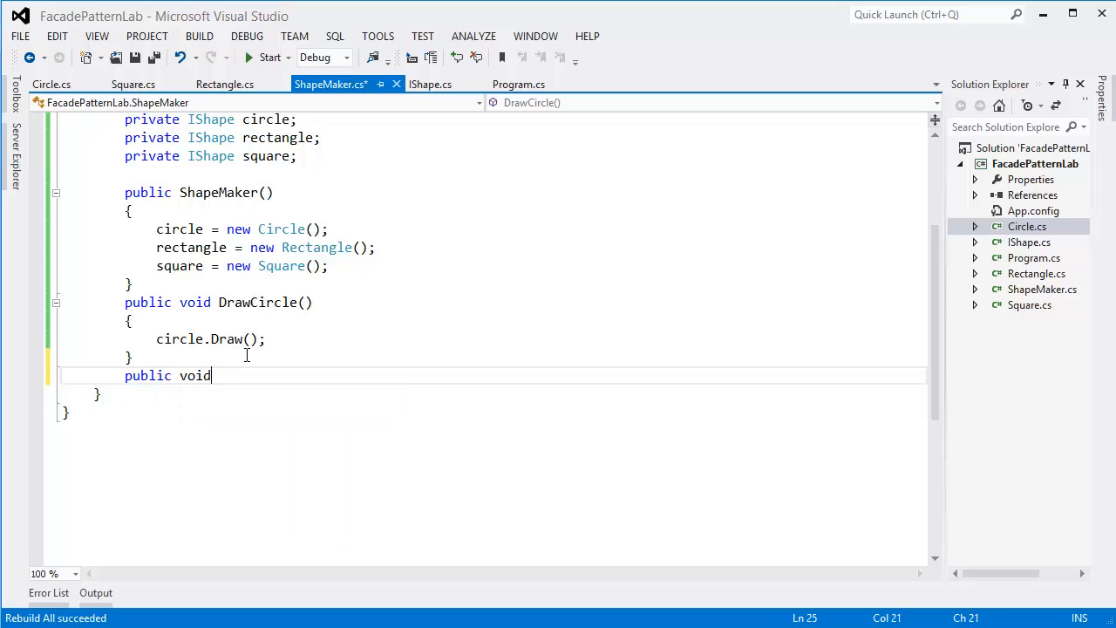
type("Draw")
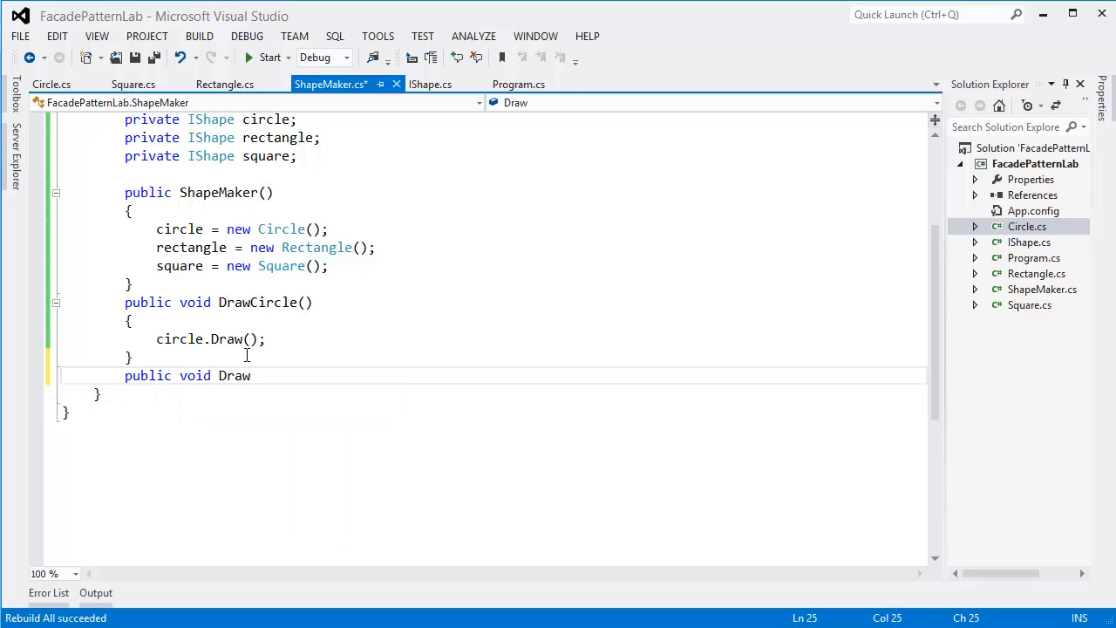
type("Rectan")
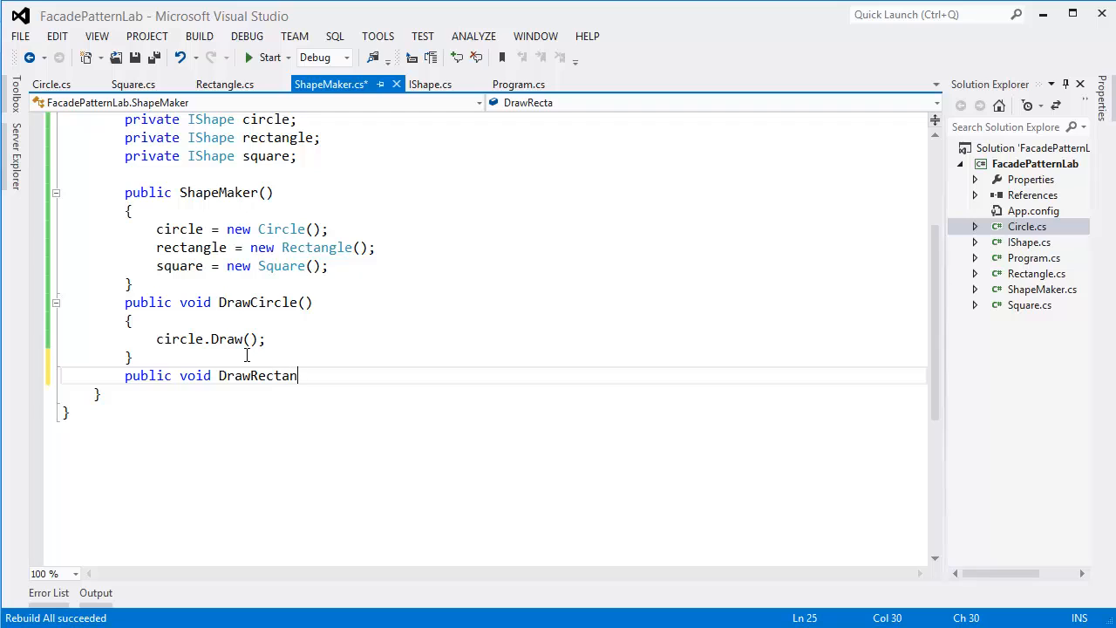
type("gle()")
type("{")
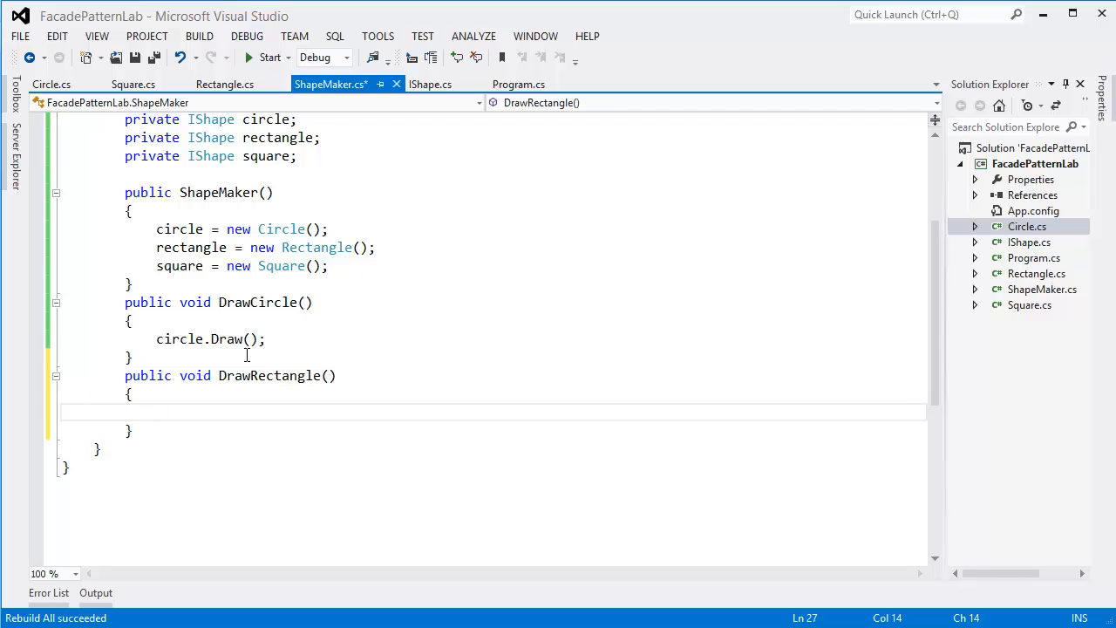
type("rectangle.d")
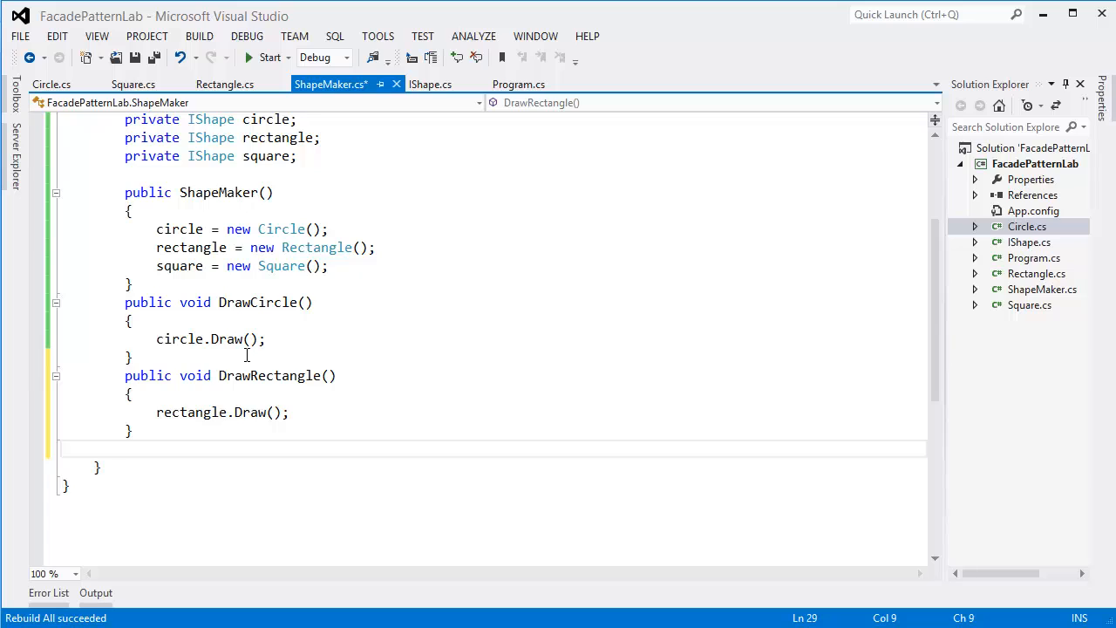
Step: Add a DrawSquare() method calling square.Draw(), then move to Program.cs
type("pub")
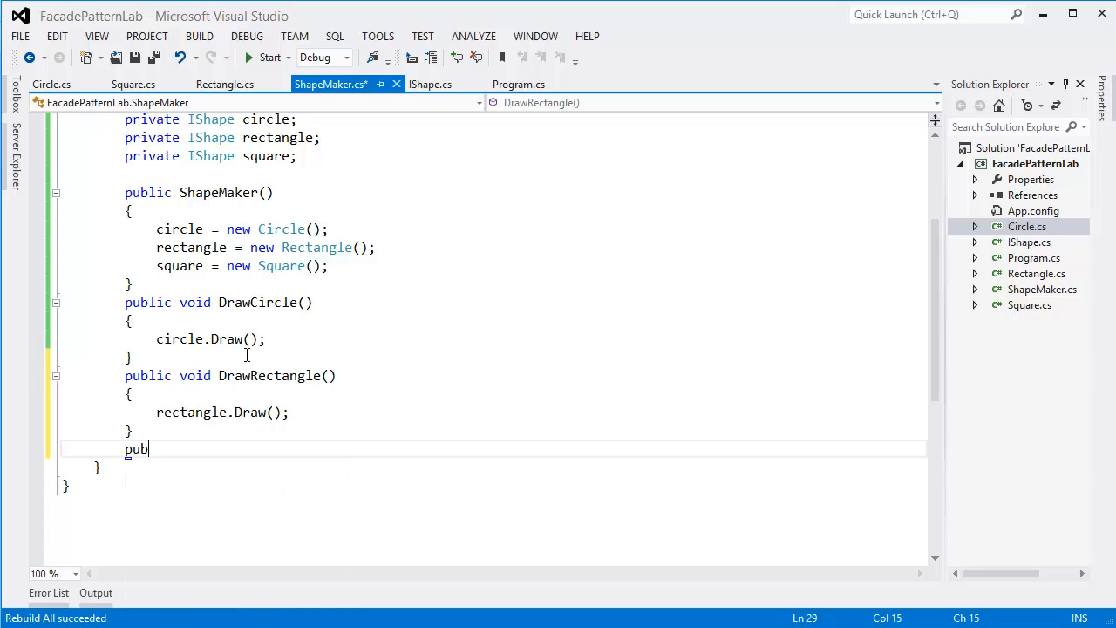
type("lic void D")
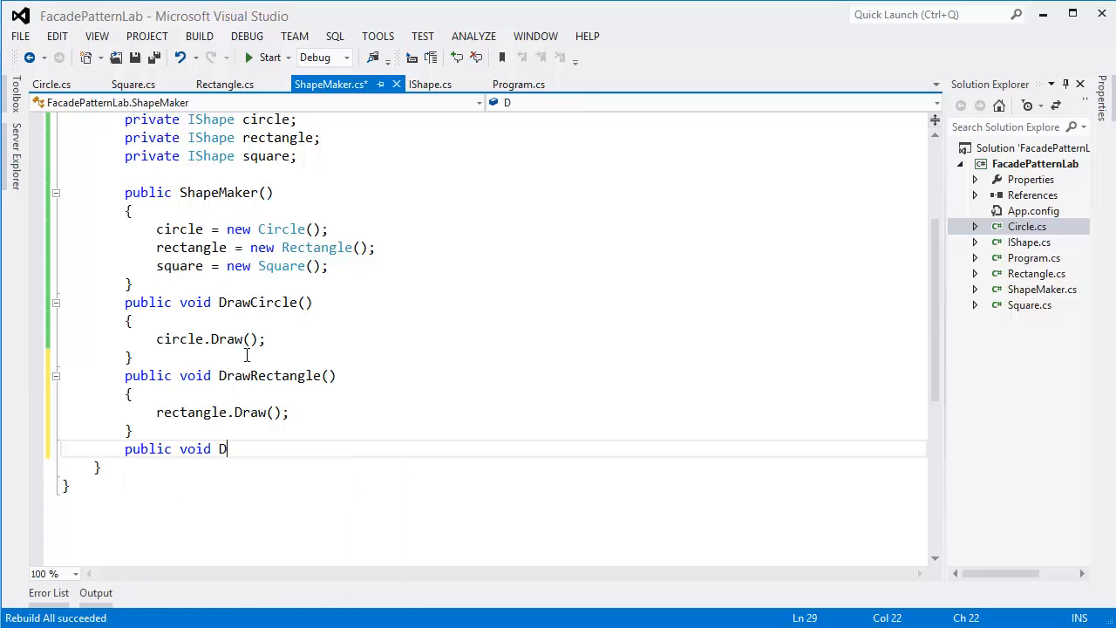
type("raw")
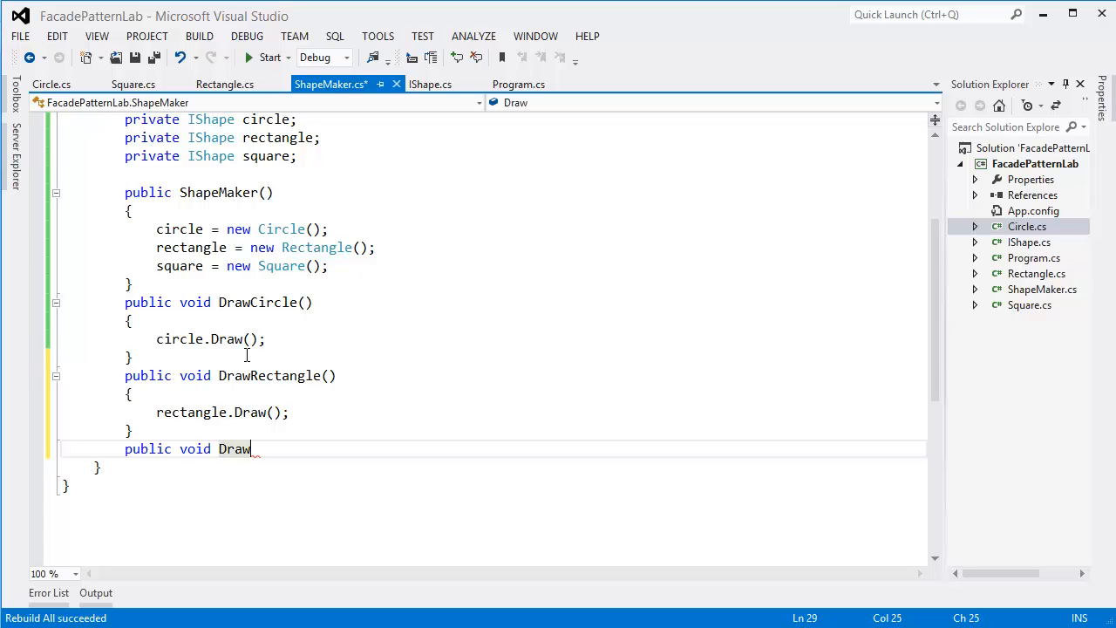
type("Squa")
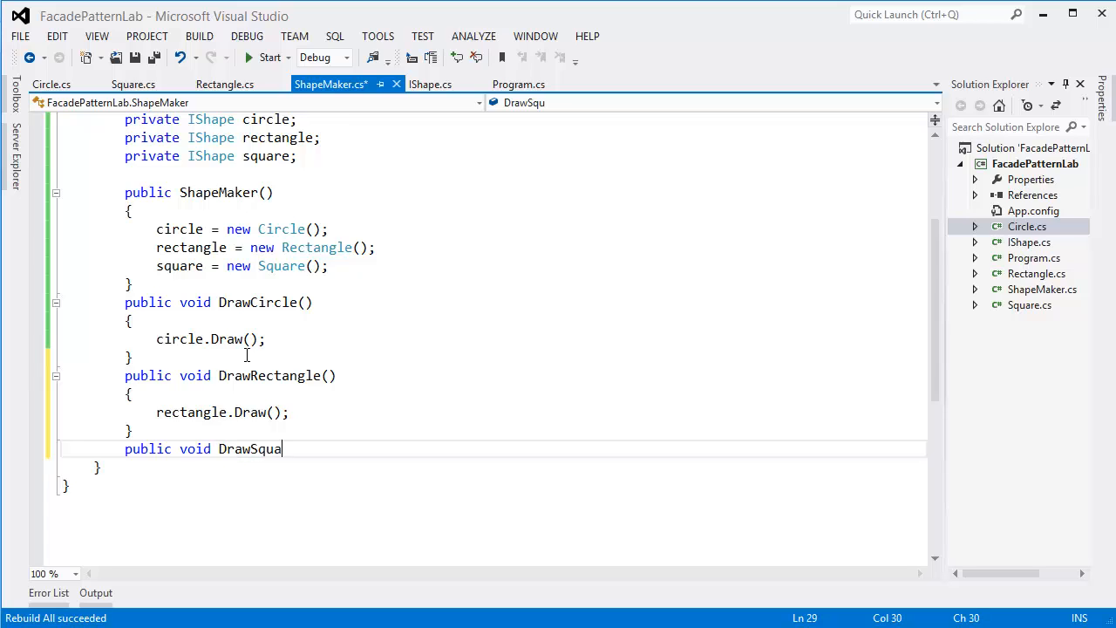
type("re()")
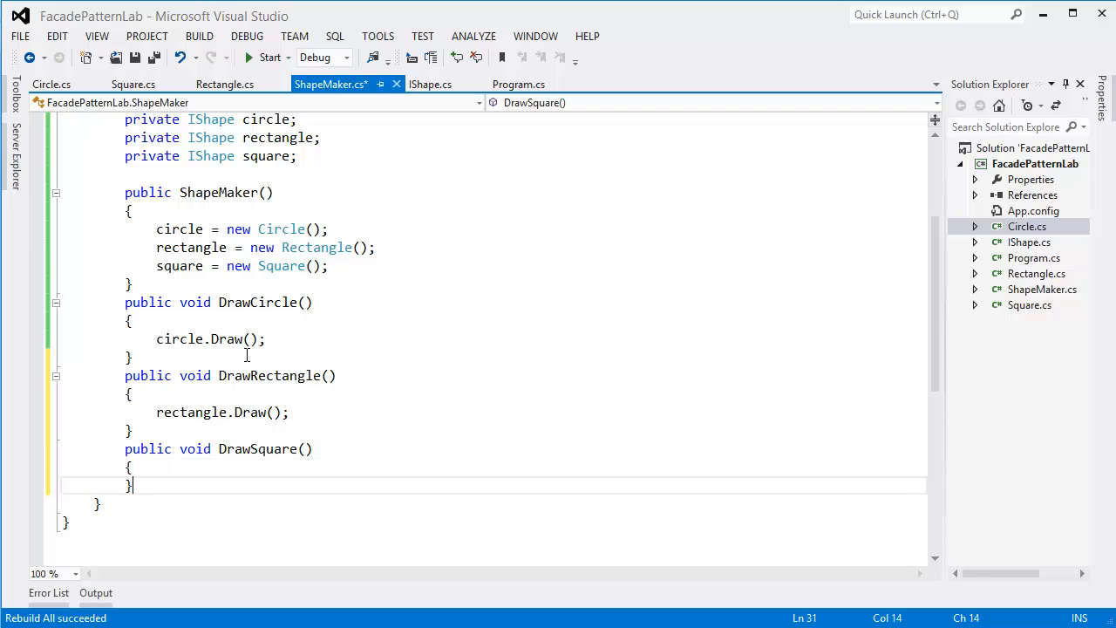
type("square.Draw();")
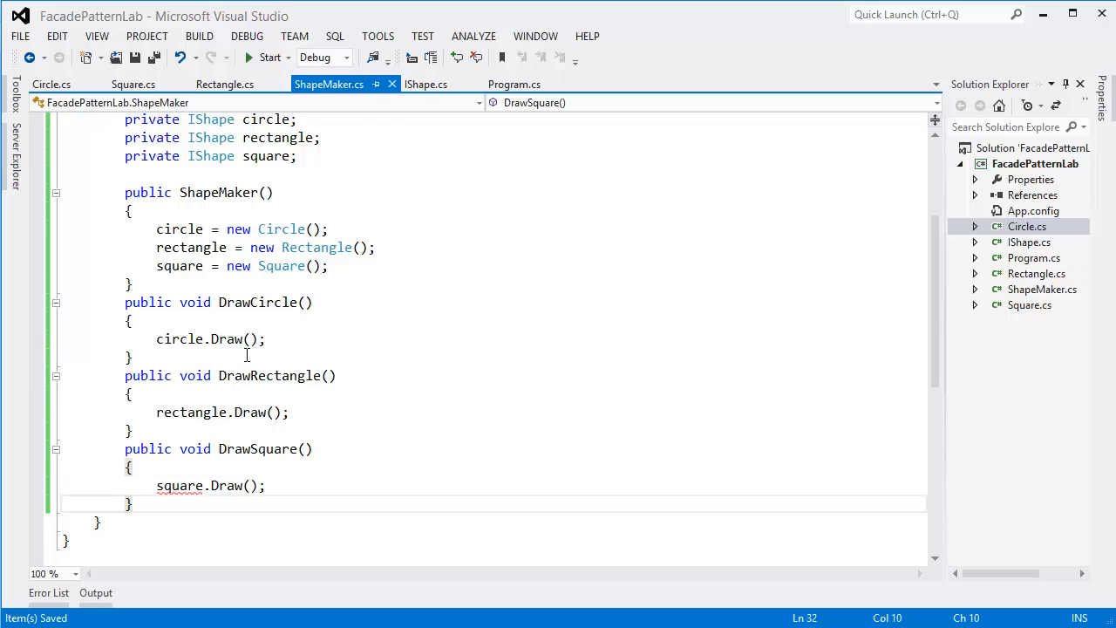
left_click(262, 373)
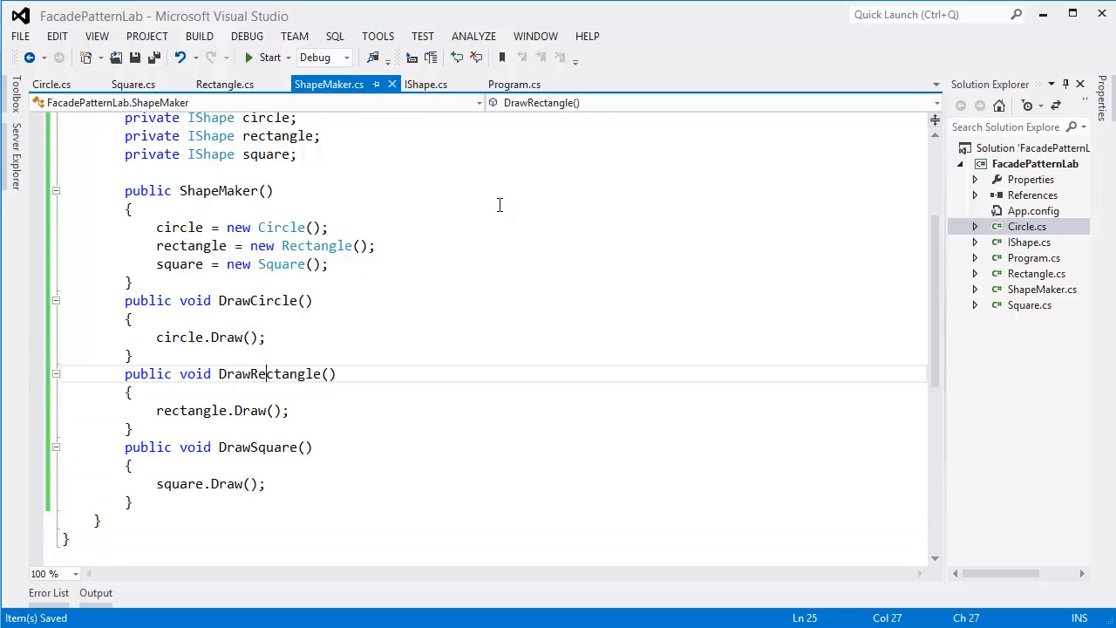
left_click(513, 84)
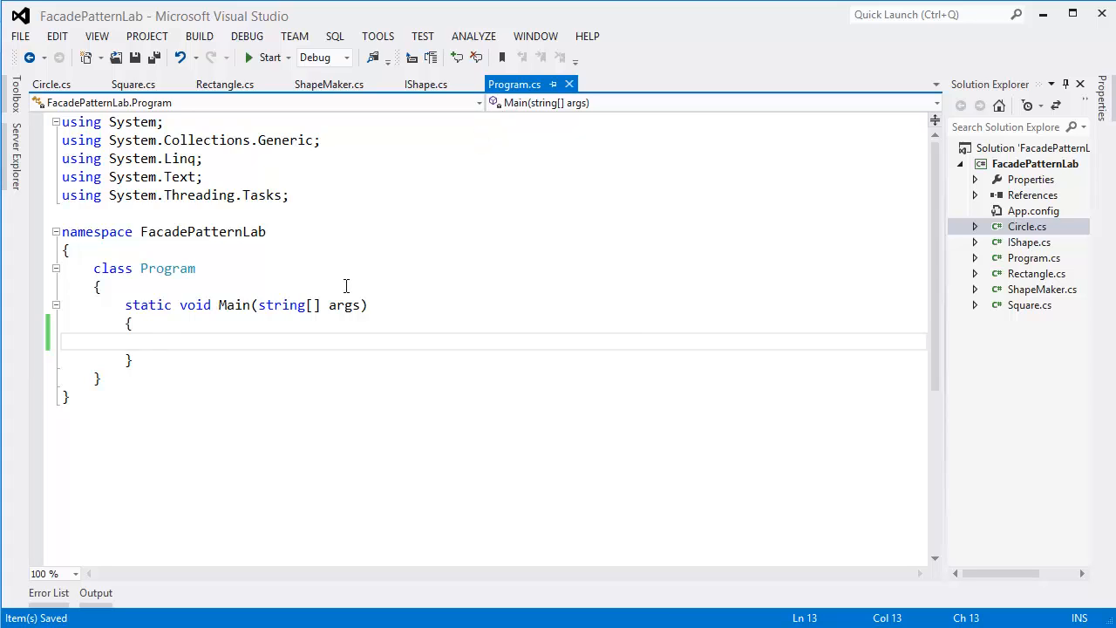
Step: In Main, create a ShapeMaker and call DrawCircle(), DrawRectangle() and DrawSquare()
type("Sha")
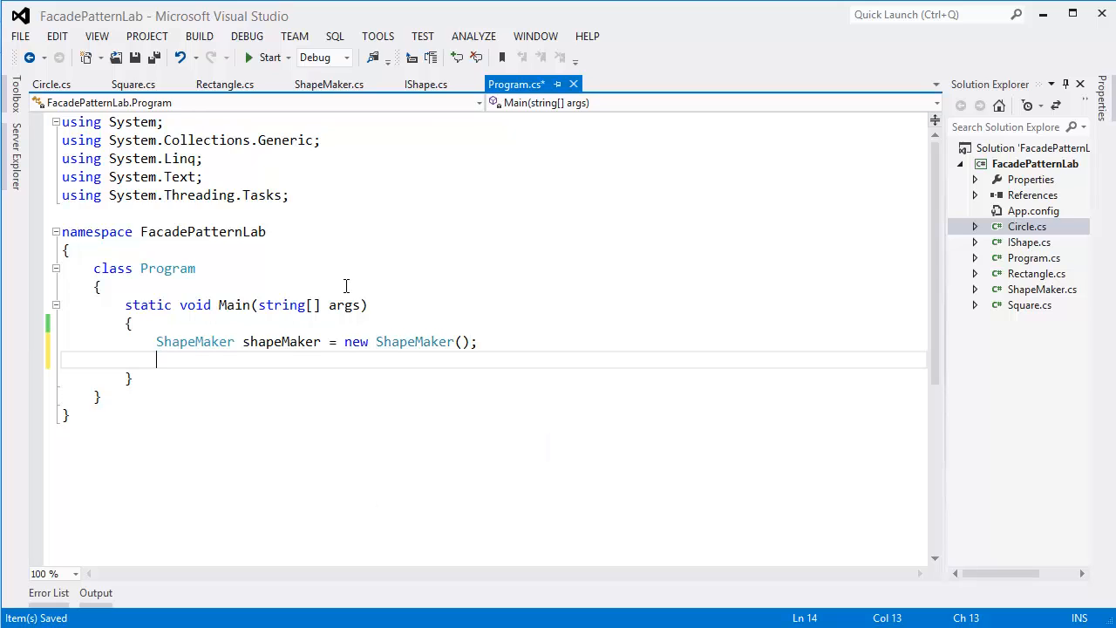
type("shapeMaker.")
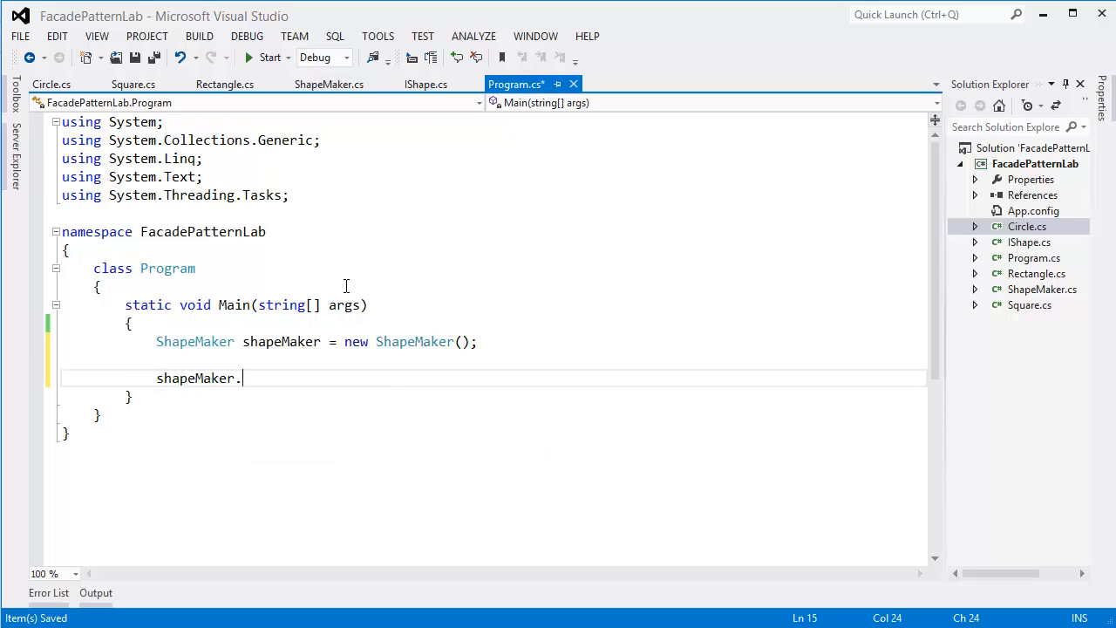
type("d")
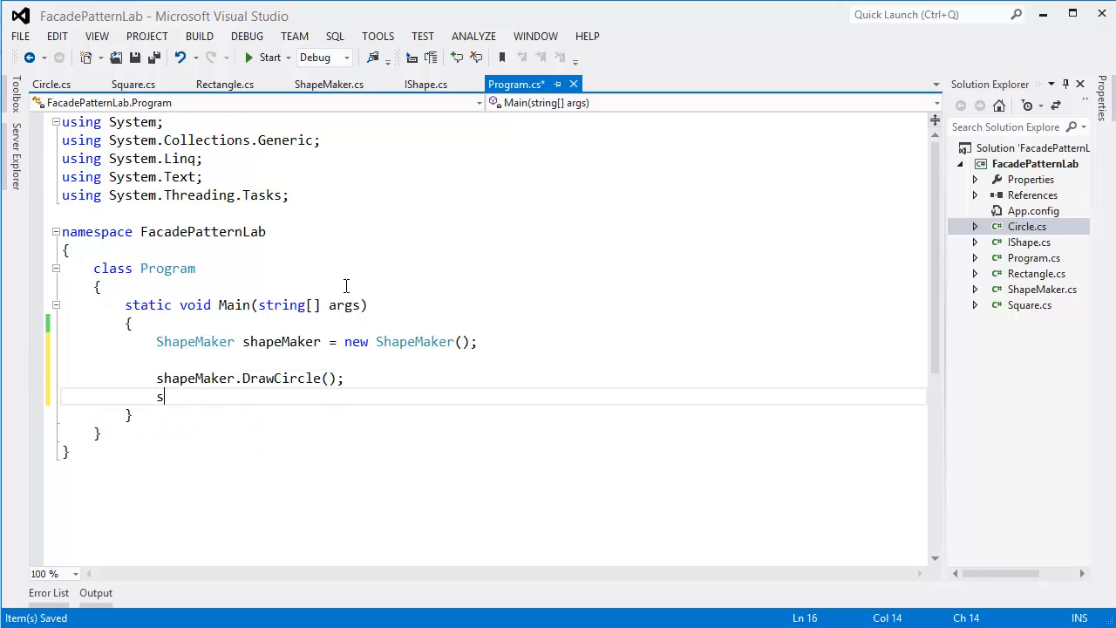
type("shapeMaker.d")
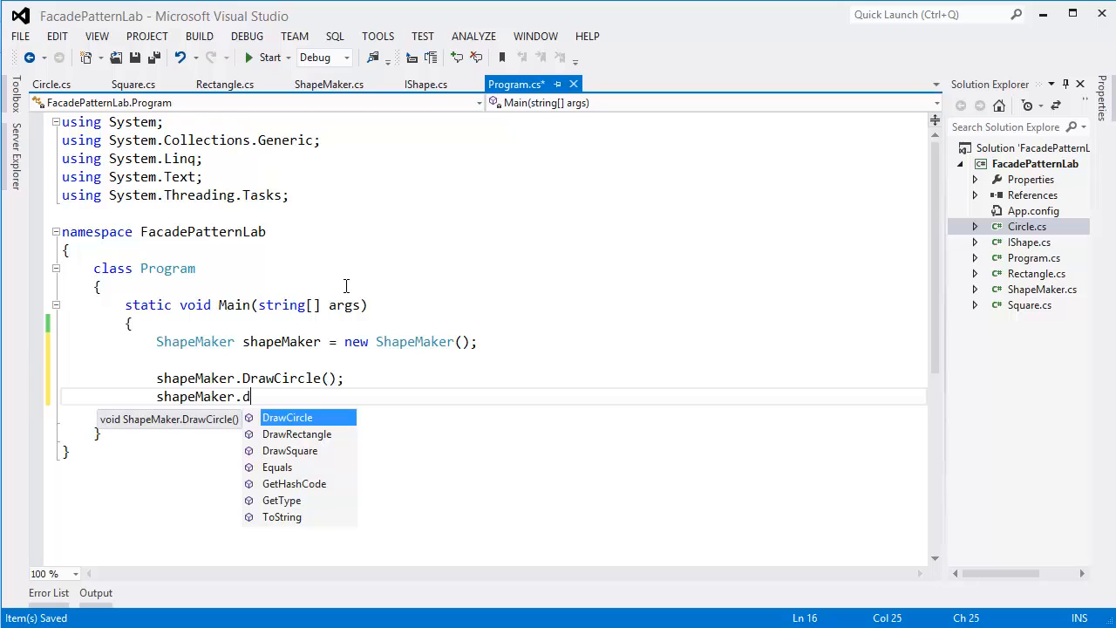
type("rawRectangle();")
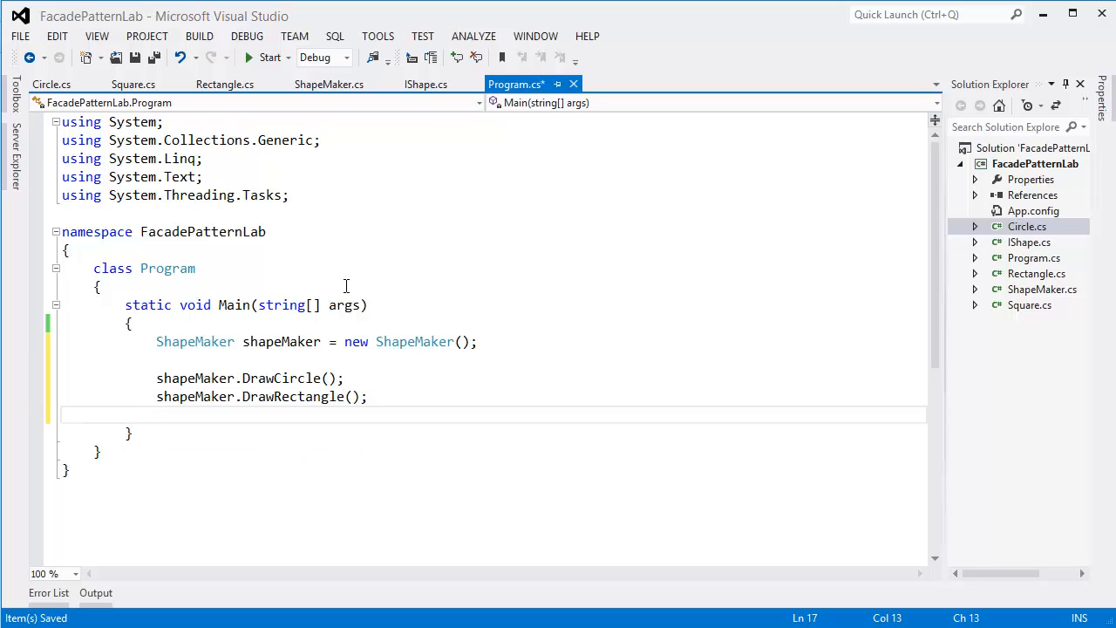
type("shapeMaker.d")
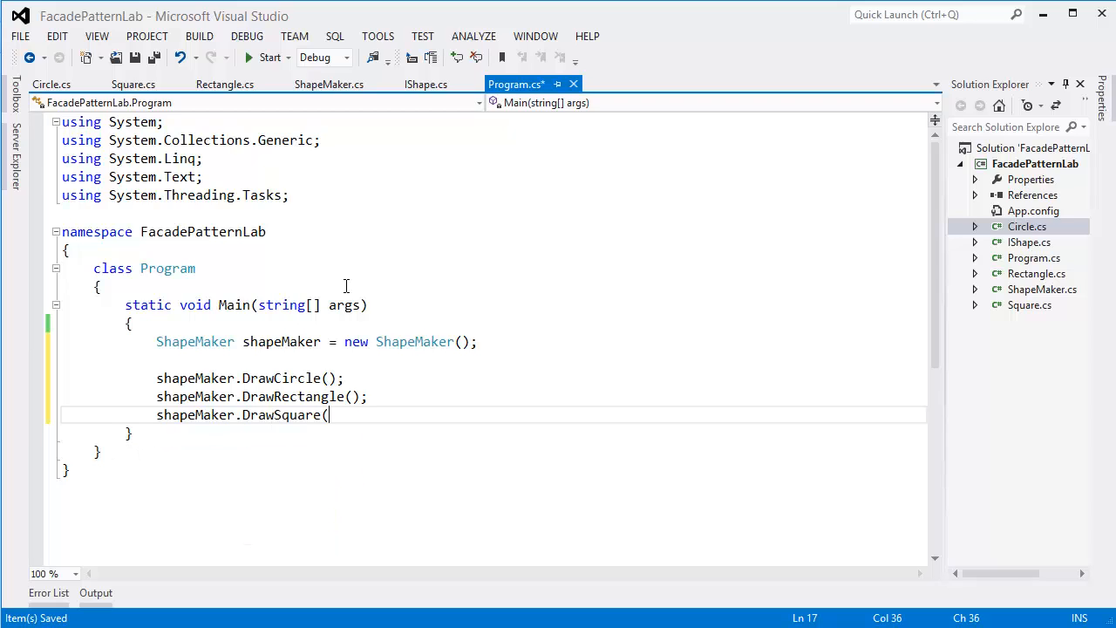
type(");")
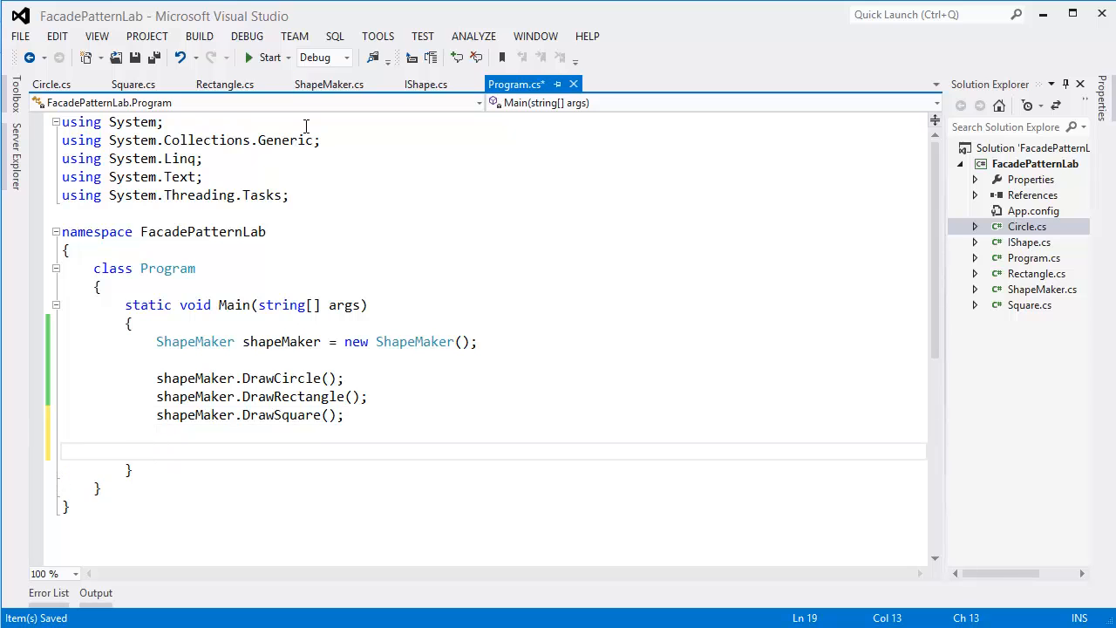
Step: End Main with Console.ReadKey() so the console stays open
type("Console.")
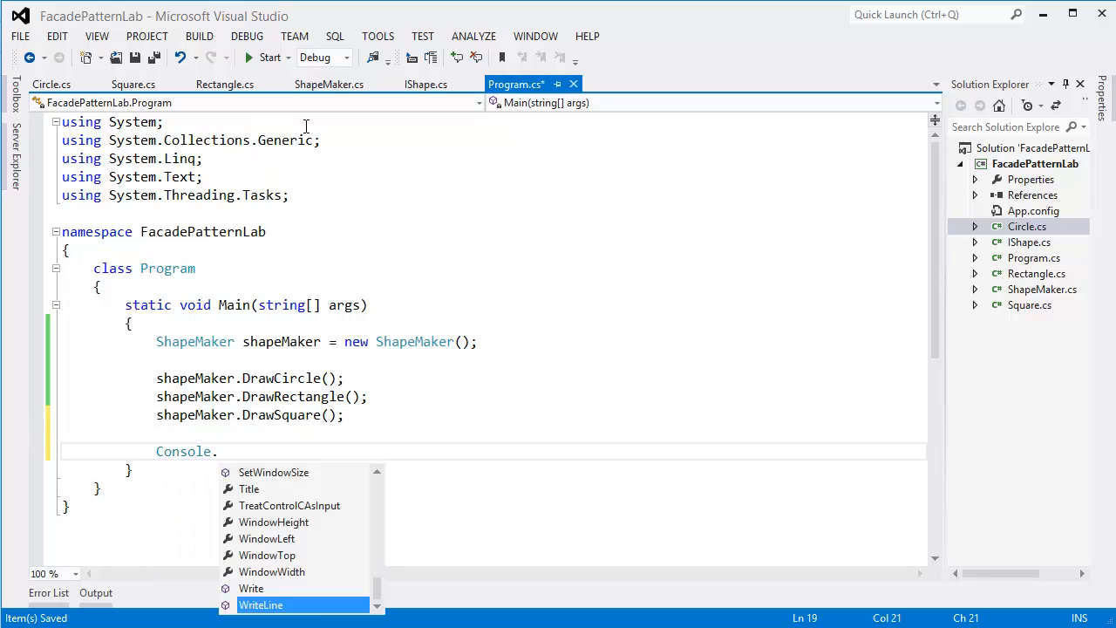
type("ReadKey")
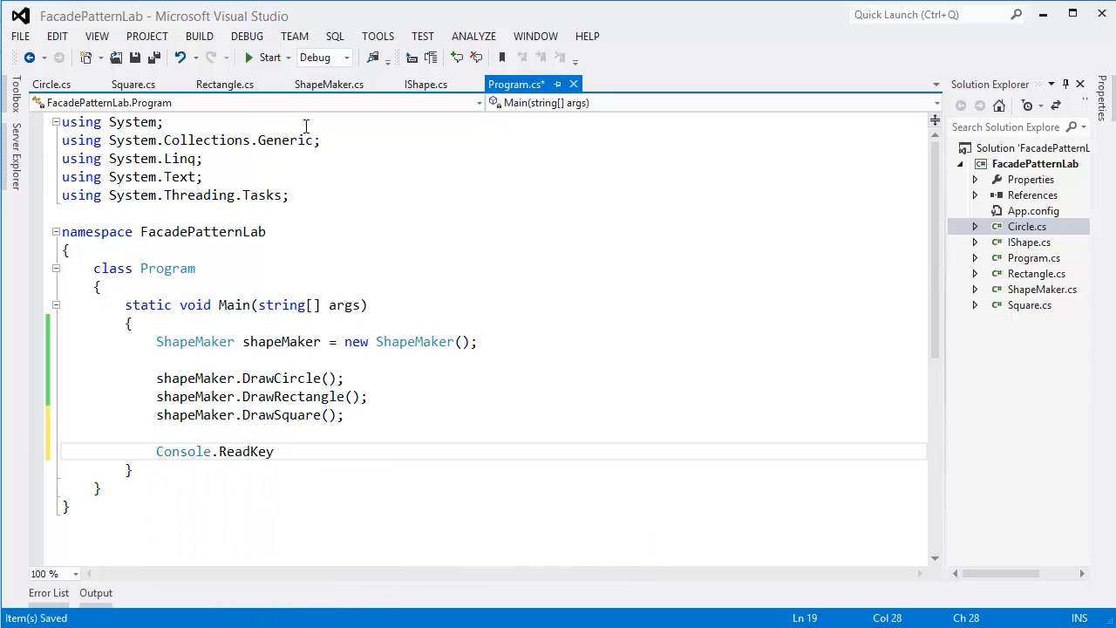
type("();")
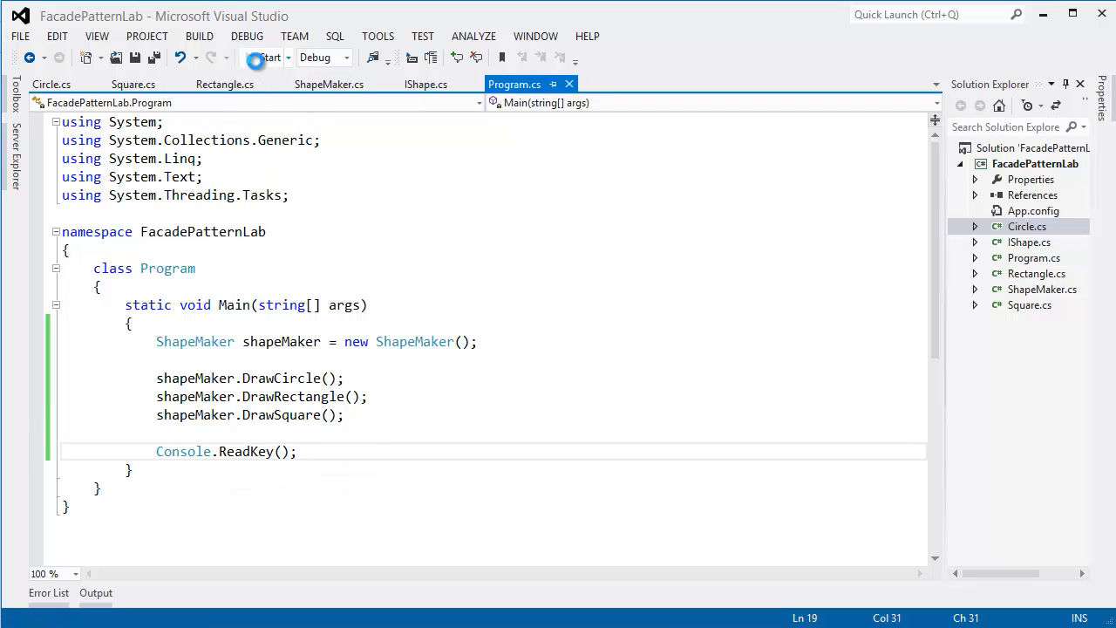
Step: Run FacadePatternLab to see the three Draw lines, then review ShapeMaker.cs and Circle.cs
left_click(265, 55)
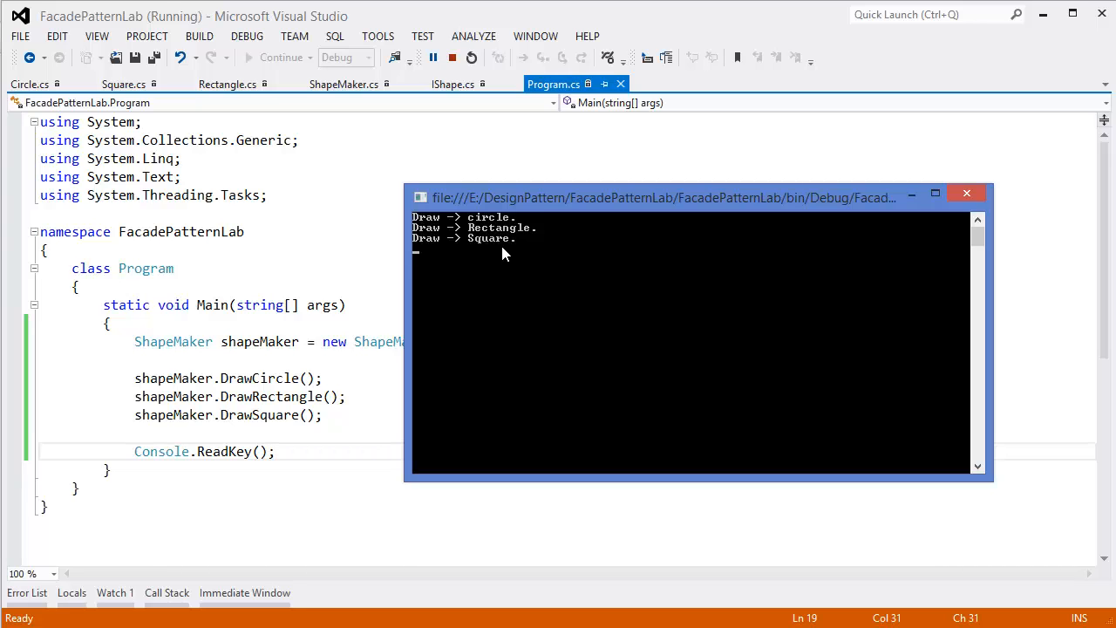
mouse_move(172, 376)
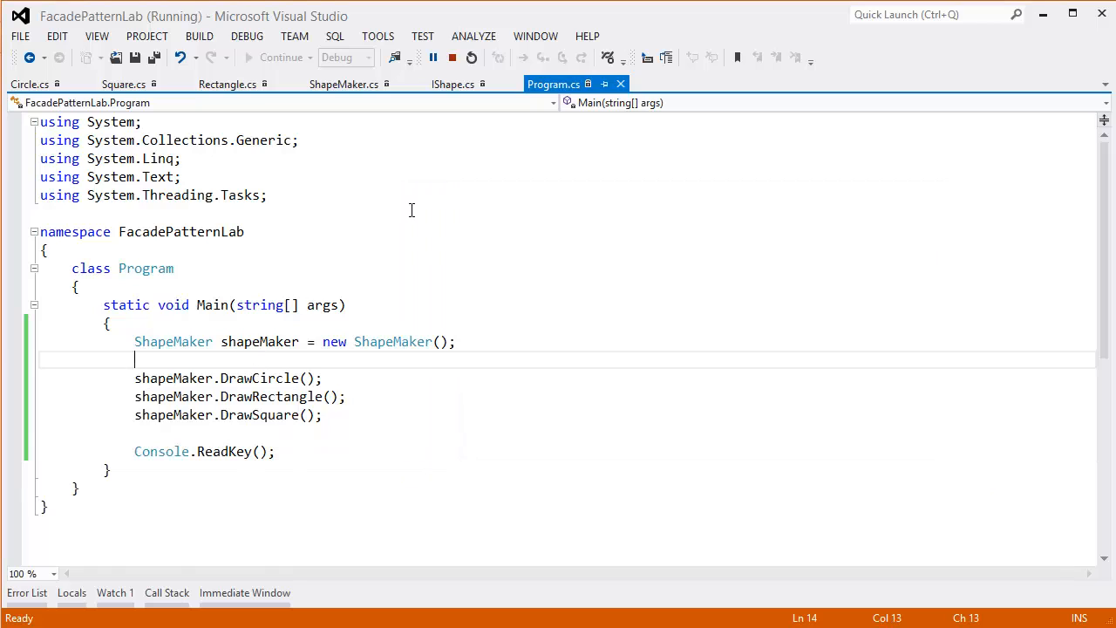
left_click(343, 83)
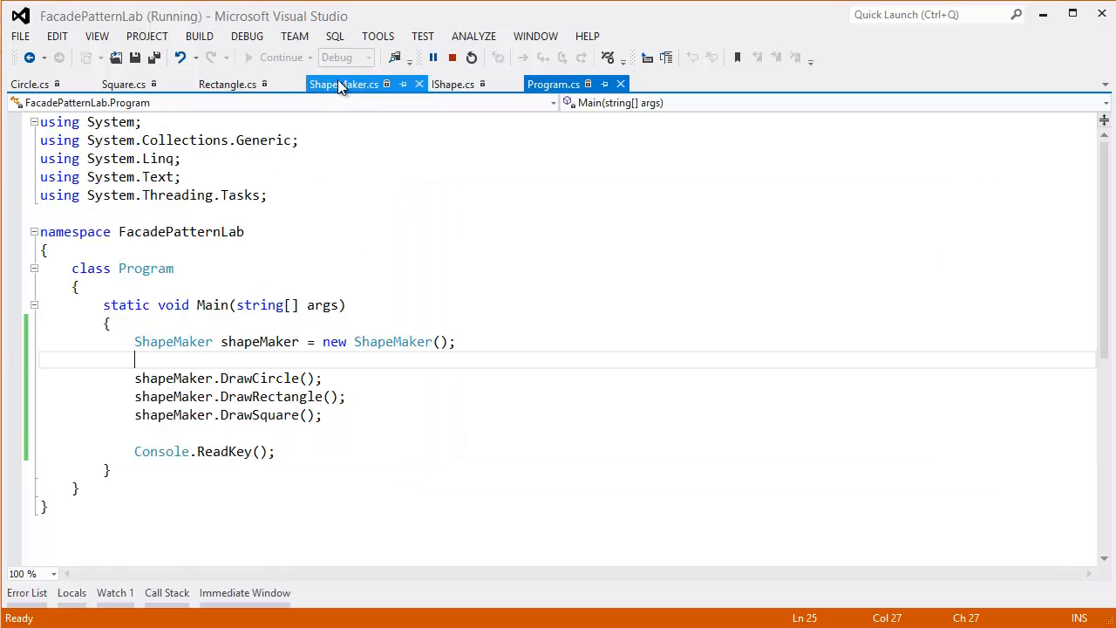
left_click(342, 83)
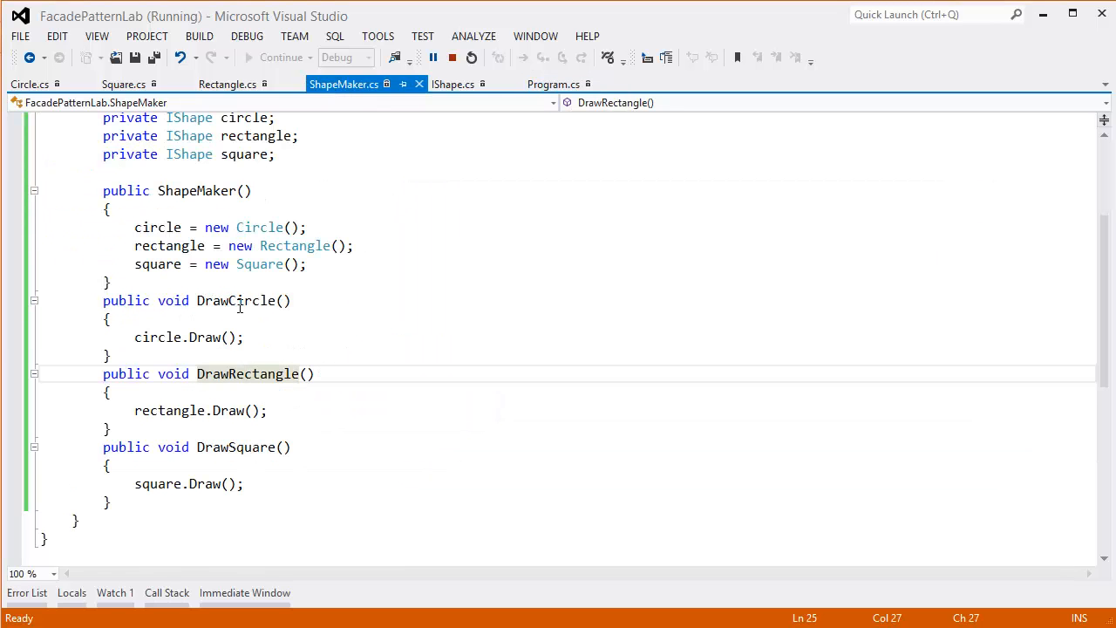
mouse_move(204, 338)
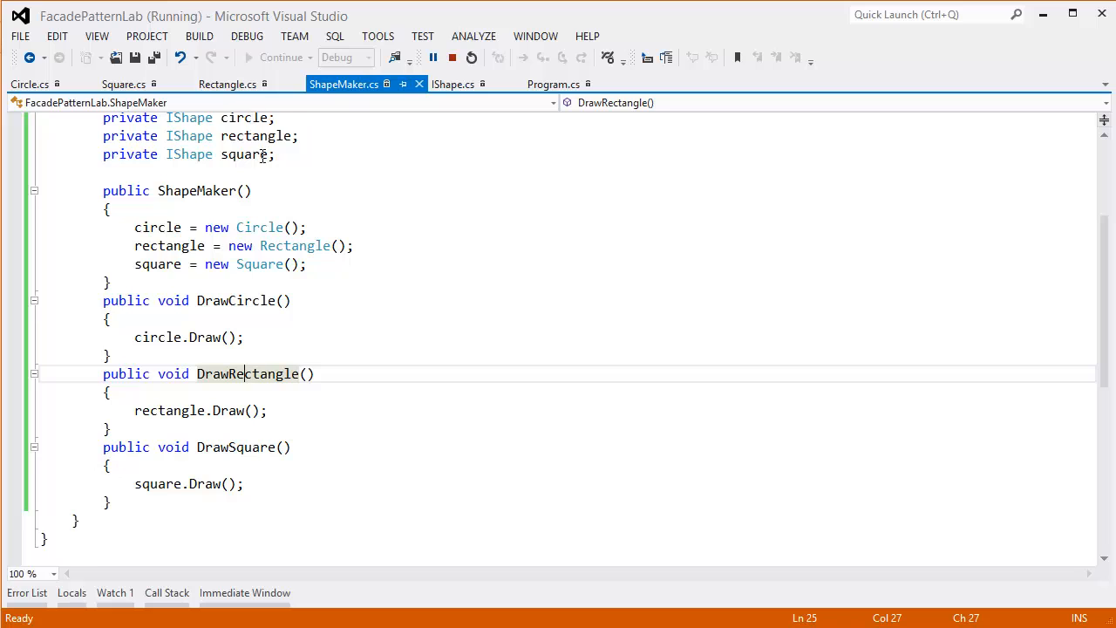
left_click(28, 84)
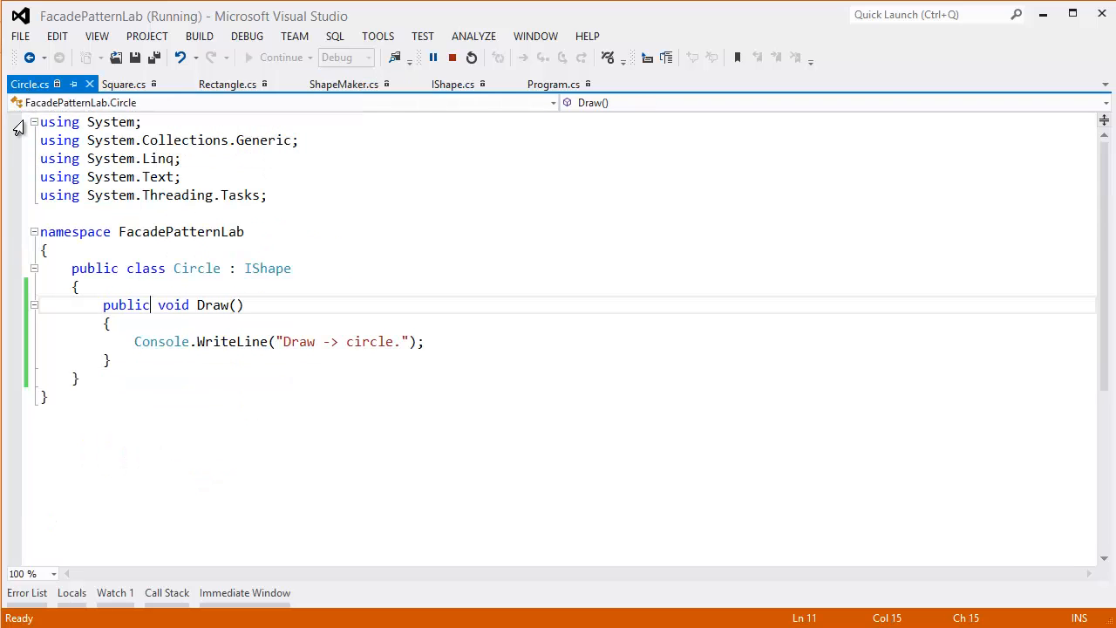
mouse_move(265, 268)
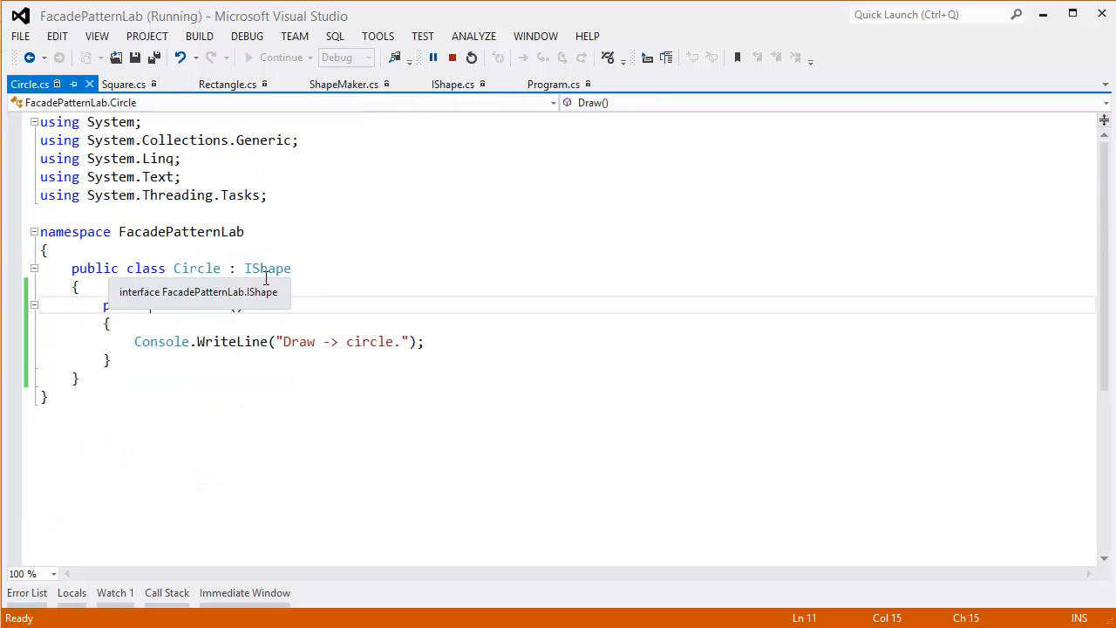
left_click(342, 84)
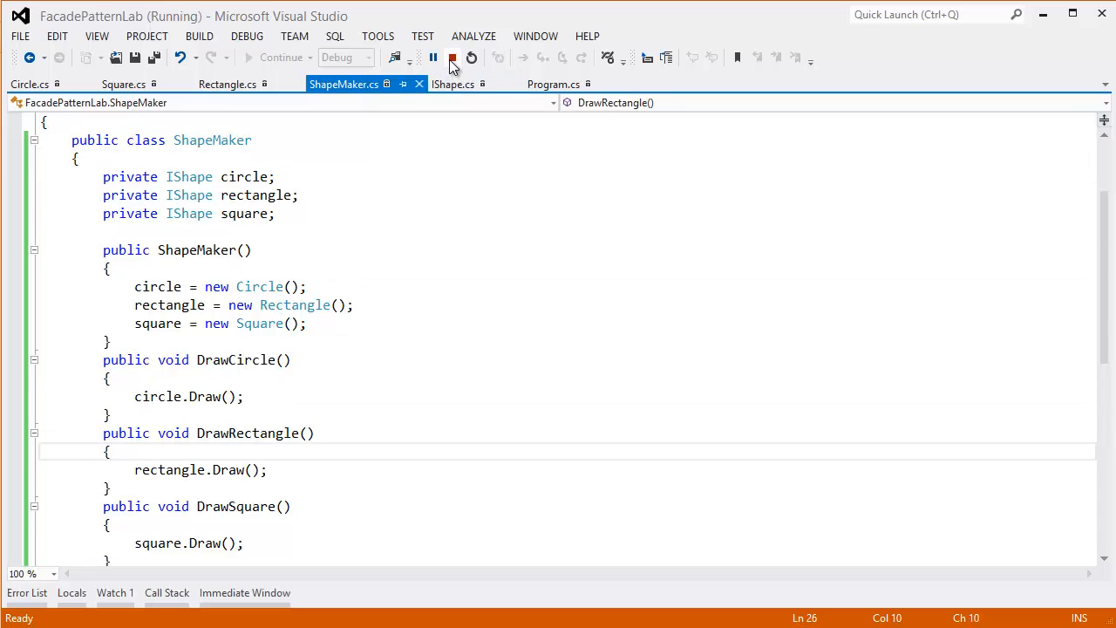
Step: Stop the debug session and return to Program.cs
left_click(452, 58)
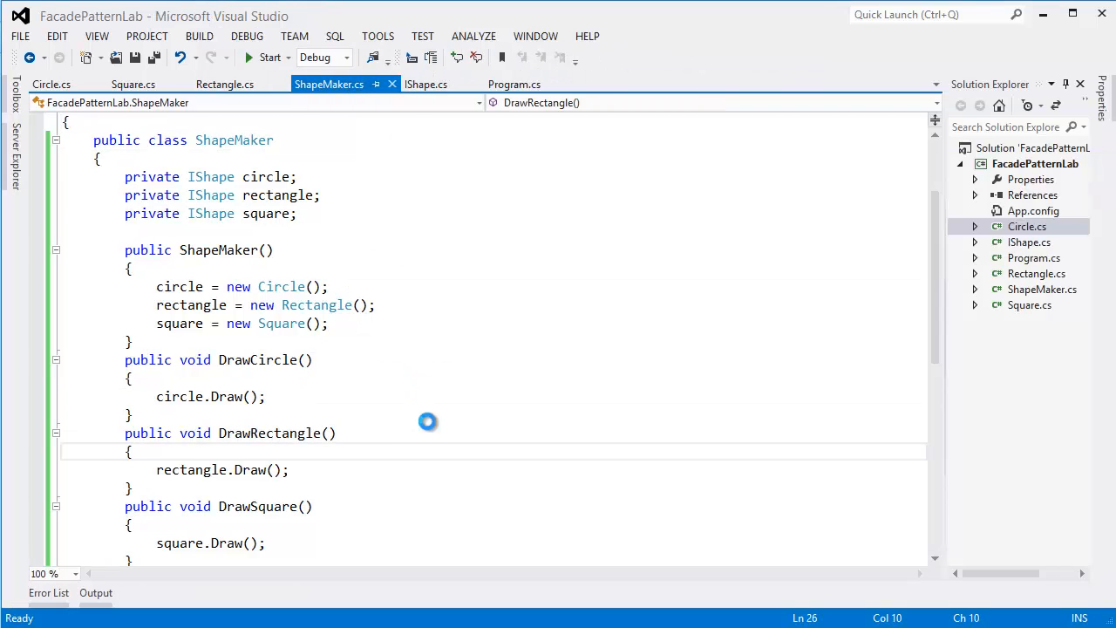
left_click(514, 83)
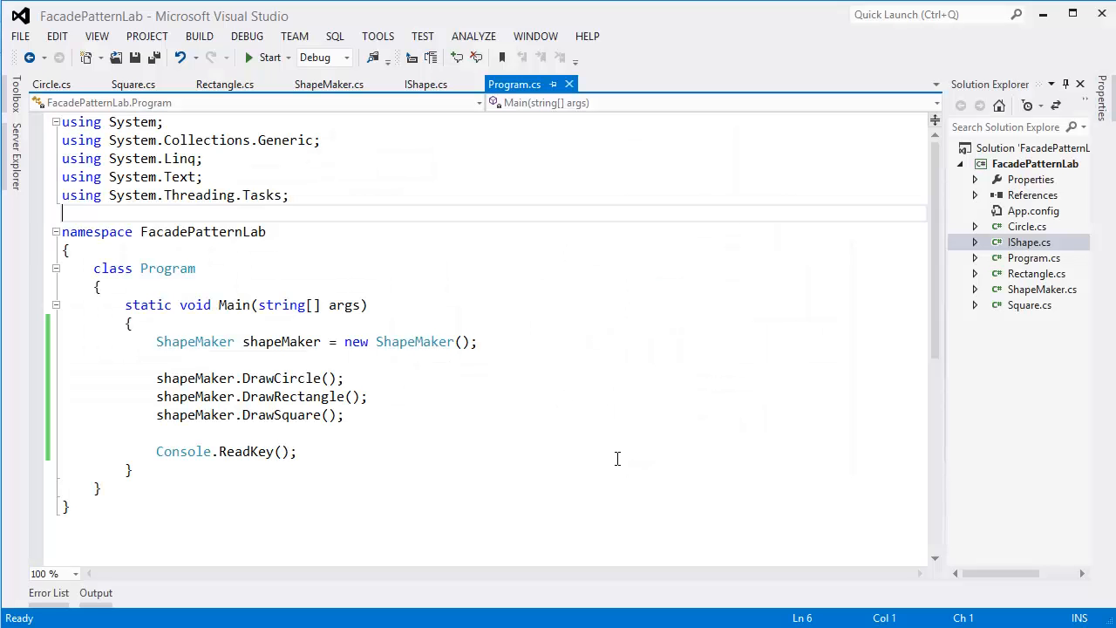